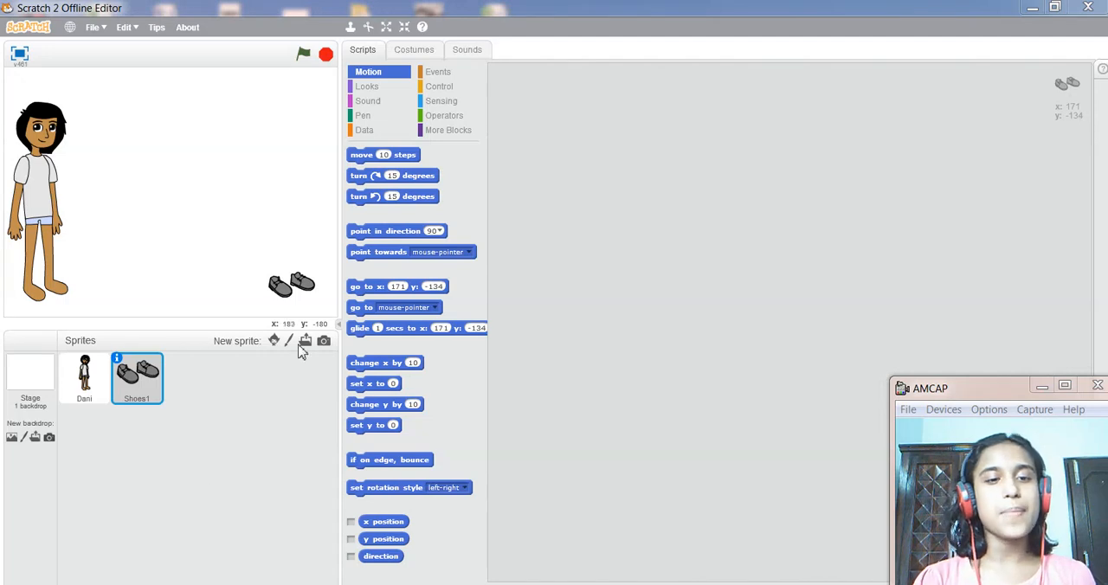
pyautogui.moveTo(304, 340)
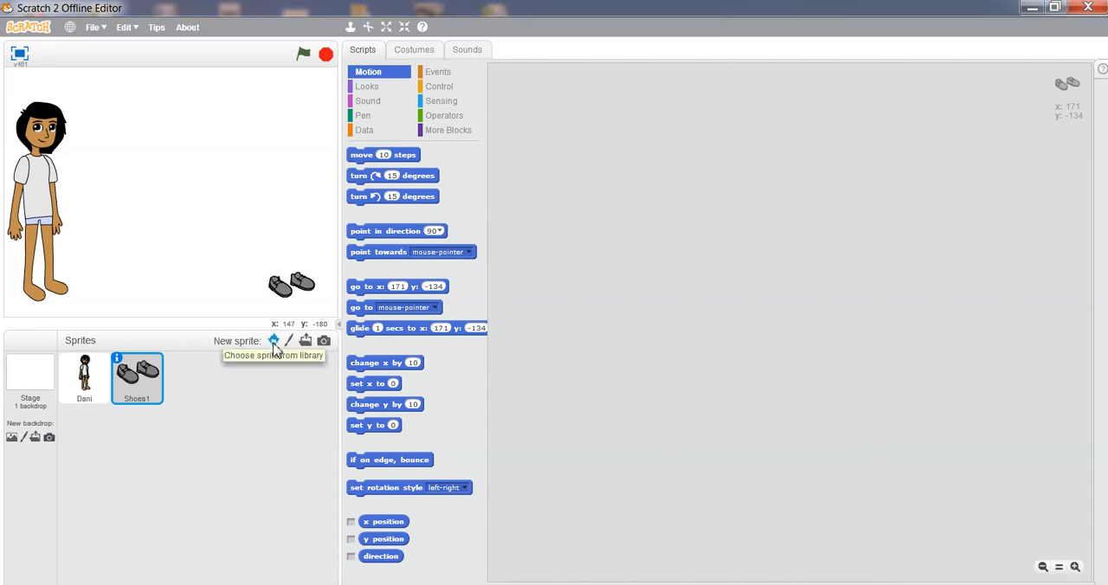
# - Open the sprite library on the Dress-Up theme and pick the red Scarf1
pyautogui.click(272, 340)
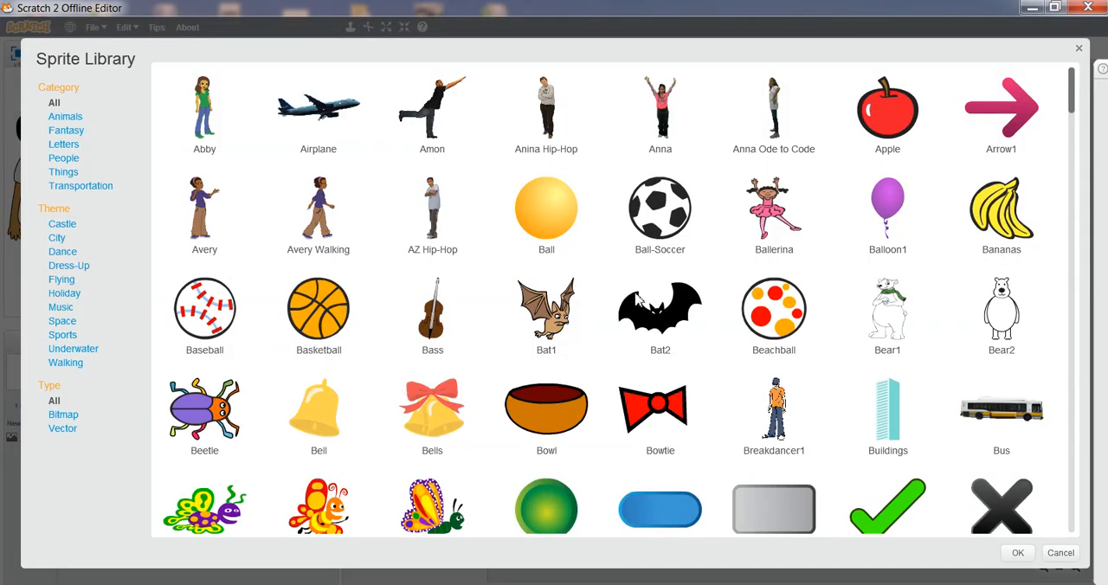
pyautogui.moveTo(1071, 107)
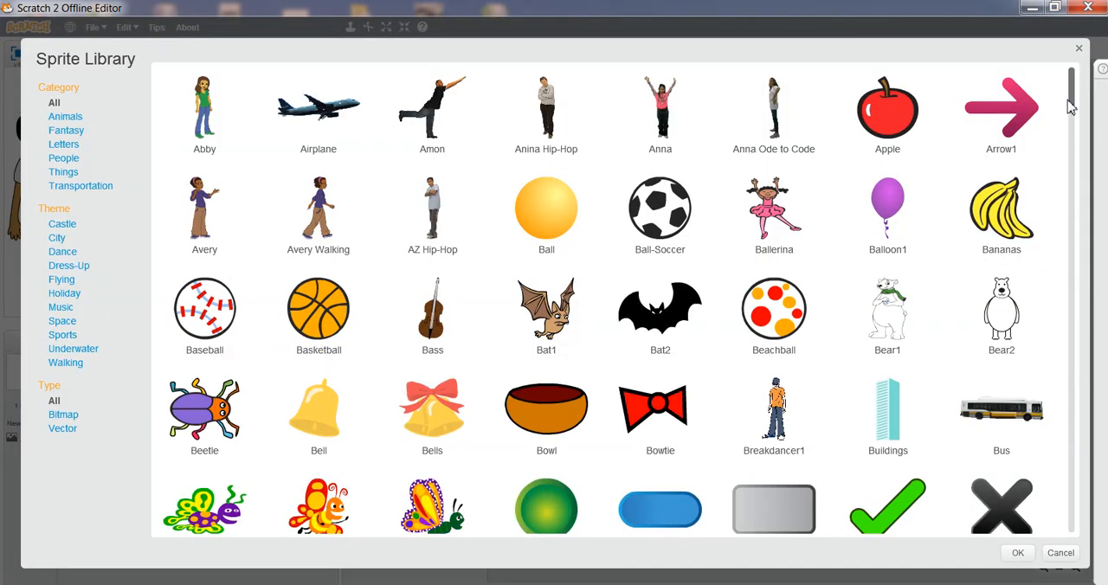
pyautogui.scroll(-3)
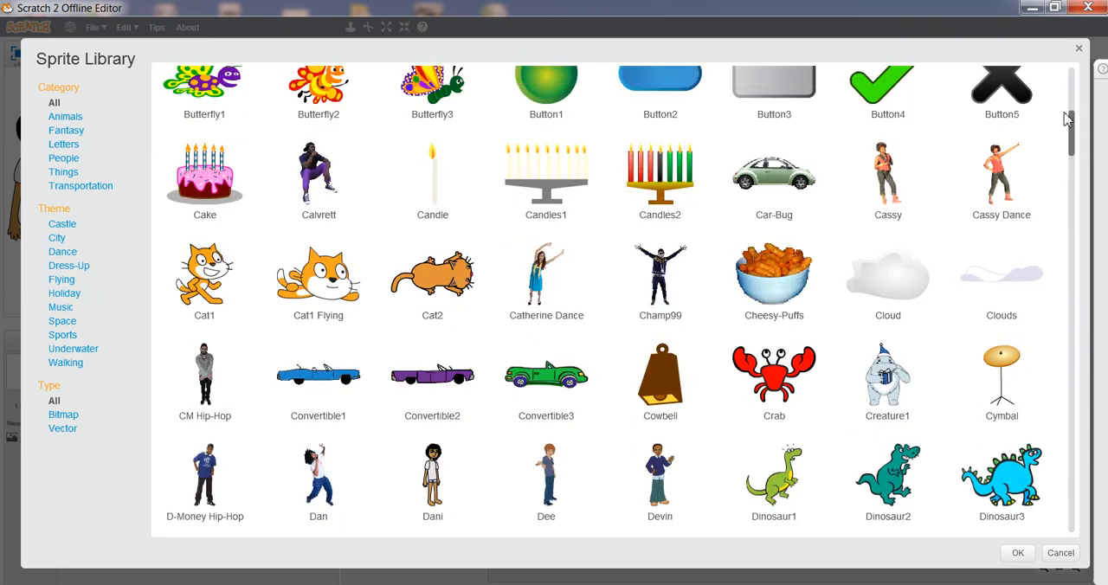
pyautogui.click(71, 265)
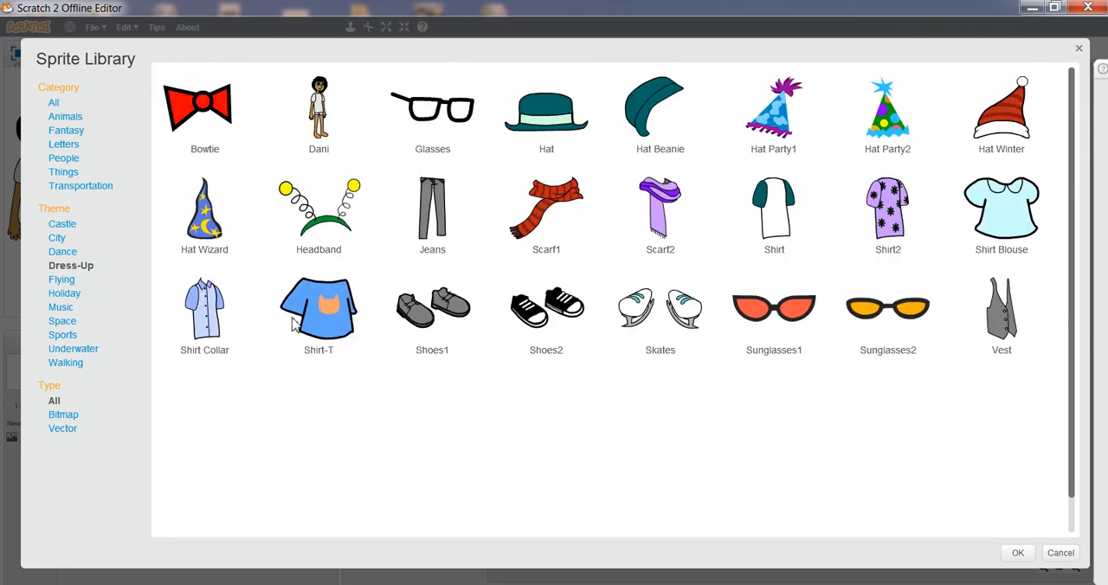
pyautogui.moveTo(576, 379)
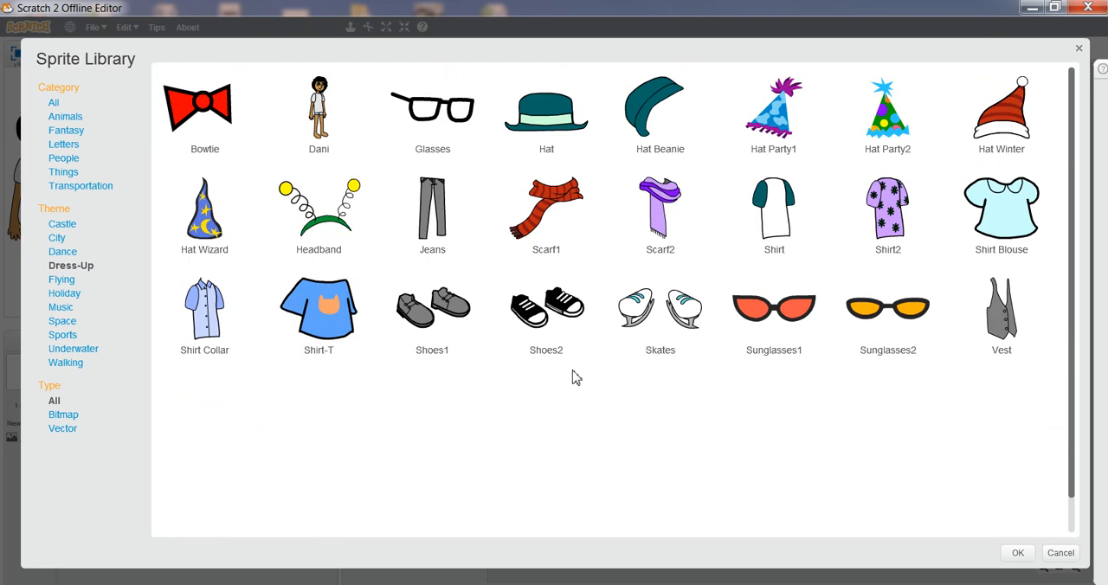
pyautogui.moveTo(718, 251)
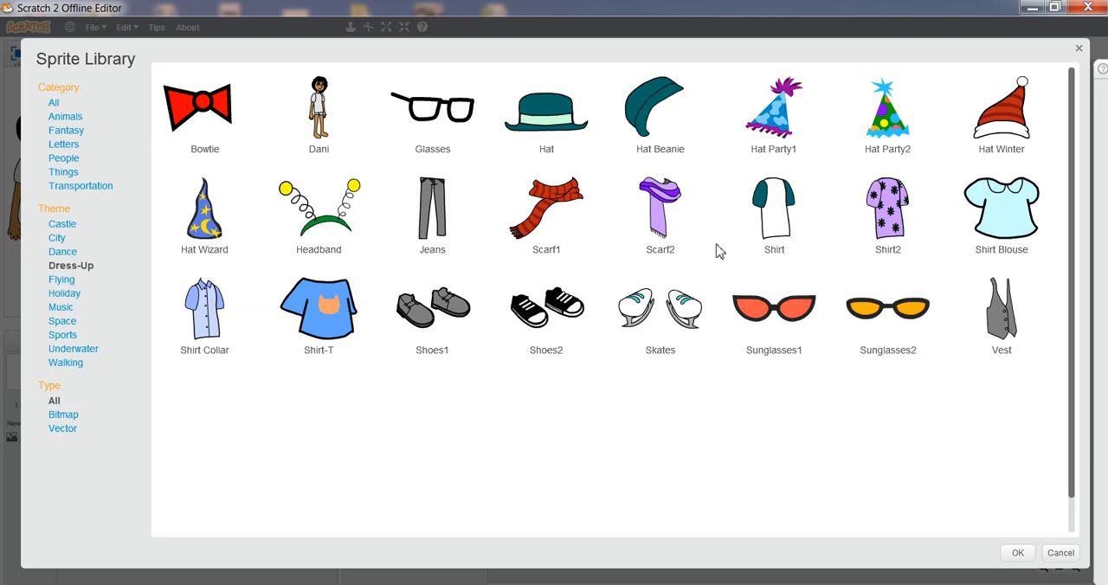
pyautogui.moveTo(15, 76)
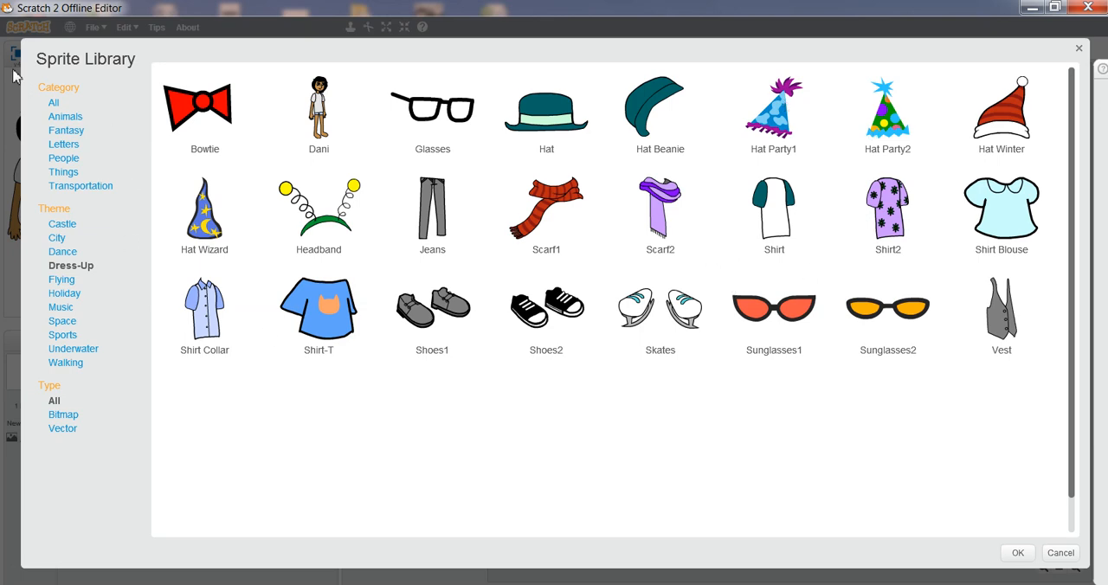
pyautogui.moveTo(78, 244)
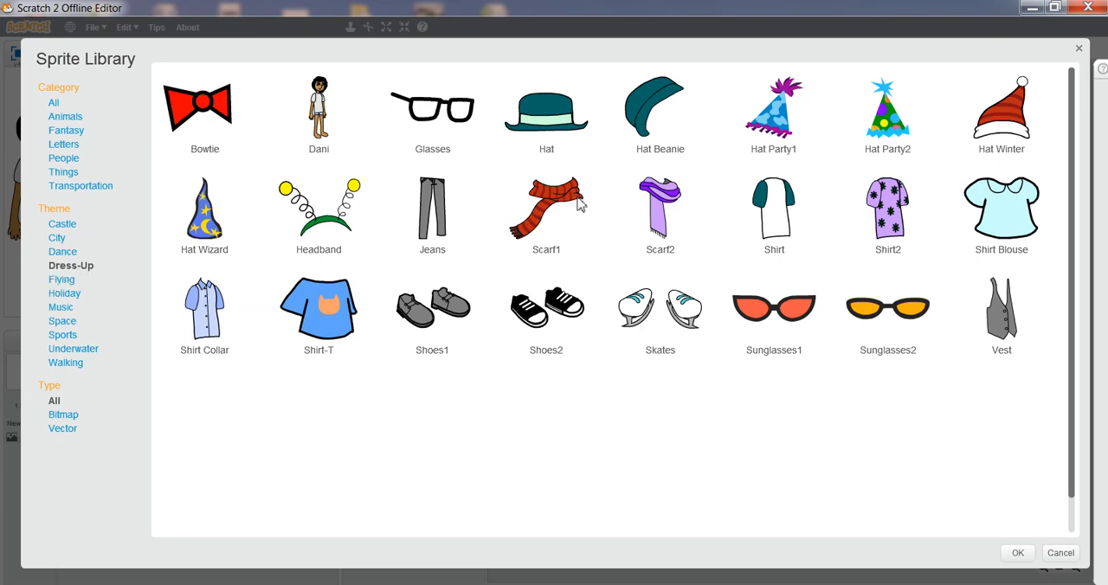
pyautogui.click(546, 215)
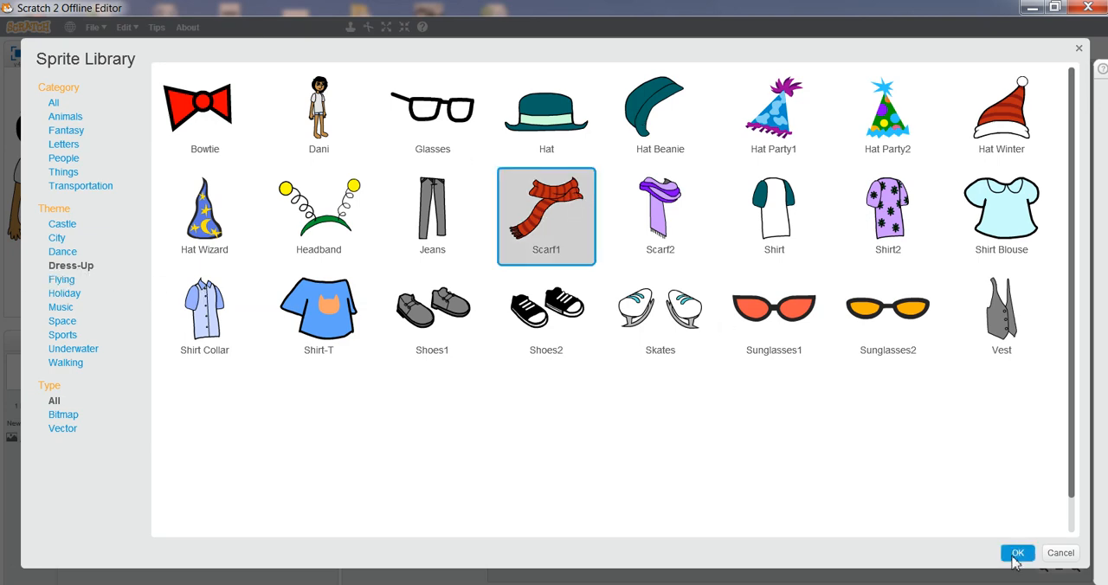
# - Add Scarf1 and the purple starred Shirt2 from the Dress-Up library
pyautogui.click(1018, 554)
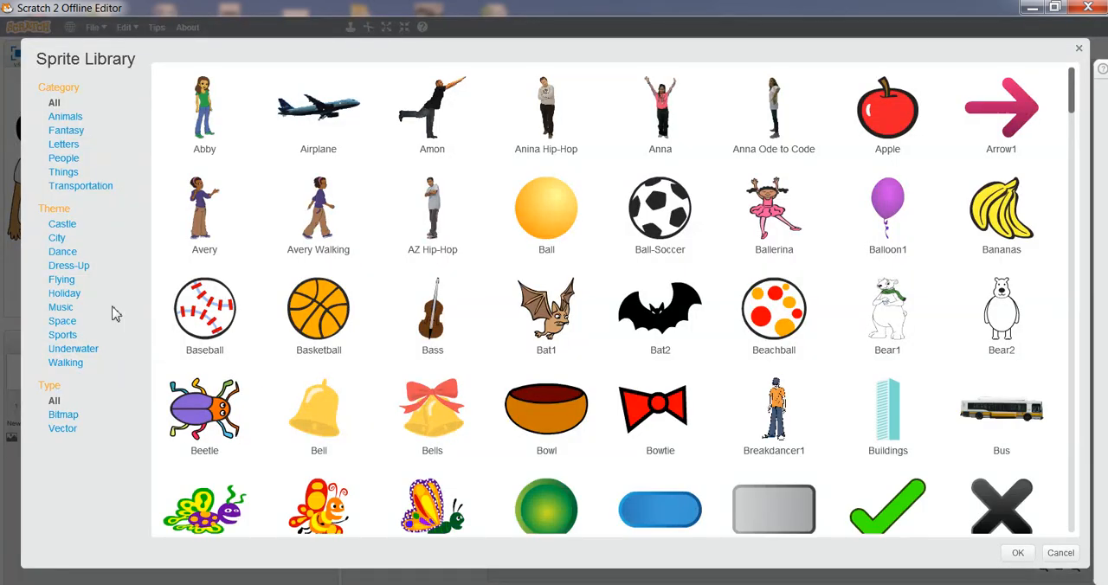
pyautogui.click(69, 265)
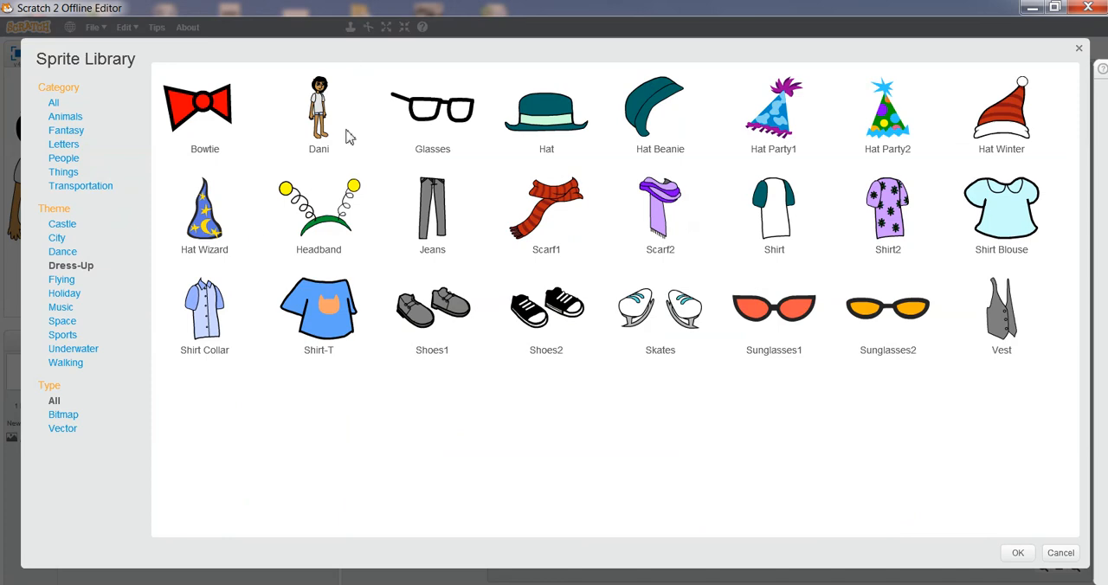
pyautogui.moveTo(344, 162)
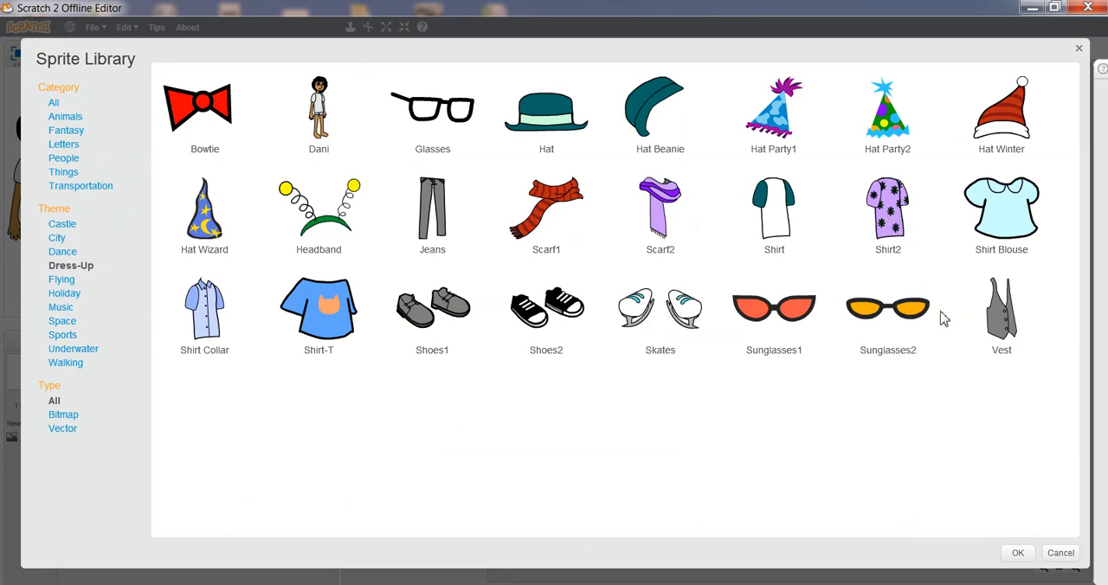
pyautogui.click(887, 215)
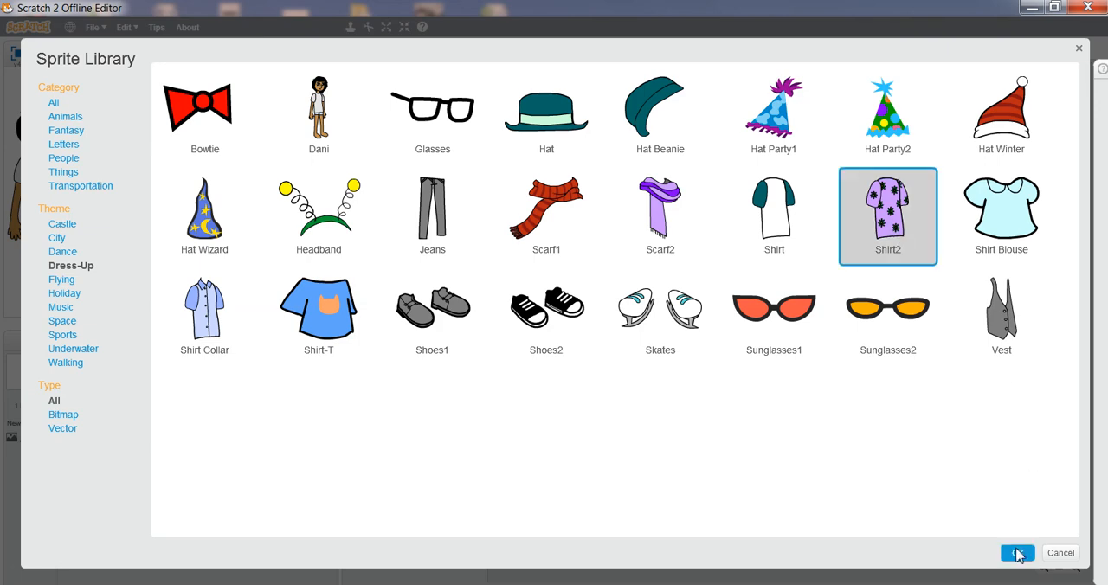
pyautogui.click(1017, 552)
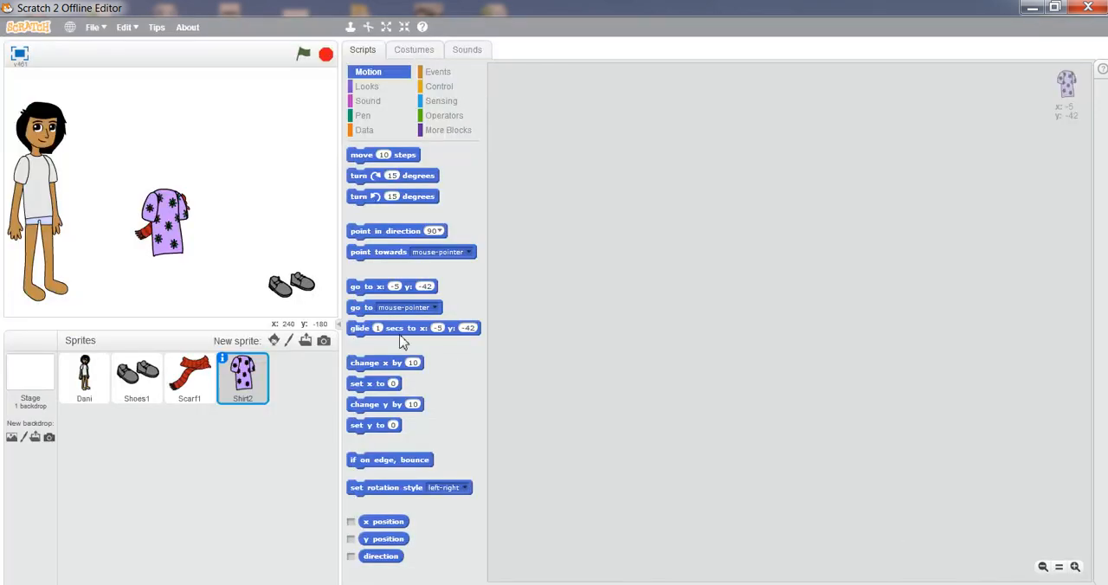
# - Add the Shirt and grey Jeans sprites from the Dress-Up library
pyautogui.click(274, 340)
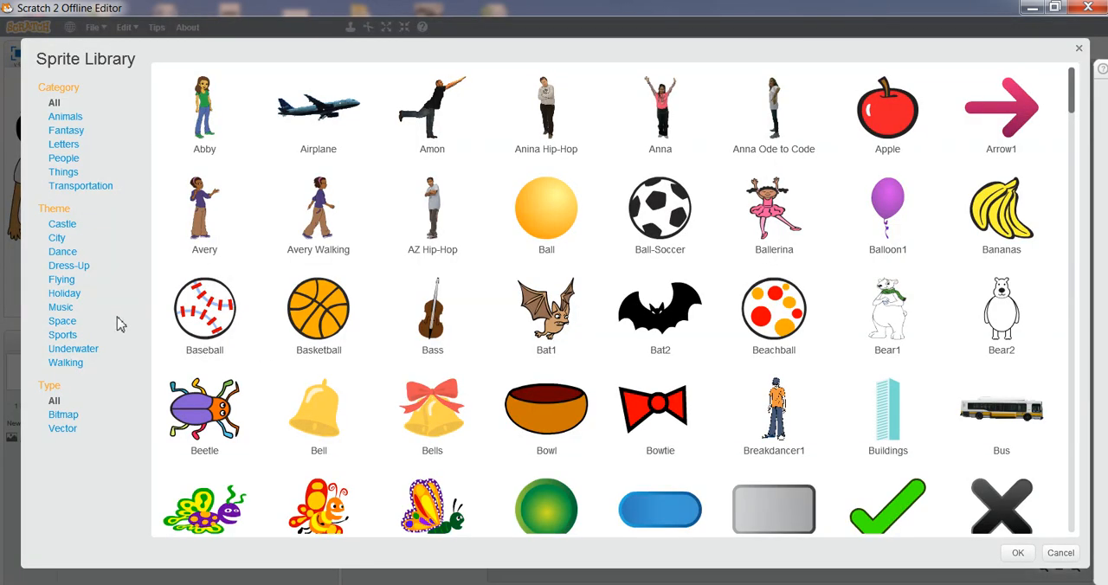
pyautogui.click(68, 265)
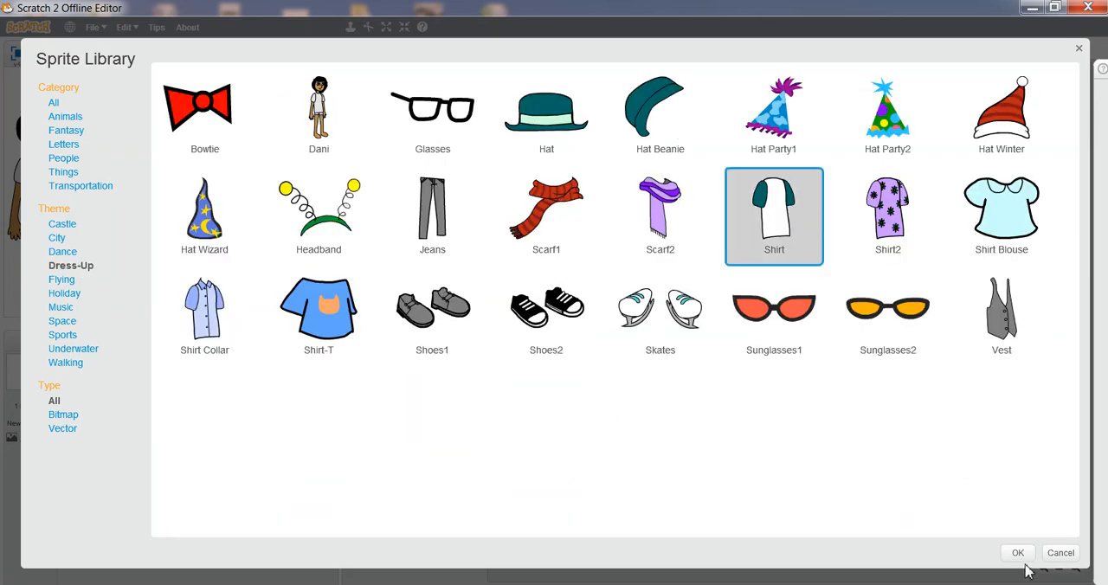
pyautogui.click(1018, 552)
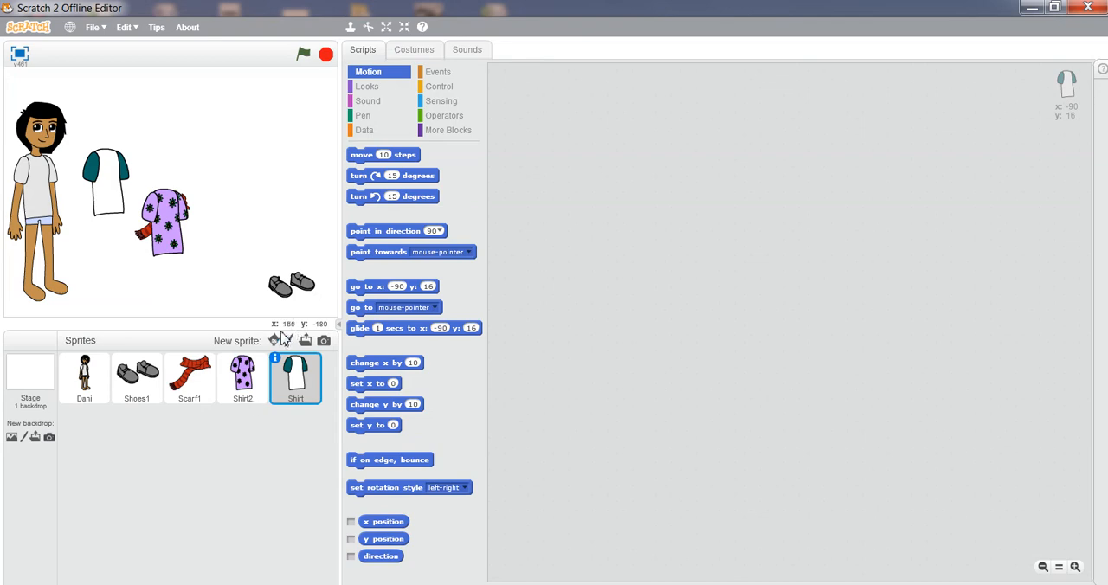
pyautogui.click(273, 340)
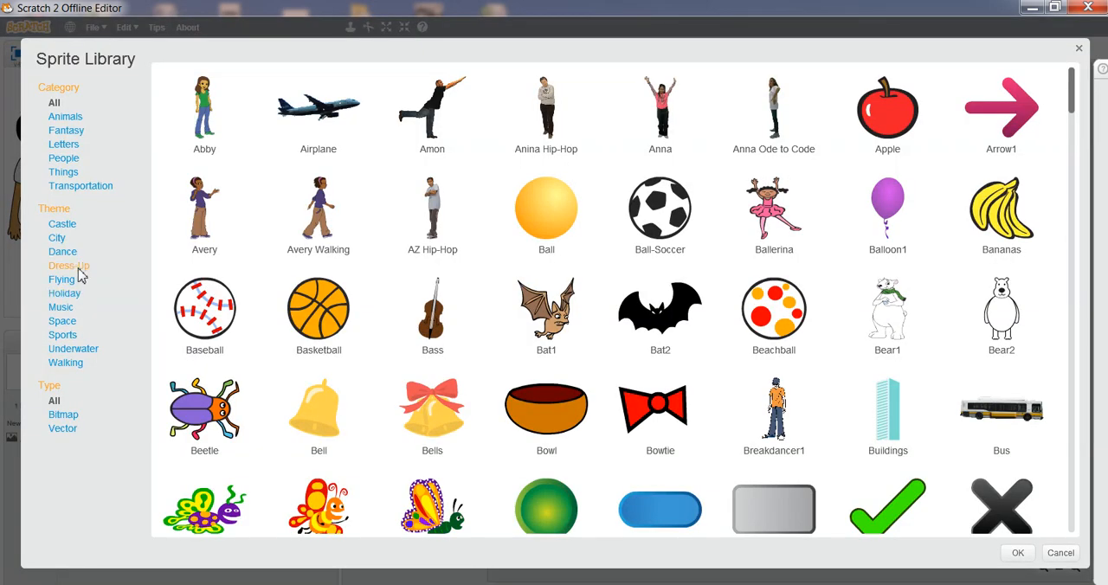
pyautogui.click(71, 266)
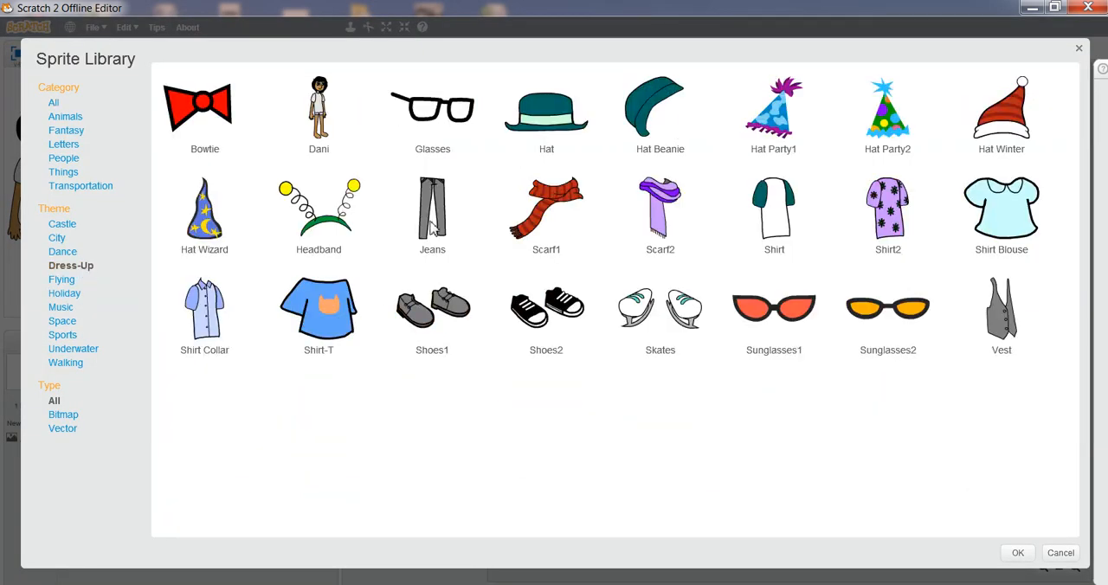
pyautogui.click(432, 215)
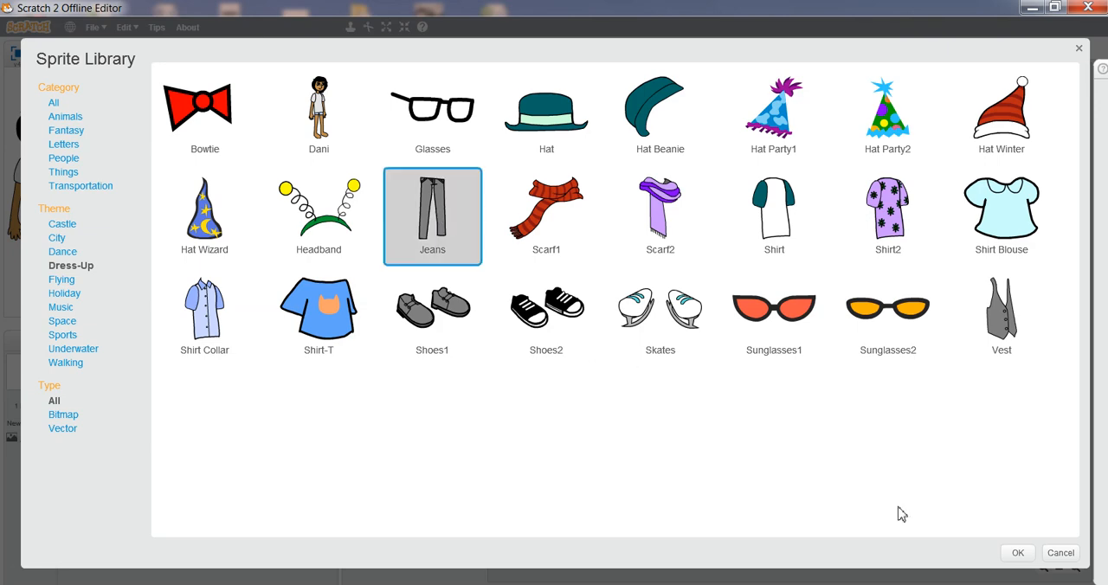
pyautogui.click(1018, 552)
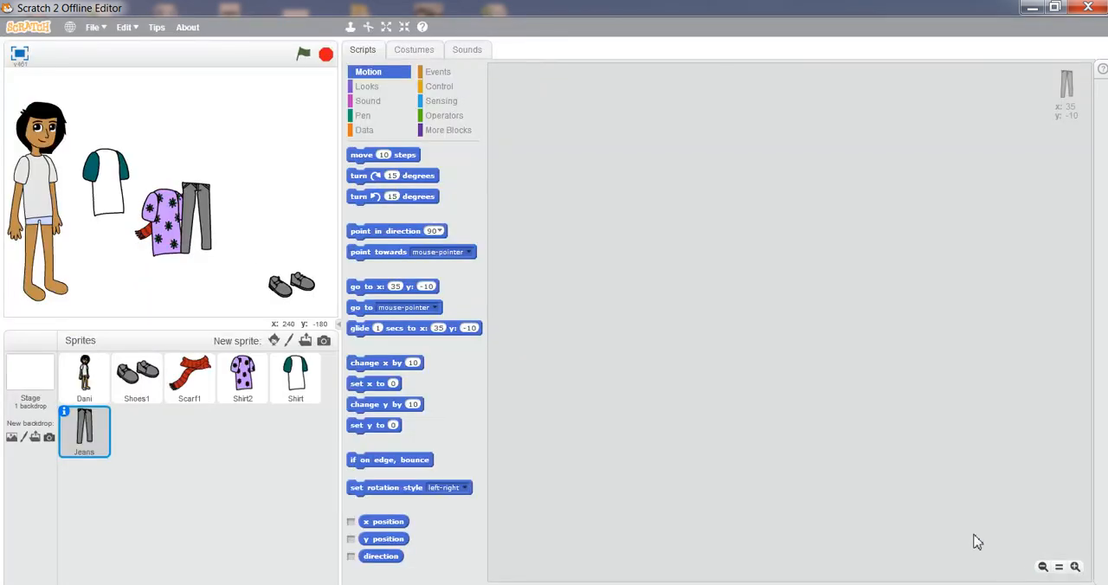
pyautogui.moveTo(275, 350)
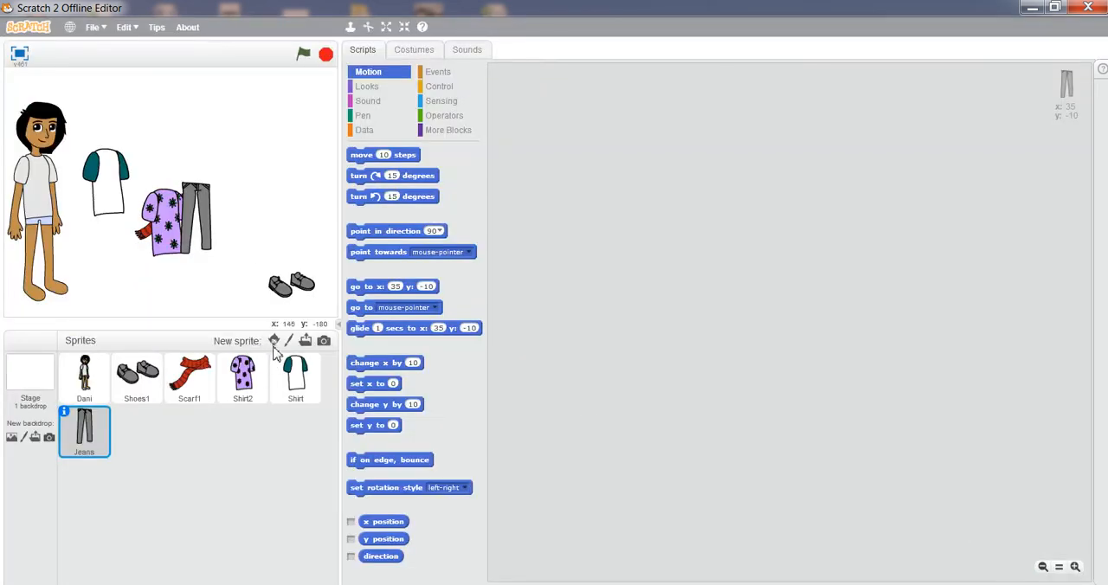
# - Add the Shirt Collar sprite from the Dress-Up library
pyautogui.click(273, 340)
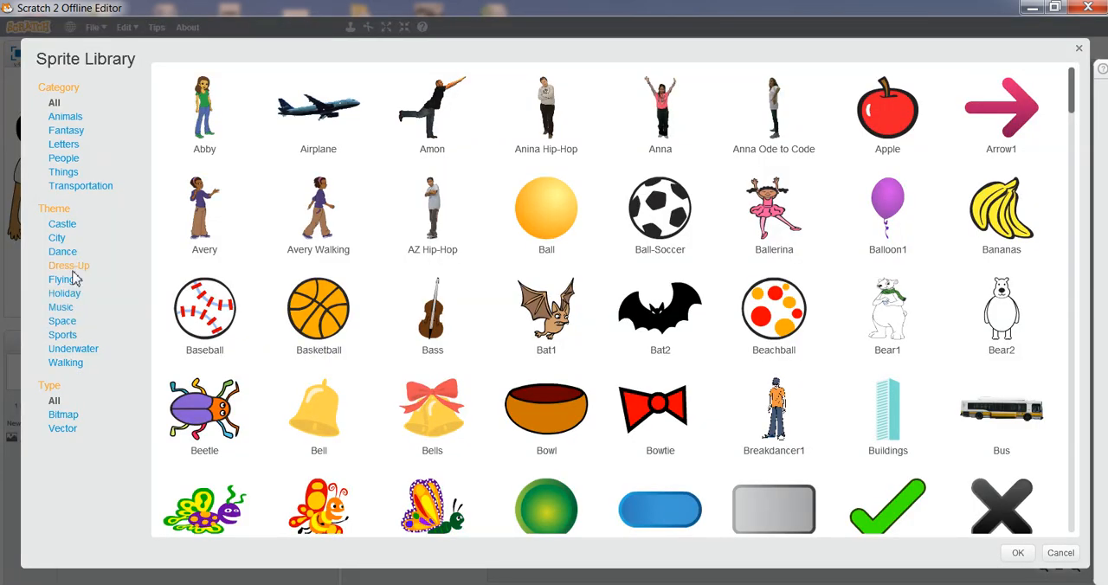
pyautogui.click(70, 266)
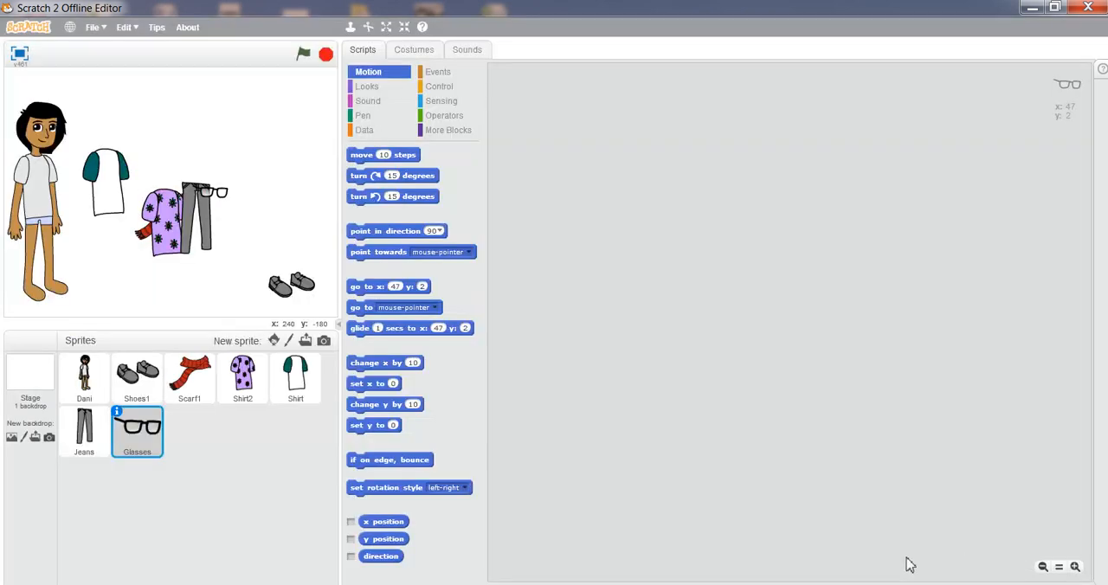
pyautogui.click(274, 341)
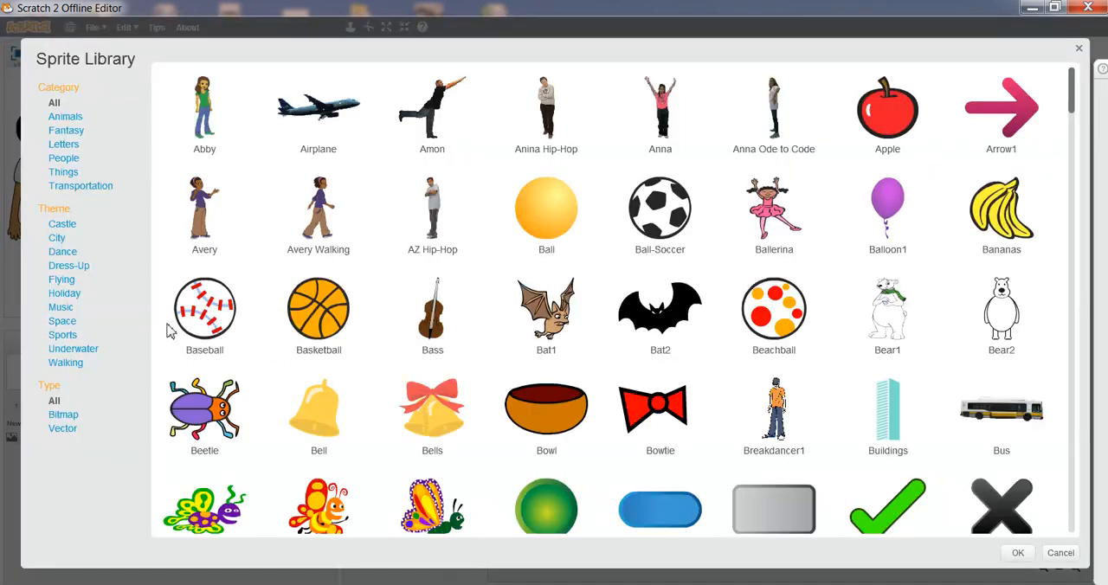
pyautogui.click(69, 266)
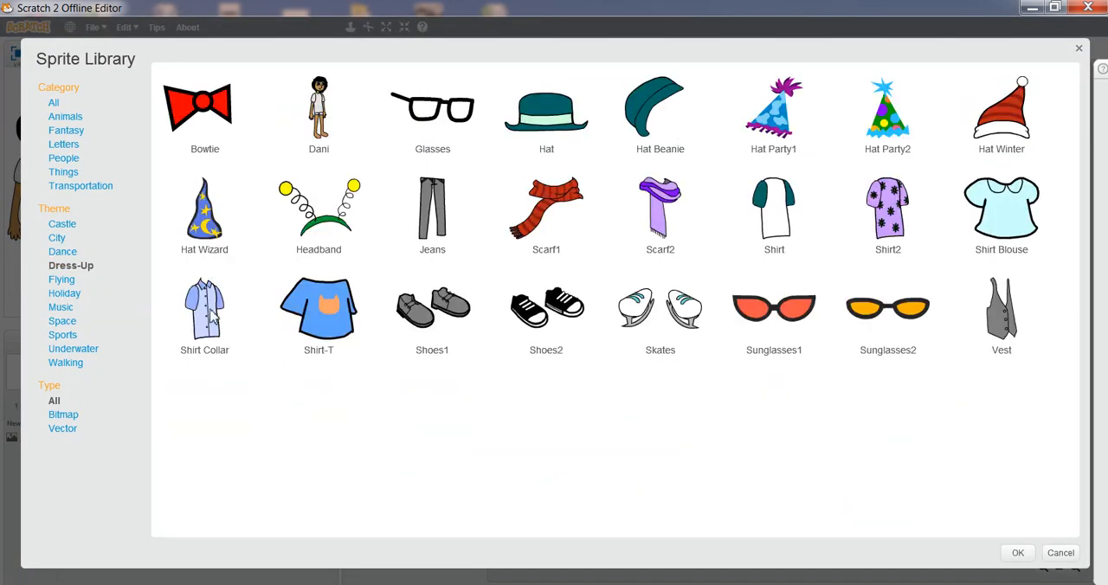
pyautogui.click(204, 311)
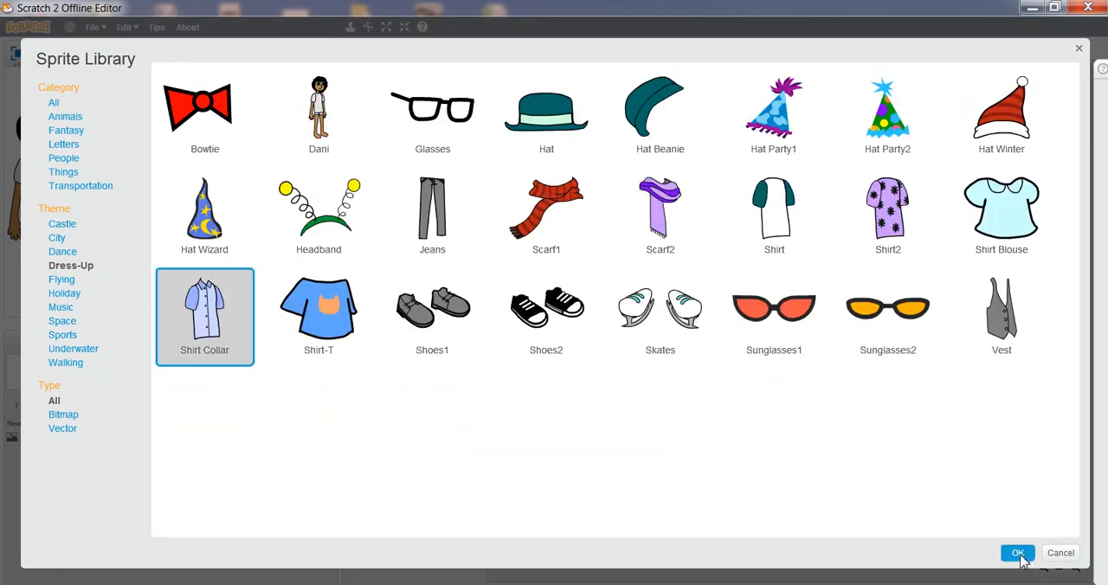
pyautogui.click(1018, 554)
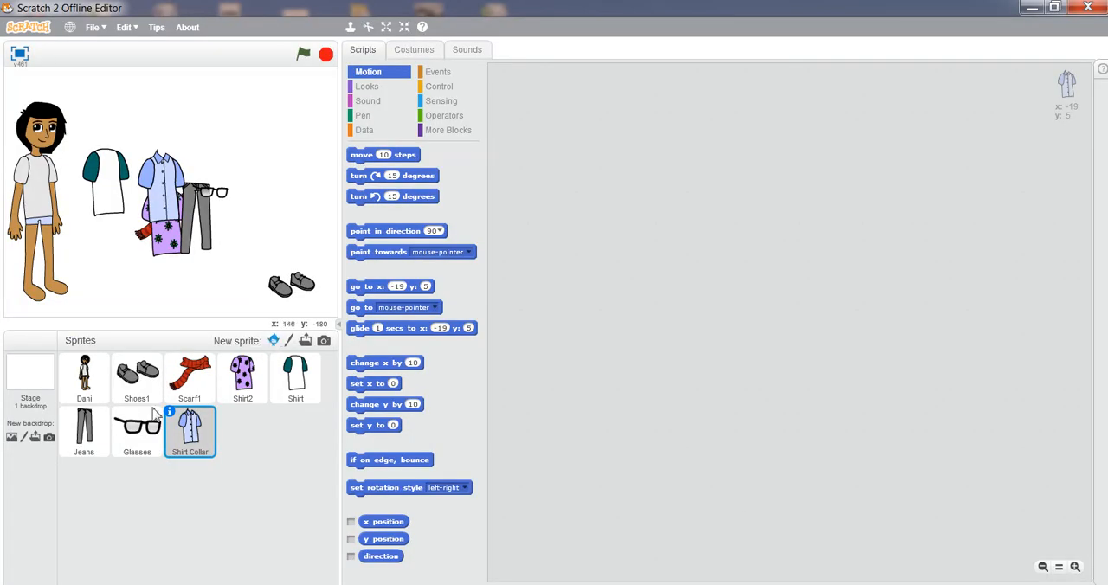
# - Add the black-and-white Shoes2 sneakers from the Dress-Up library
pyautogui.click(272, 340)
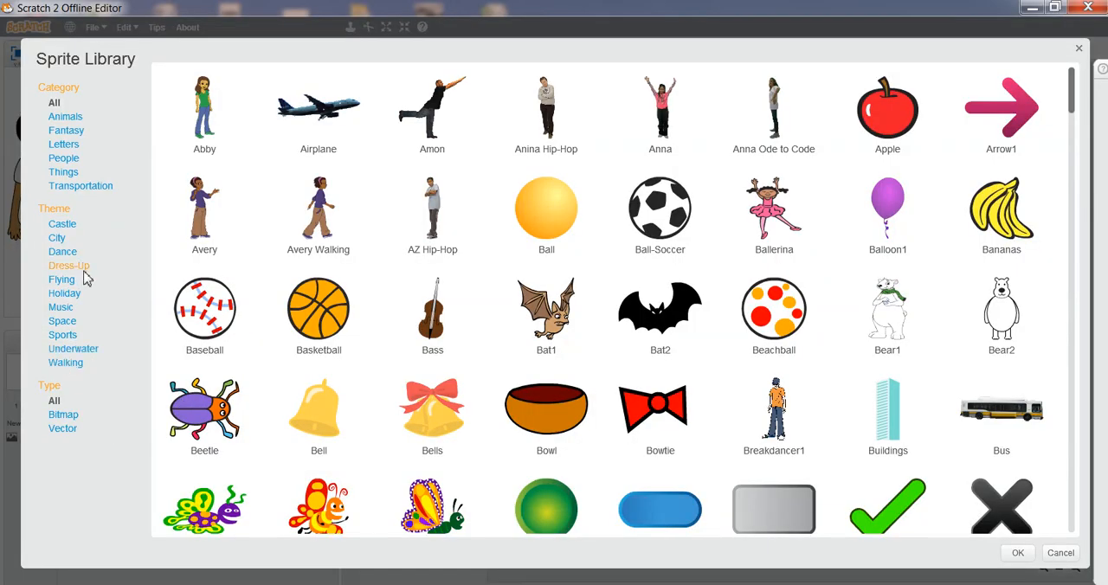
pyautogui.click(69, 266)
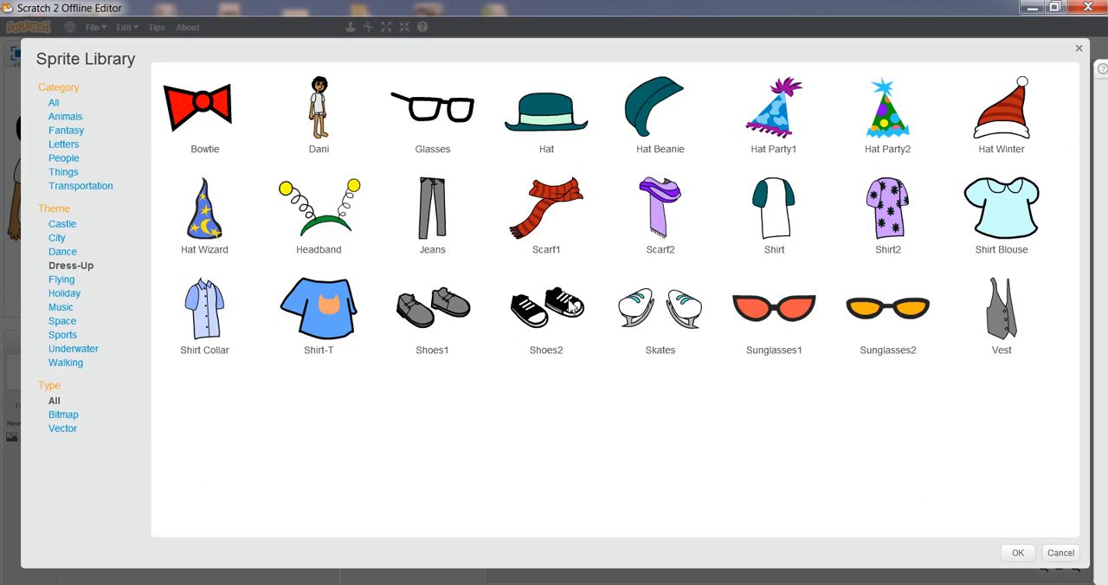
pyautogui.click(545, 312)
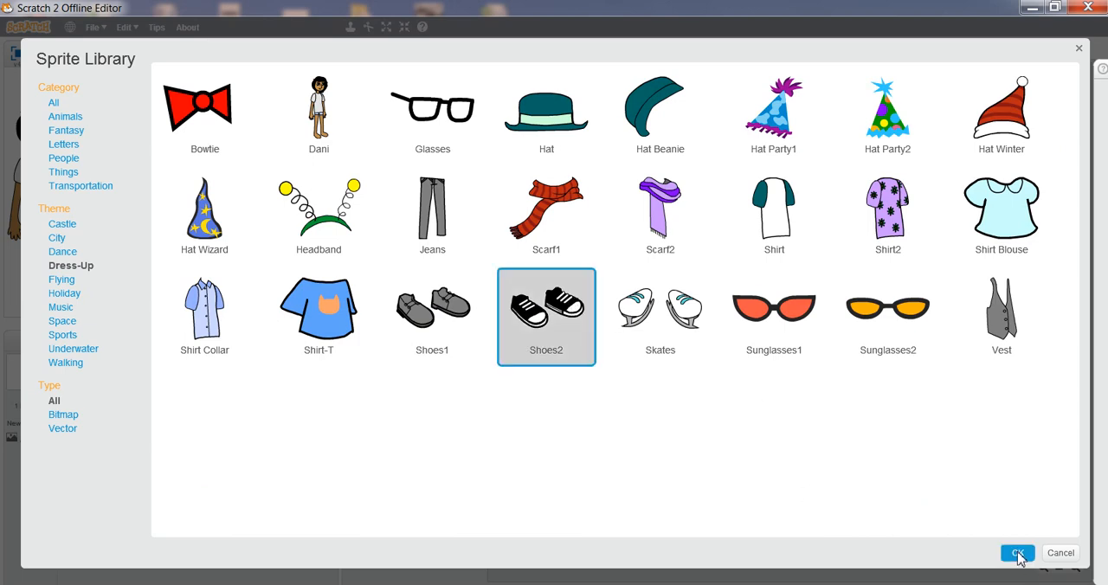
pyautogui.click(1018, 554)
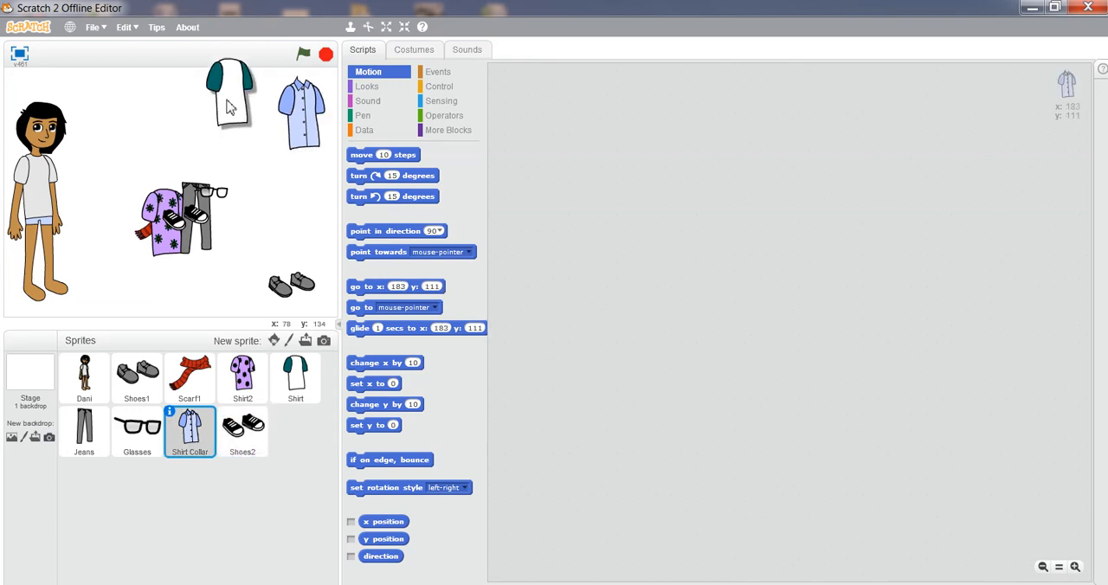
# - Spread out the clothes: white shirt on top, sneakers along the bottom, glasses and scarf mid-stage
pyautogui.click(295, 378)
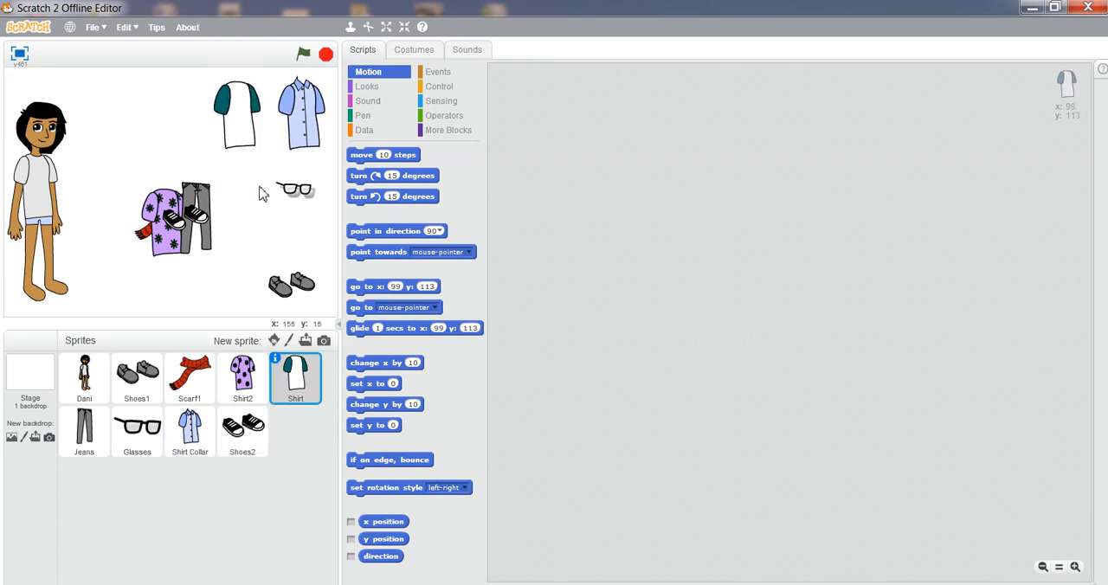
pyautogui.click(136, 431)
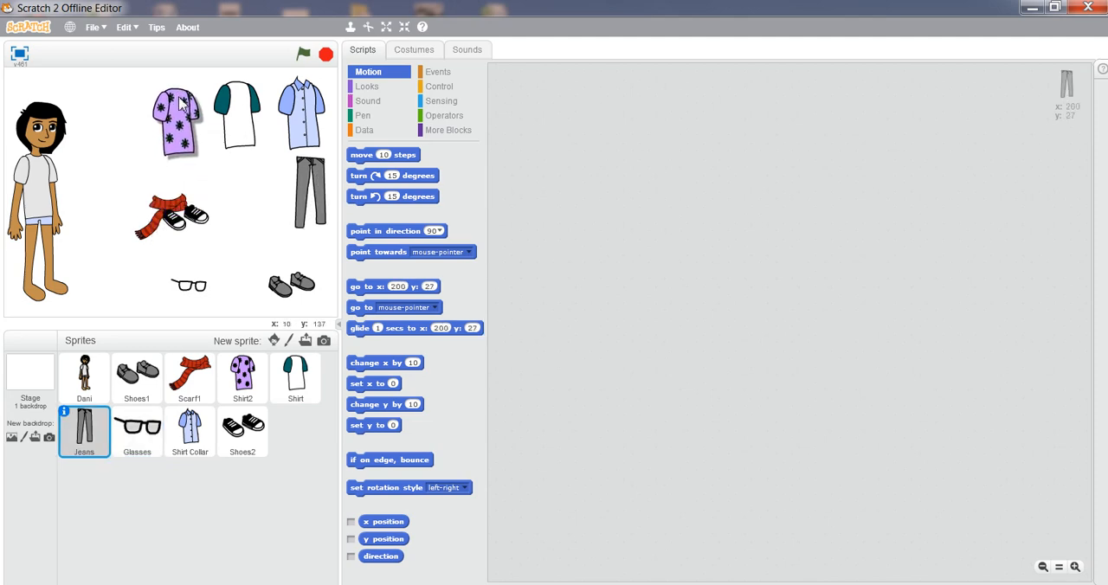
pyautogui.click(242, 378)
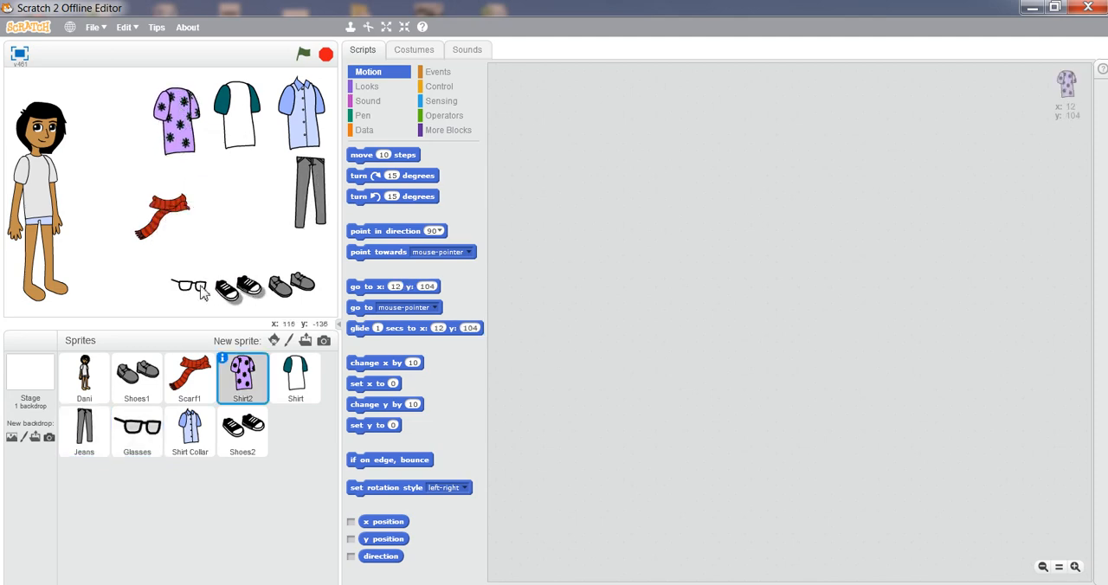
pyautogui.click(137, 431)
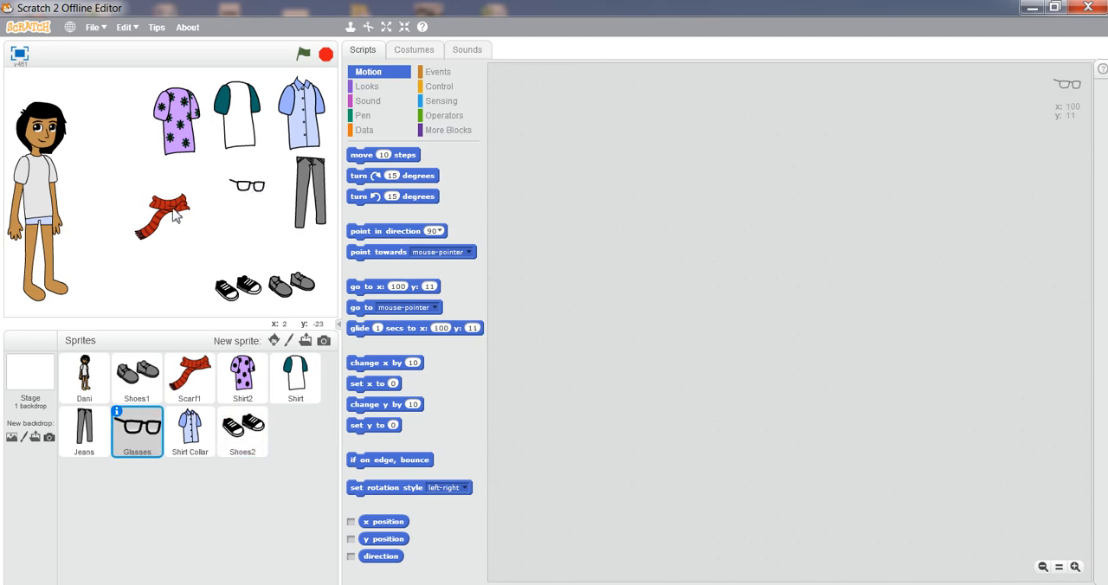
pyautogui.click(188, 378)
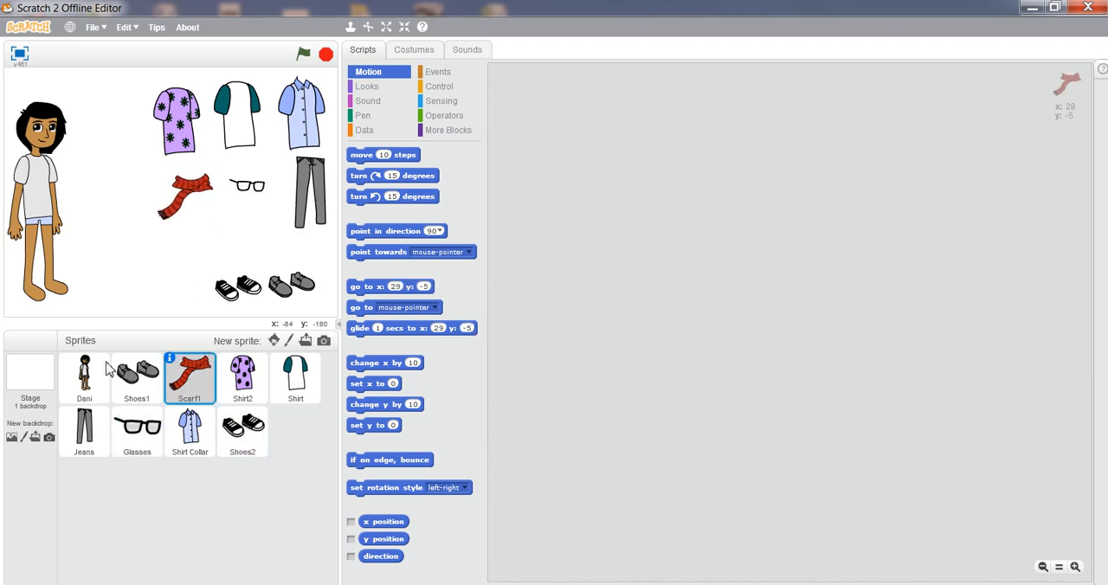
# - Open Scarf1's costumes with the Fill tool in red, zoomed in on scarf4
pyautogui.click(414, 49)
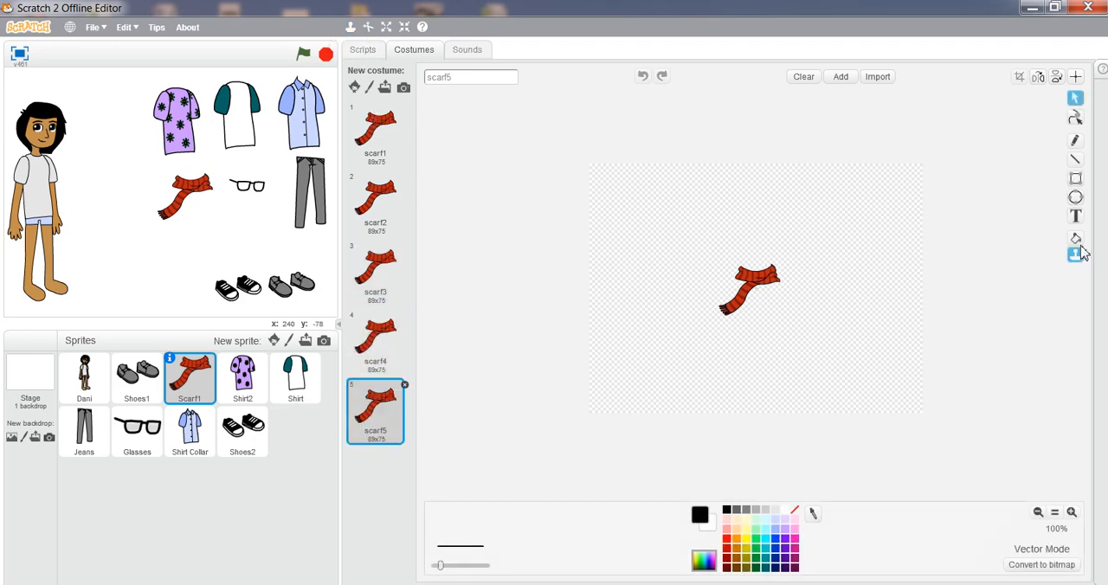
pyautogui.click(1076, 238)
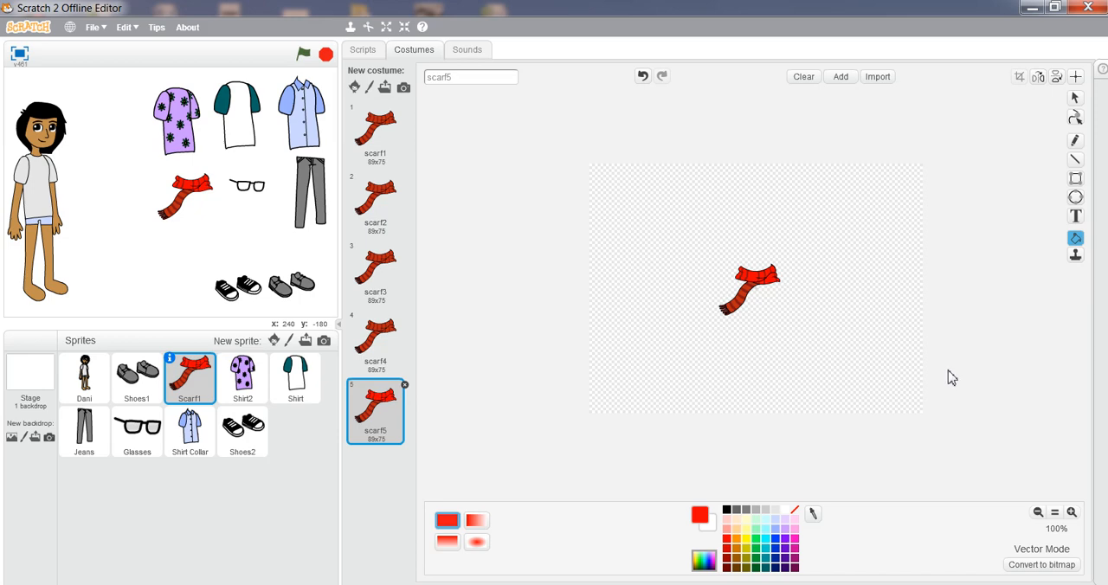
pyautogui.moveTo(968, 442)
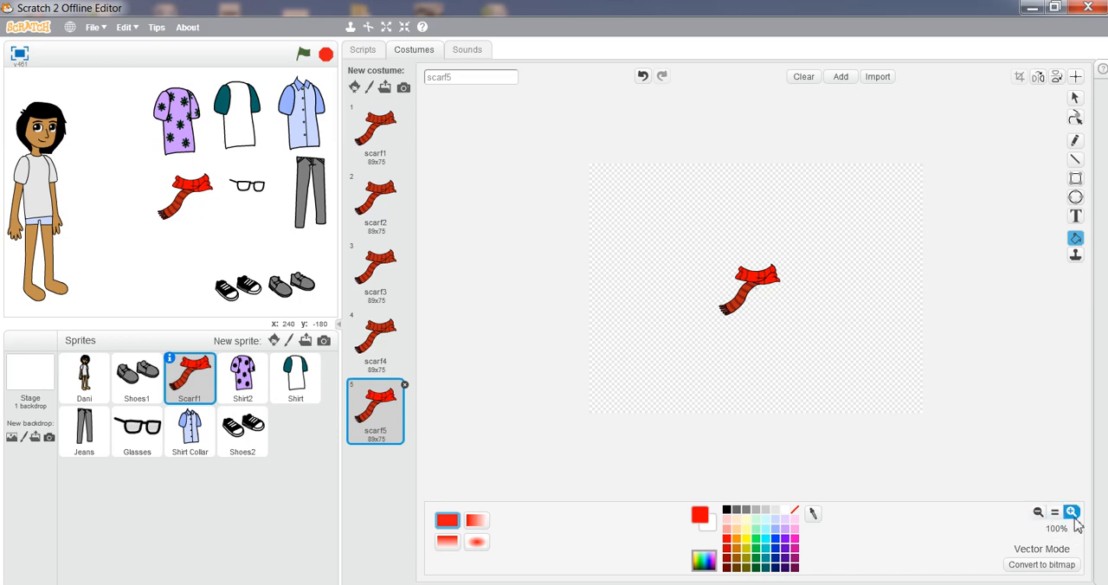
pyautogui.click(1072, 513)
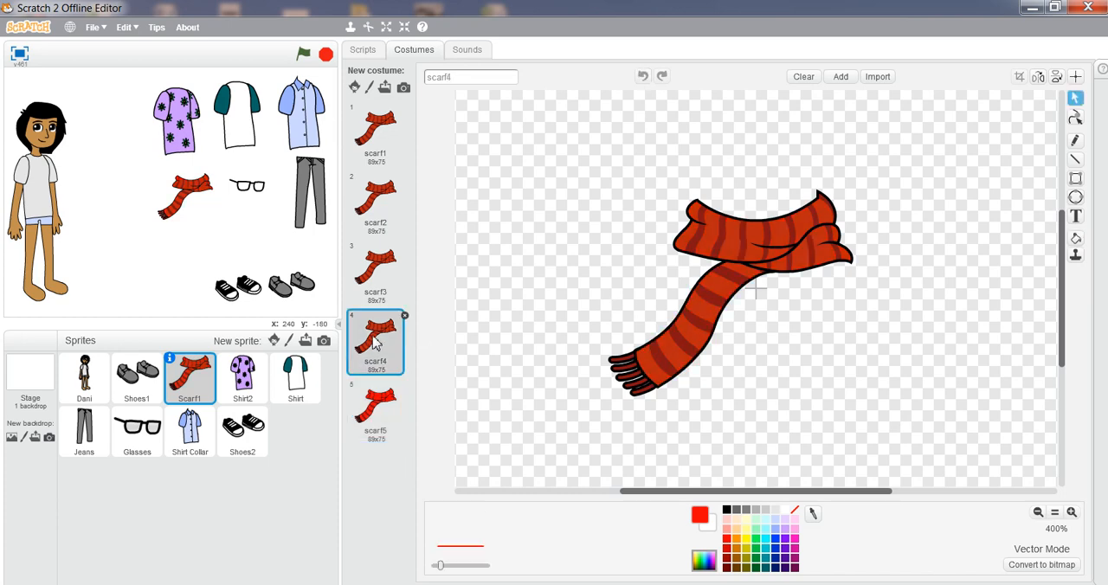
# - Fill the scarf4 stripes pink, scarf3 yellow and scarf2 orange
pyautogui.click(1075, 238)
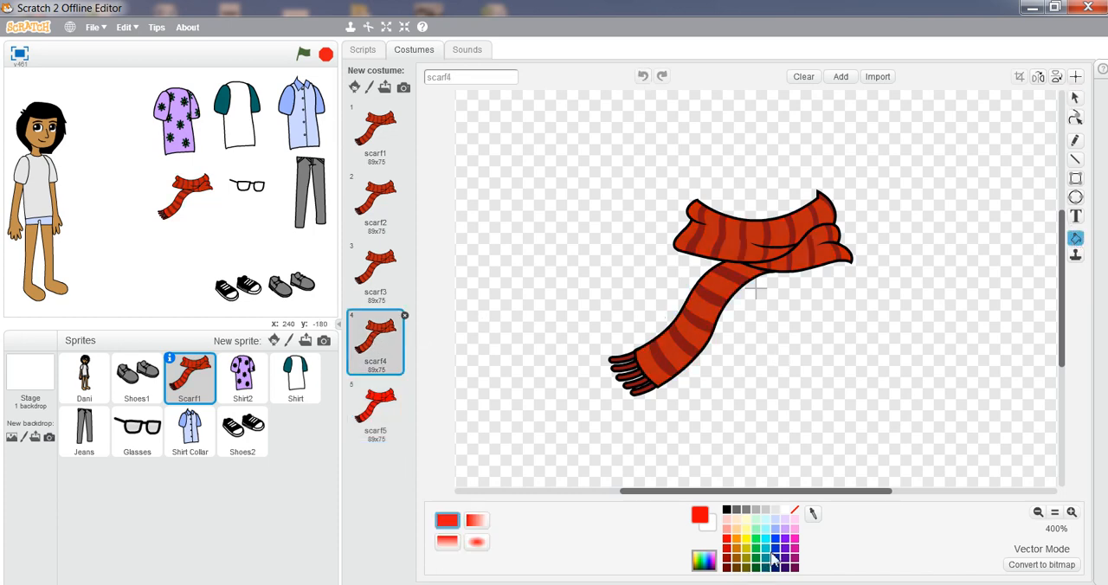
pyautogui.click(794, 559)
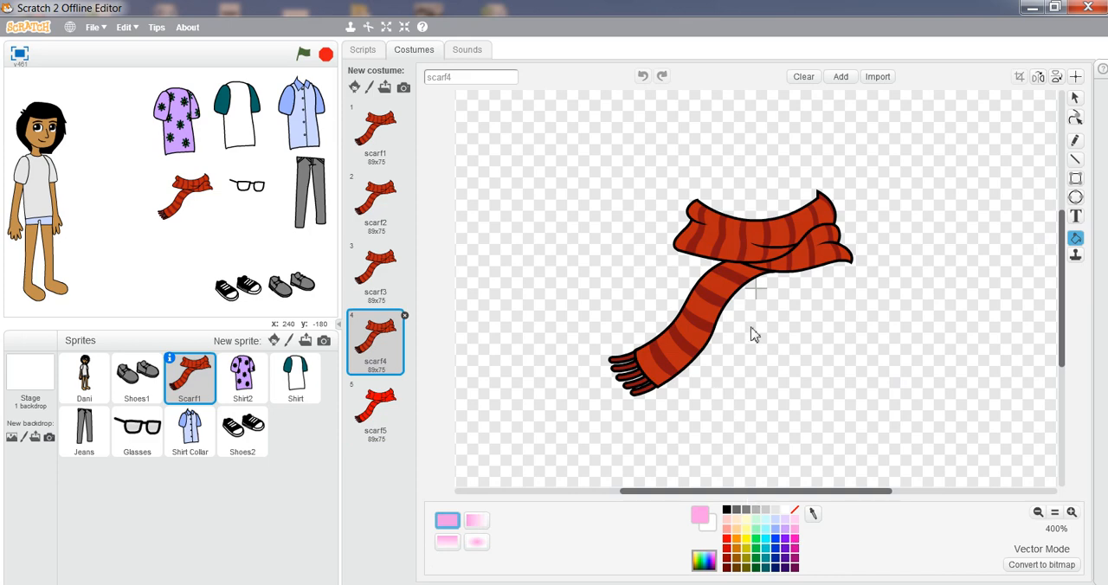
pyautogui.click(771, 242)
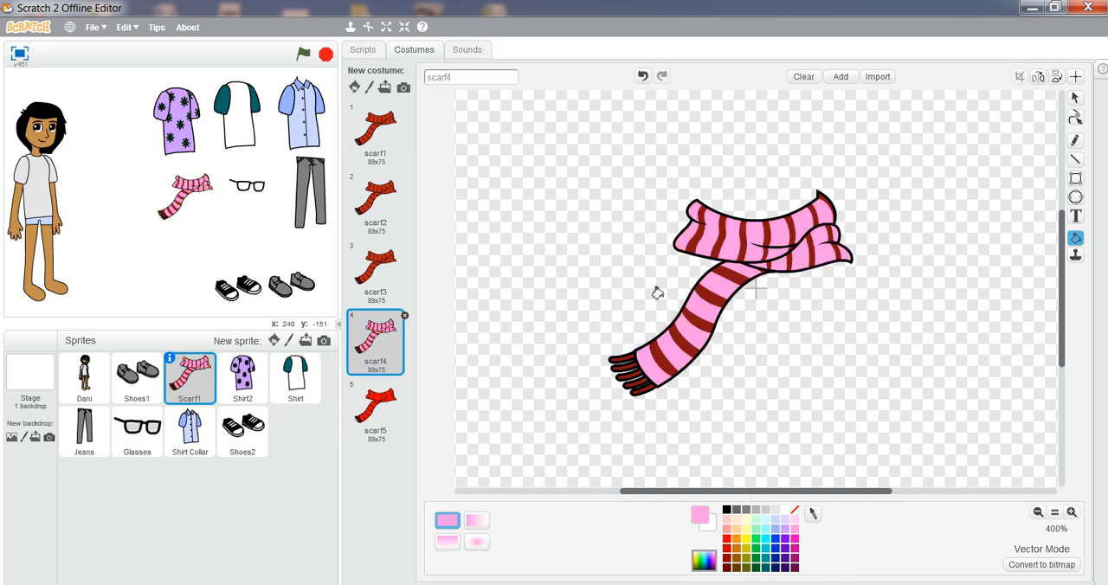
pyautogui.click(375, 273)
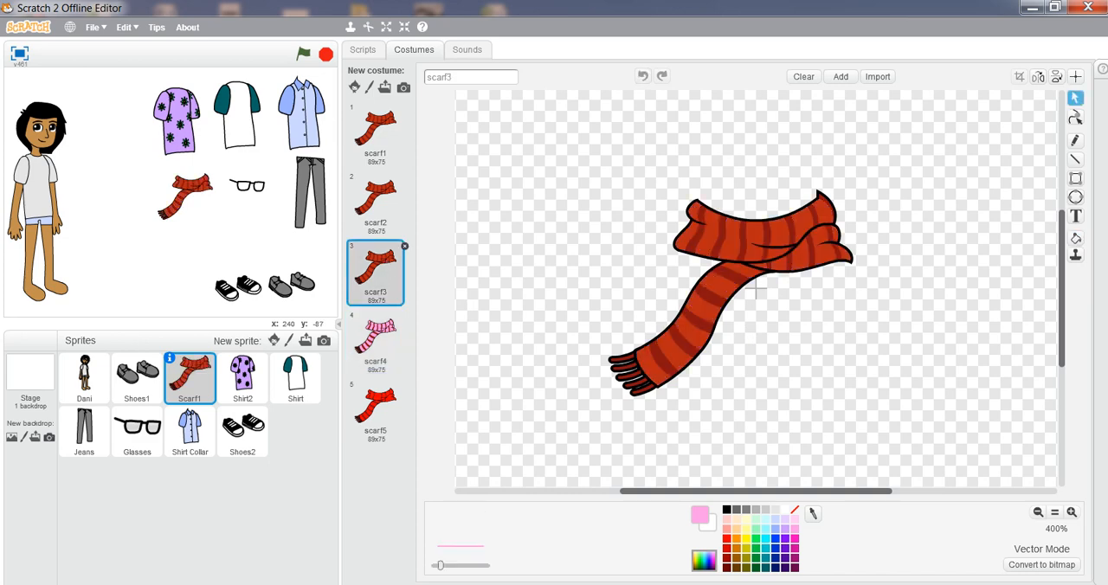
pyautogui.click(1075, 238)
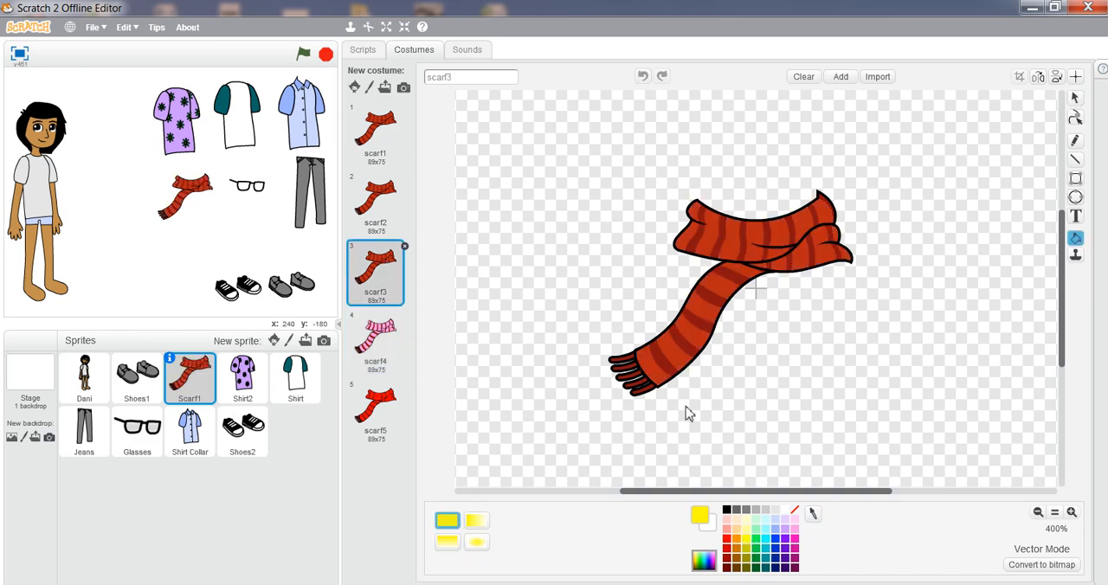
pyautogui.click(727, 234)
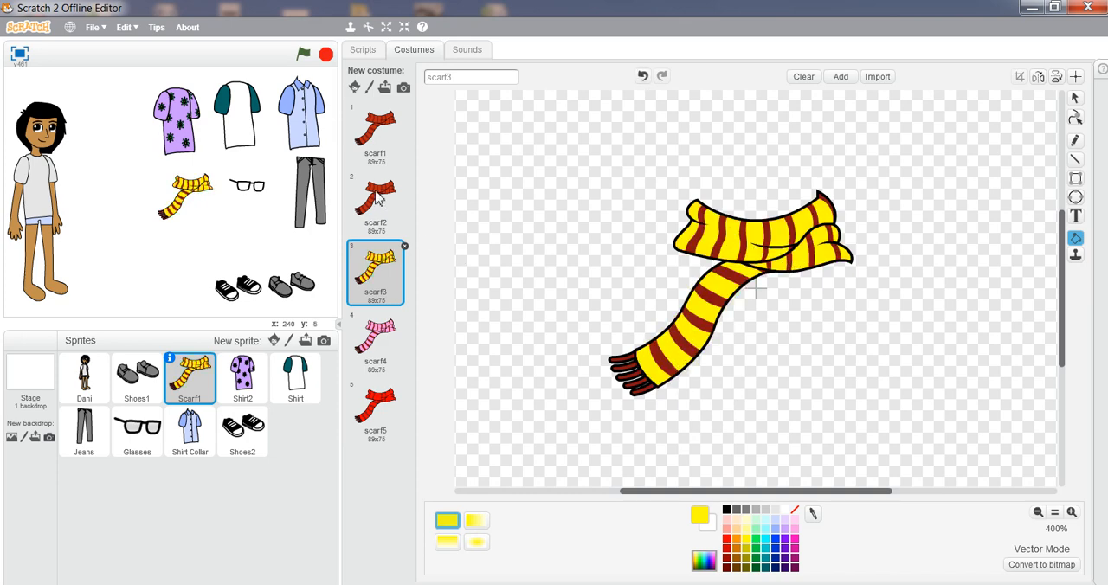
pyautogui.click(375, 204)
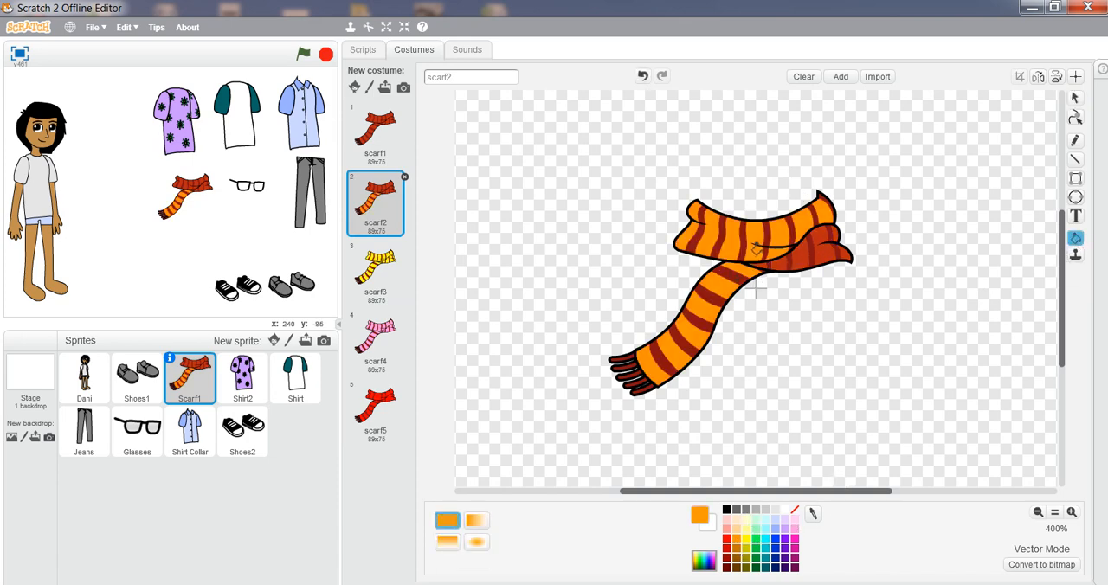
pyautogui.click(775, 255)
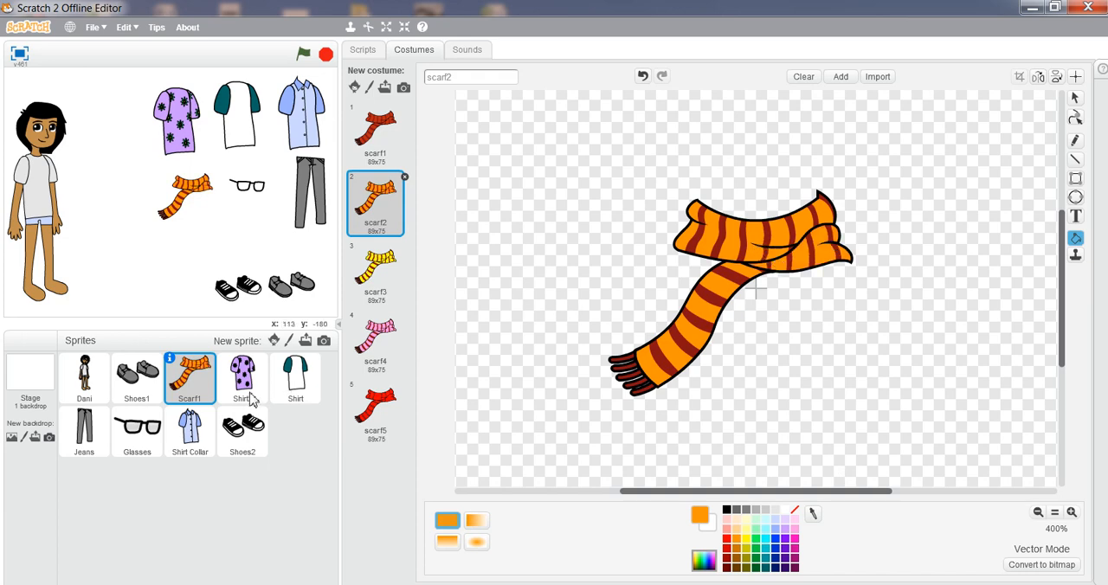
pyautogui.click(243, 376)
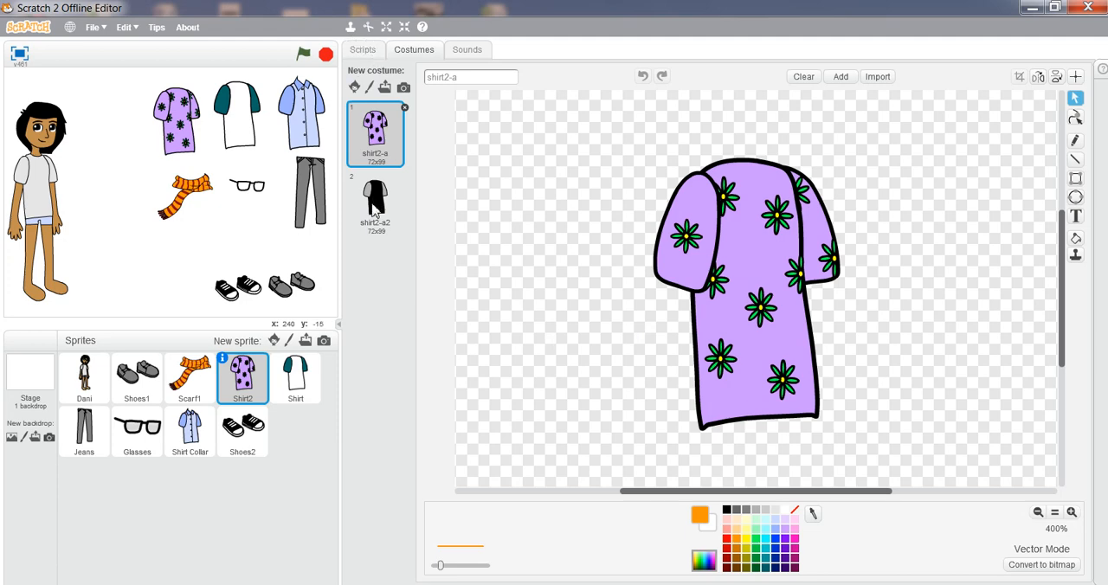
# - Switch Shirt2 to its black shirt2-a2 costume, then view the Shirt and Jeans costumes
pyautogui.click(375, 204)
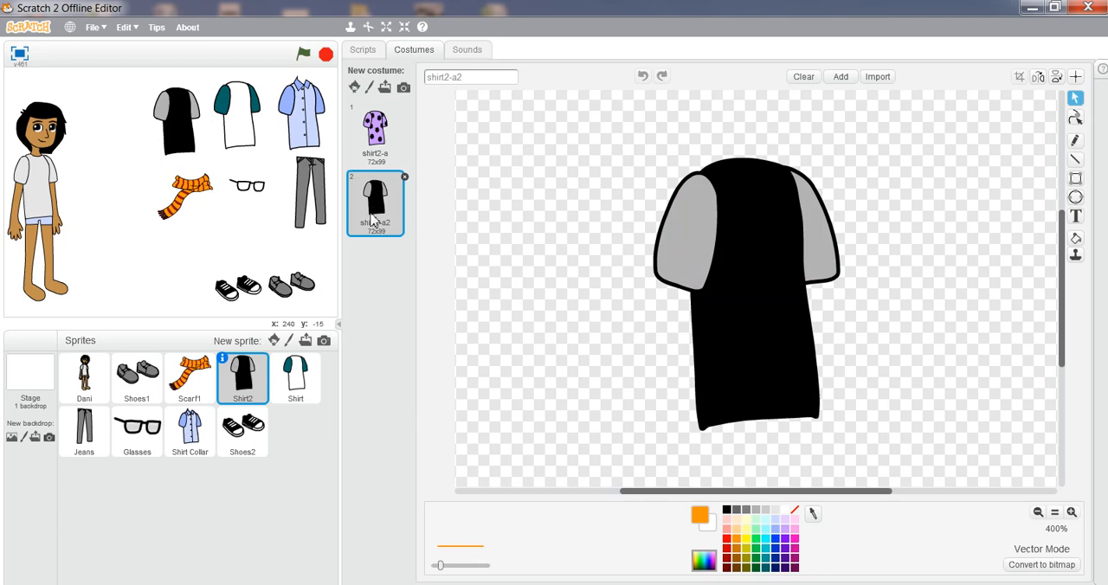
pyautogui.click(295, 378)
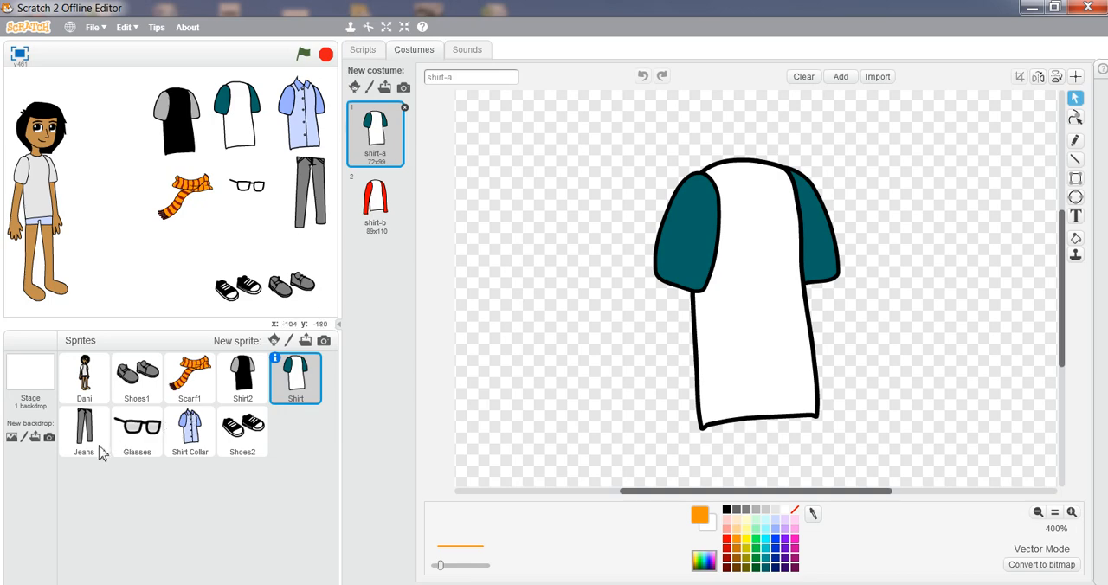
pyautogui.click(83, 428)
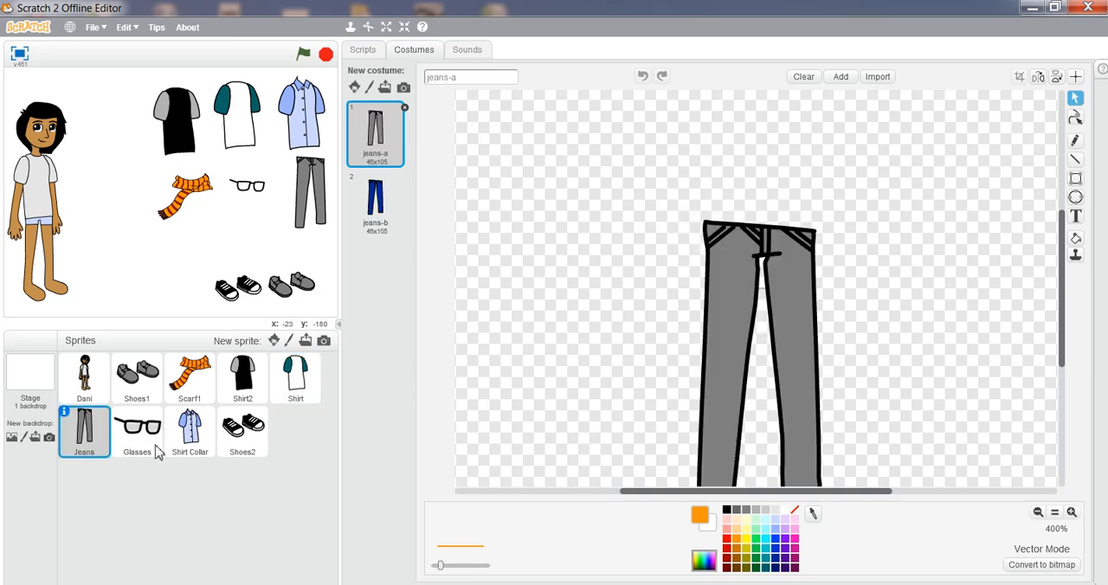
pyautogui.click(137, 432)
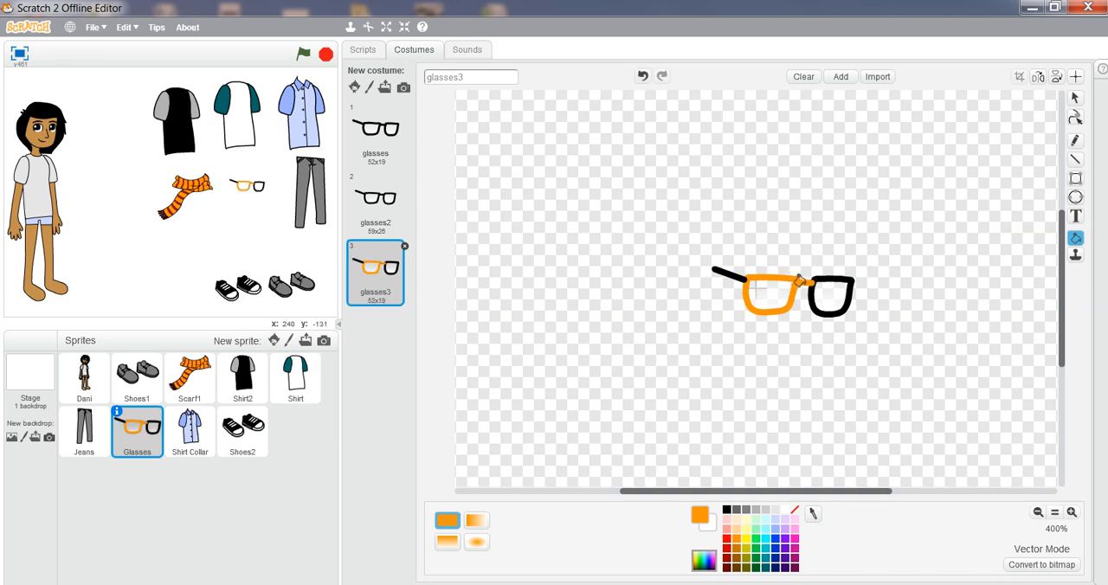
# - Colour the glasses3 frames orange and the glasses2 frames yellow
pyautogui.click(827, 294)
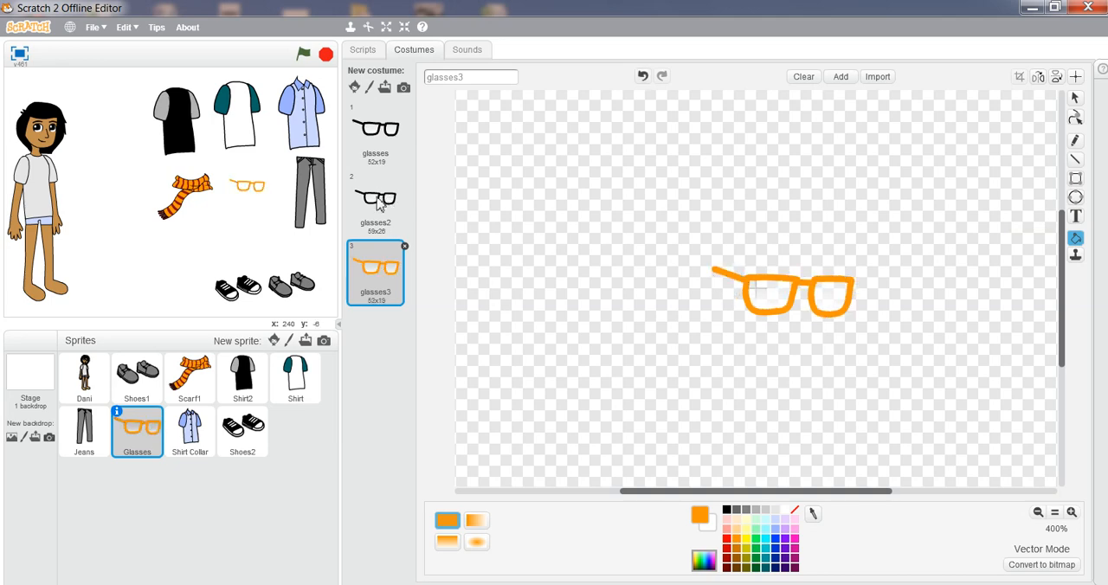
pyautogui.click(376, 203)
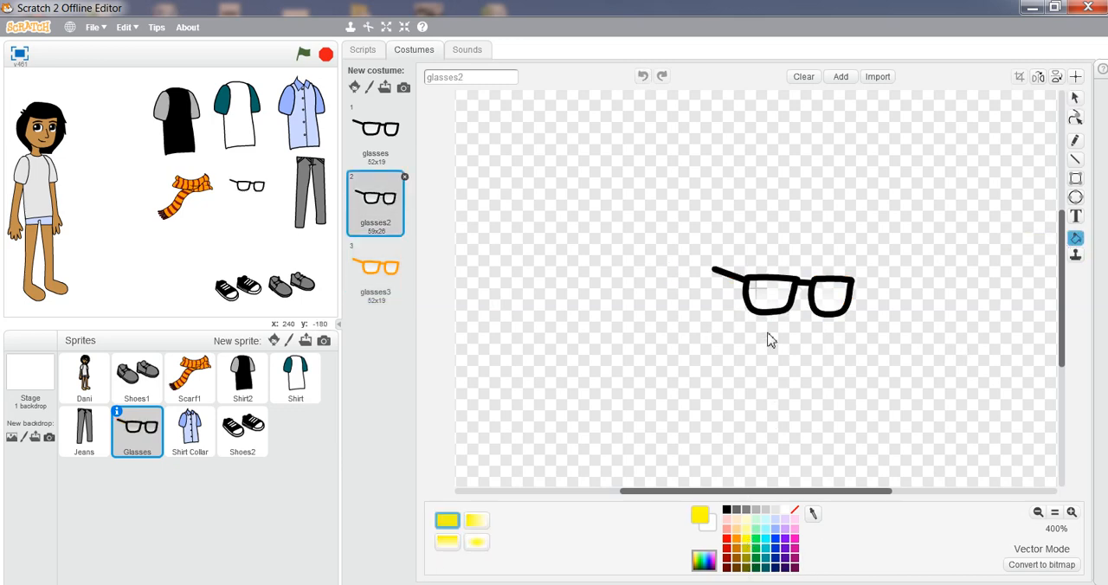
pyautogui.click(769, 295)
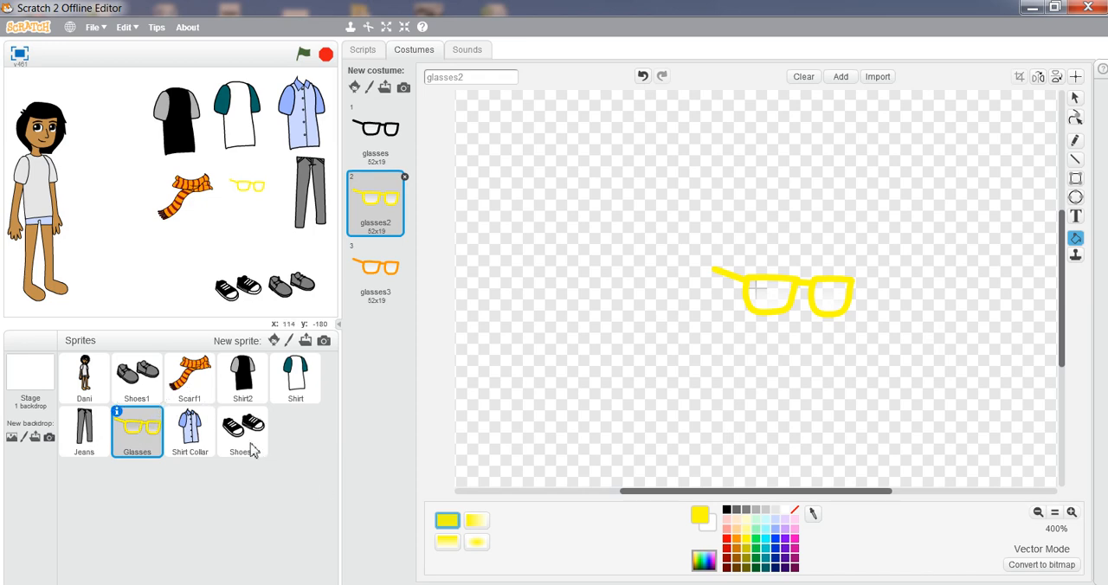
pyautogui.click(243, 433)
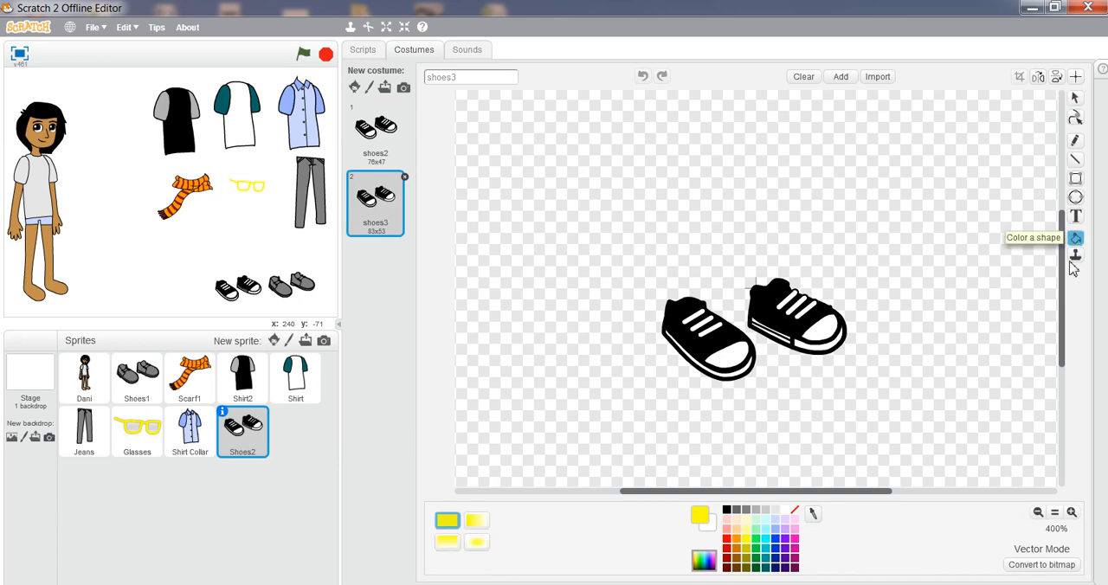
# - Fill the duplicated Shoes2 costumes purple, green and pink
pyautogui.click(732, 351)
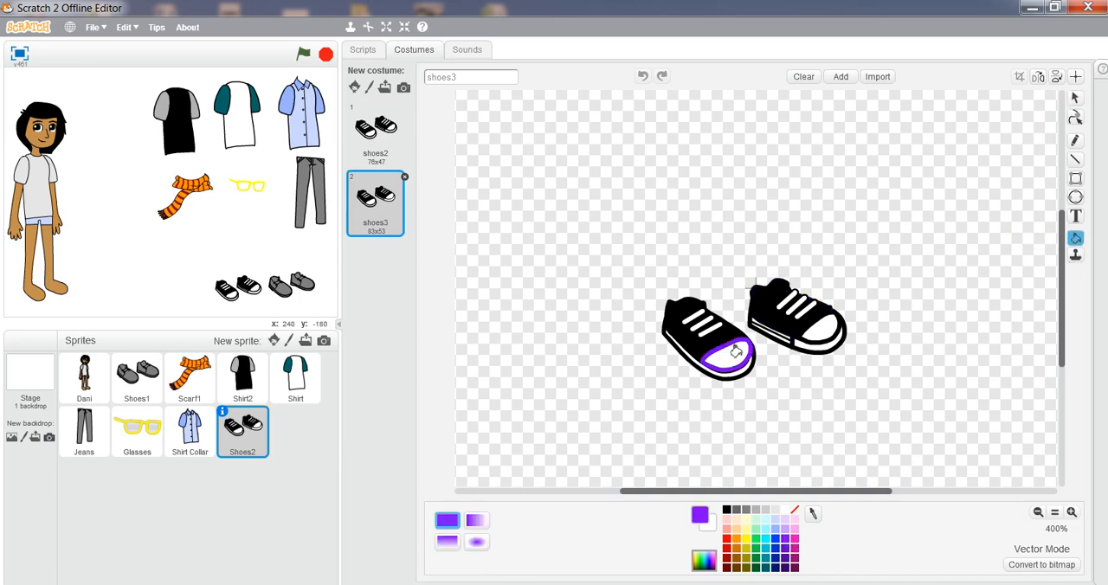
pyautogui.click(710, 342)
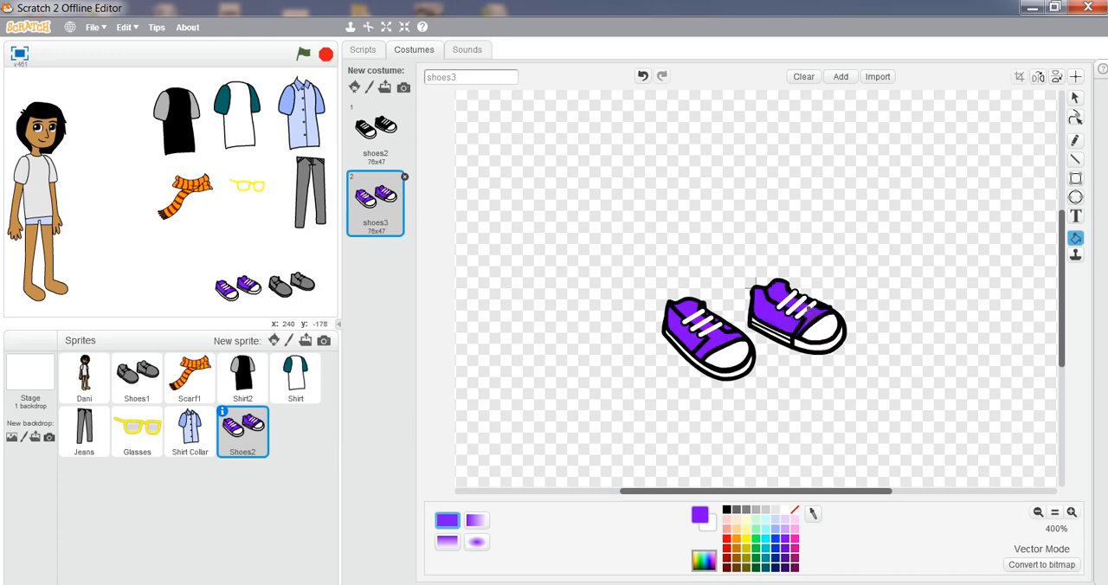
pyautogui.moveTo(392, 349)
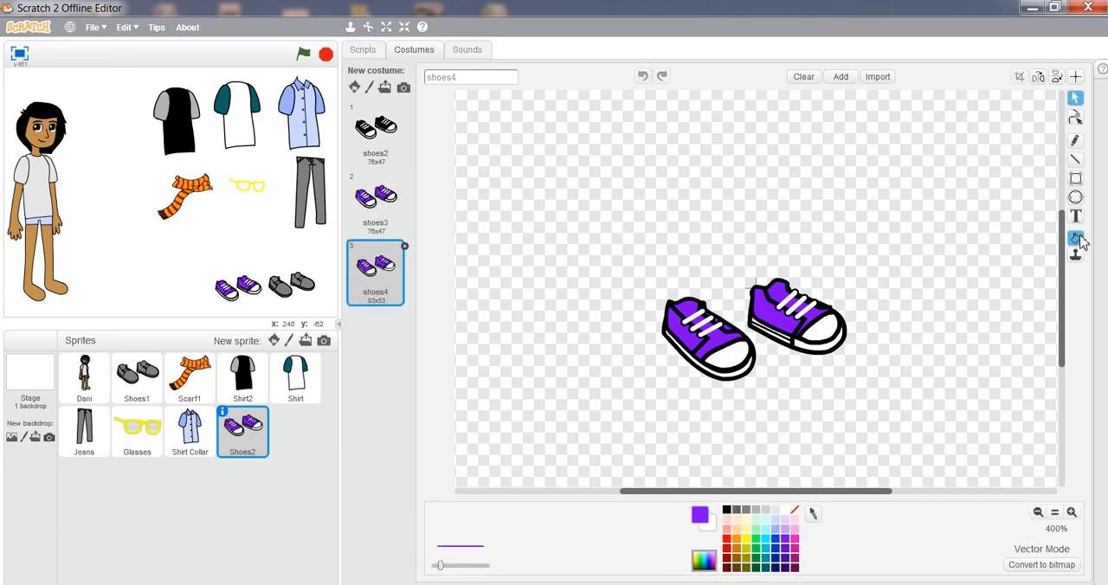
pyautogui.moveTo(1077, 238)
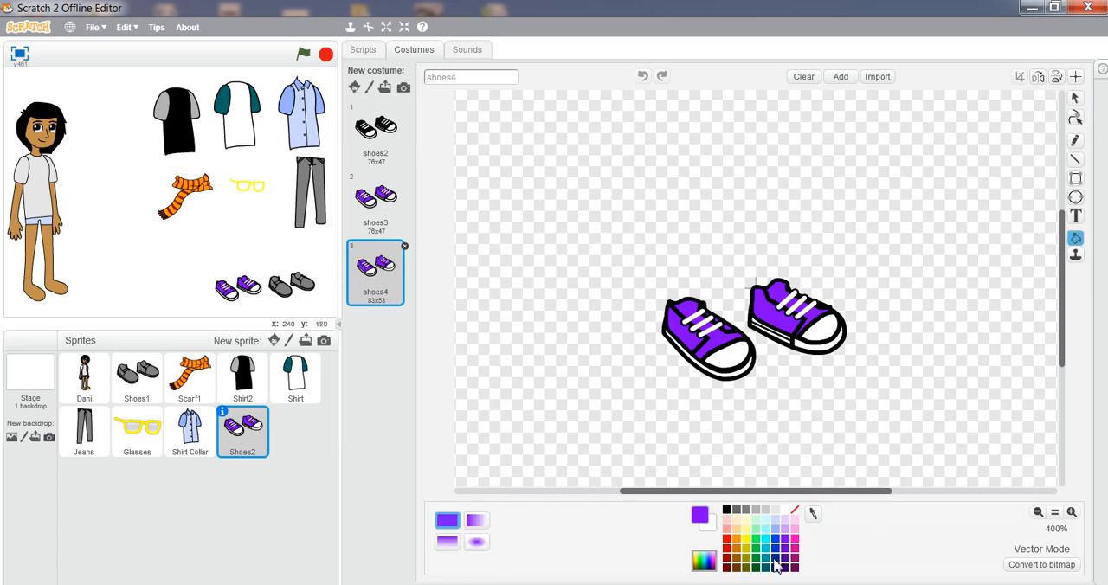
pyautogui.moveTo(758, 545)
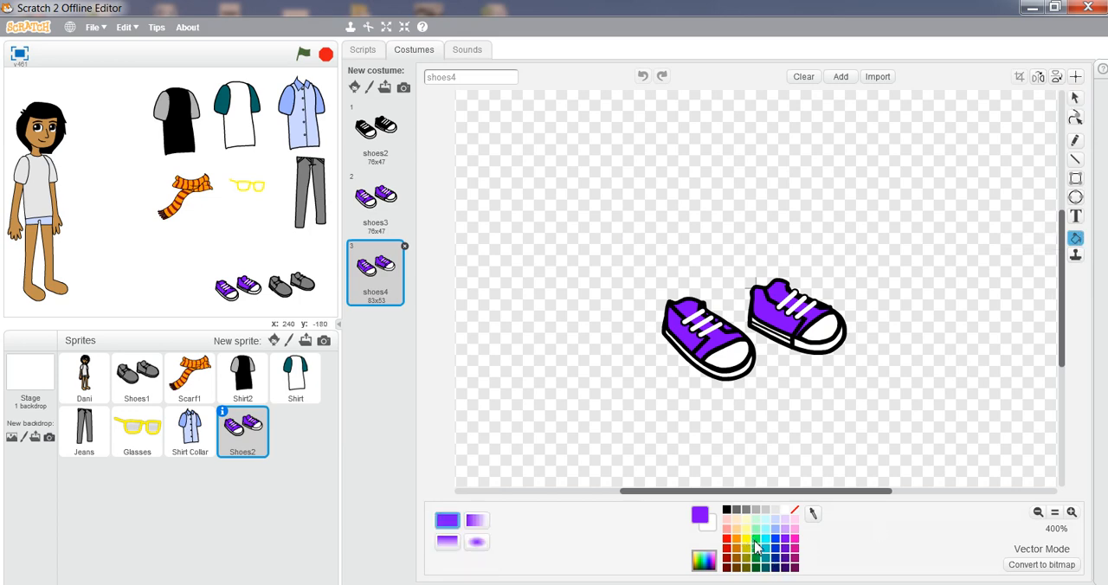
pyautogui.click(758, 541)
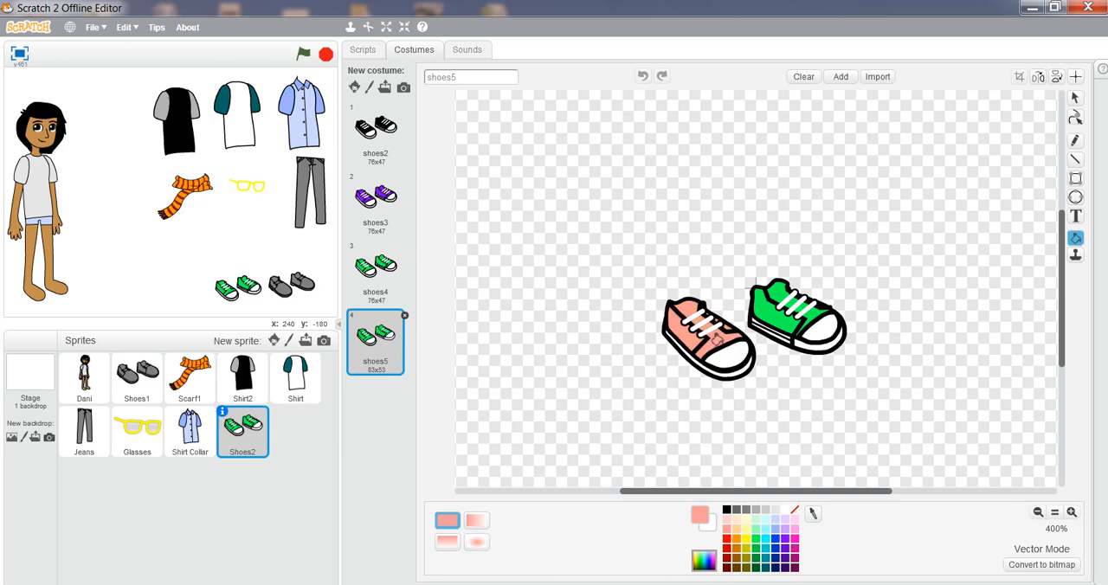
pyautogui.click(797, 325)
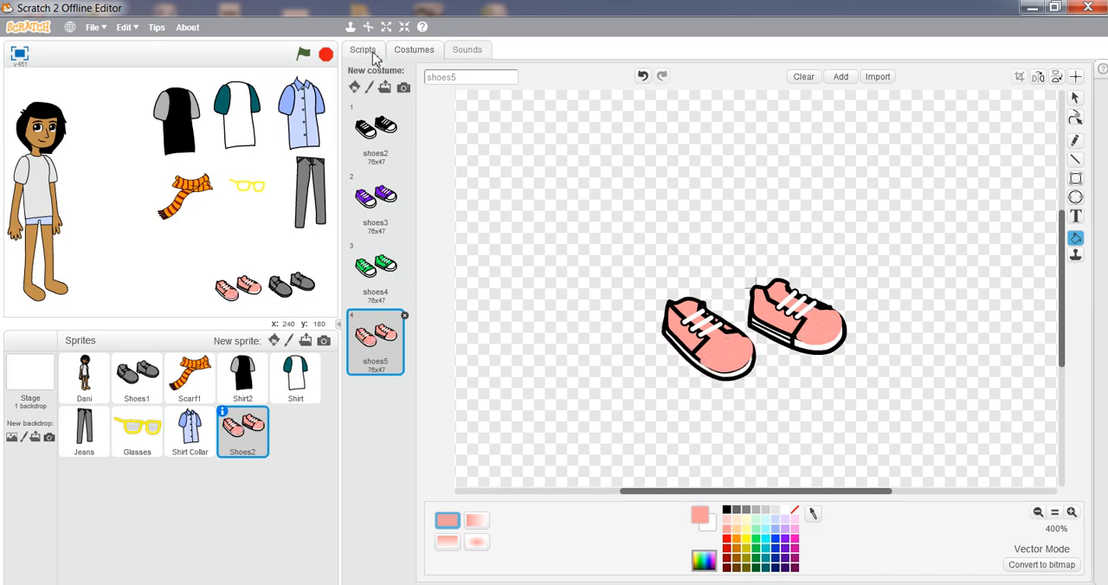
# - Build a 'when this sprite clicked' + 'next costume' script on Shoes2
pyautogui.click(363, 49)
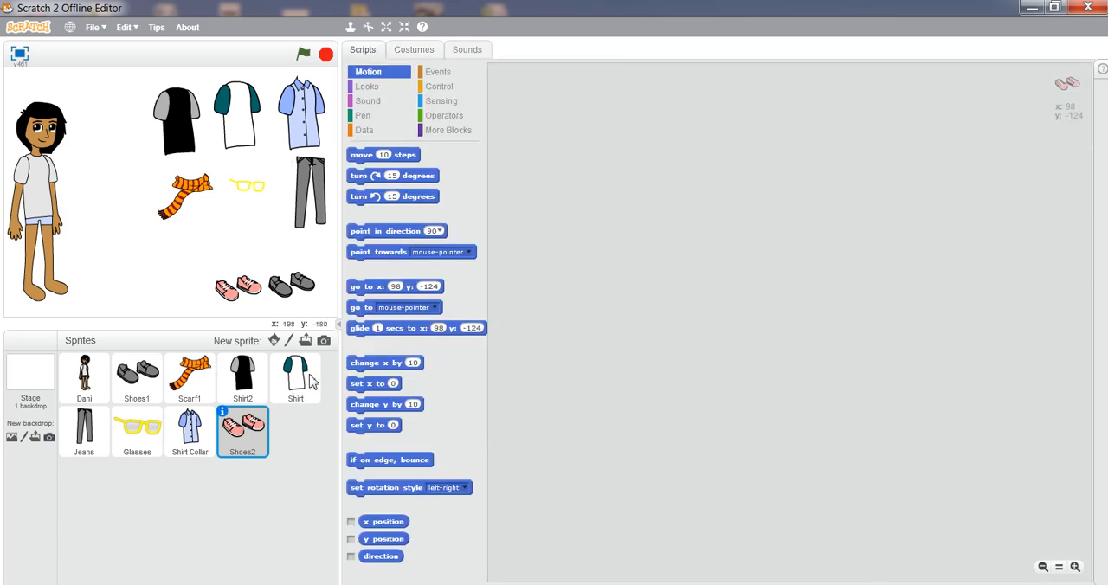
pyautogui.click(438, 71)
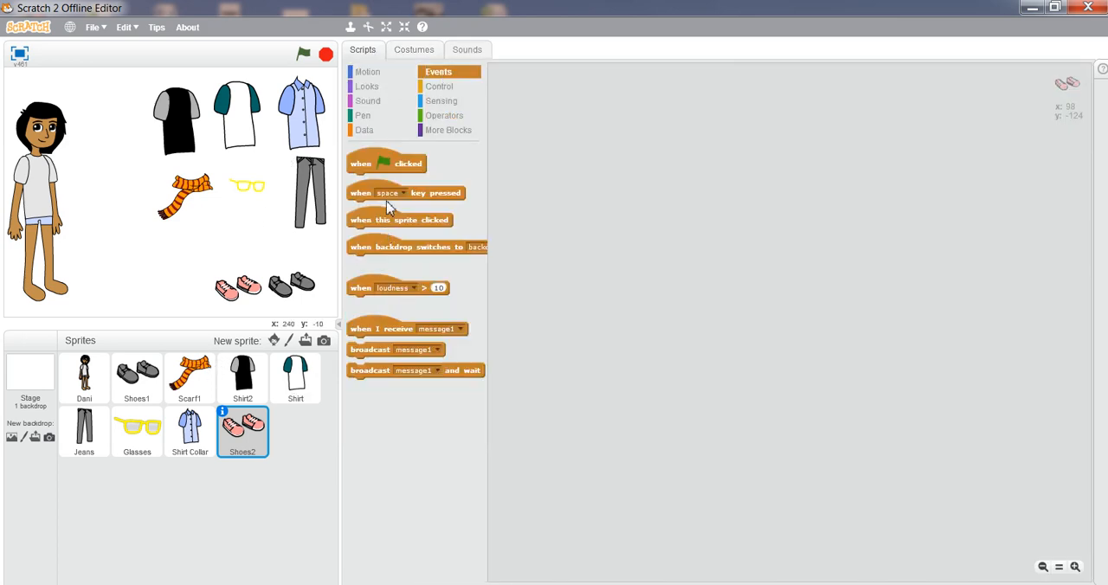
pyautogui.moveTo(399, 219); pyautogui.dragTo(511, 155)
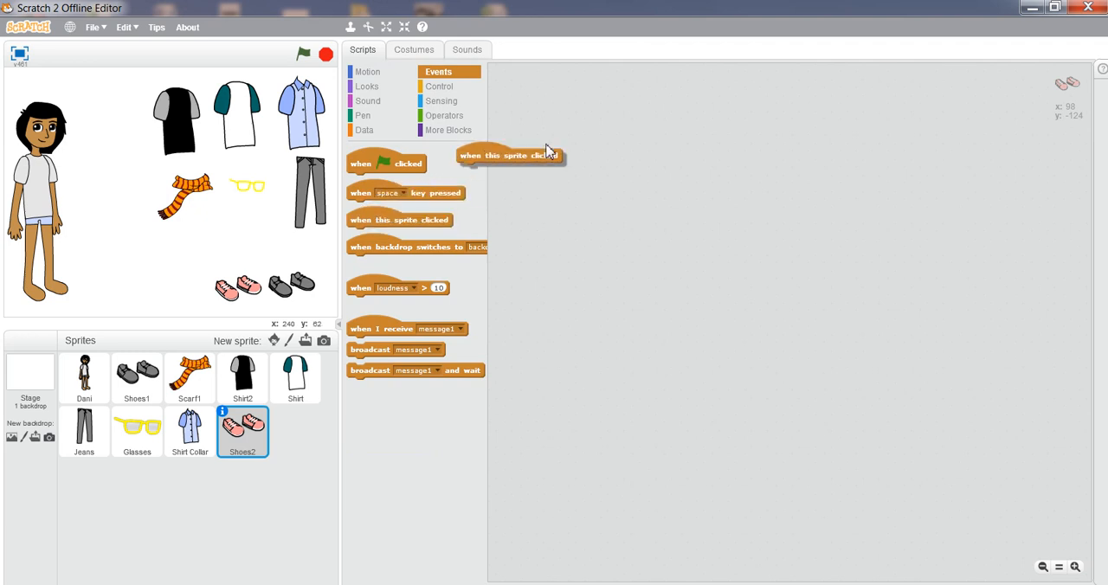
pyautogui.moveTo(511, 155); pyautogui.dragTo(554, 90)
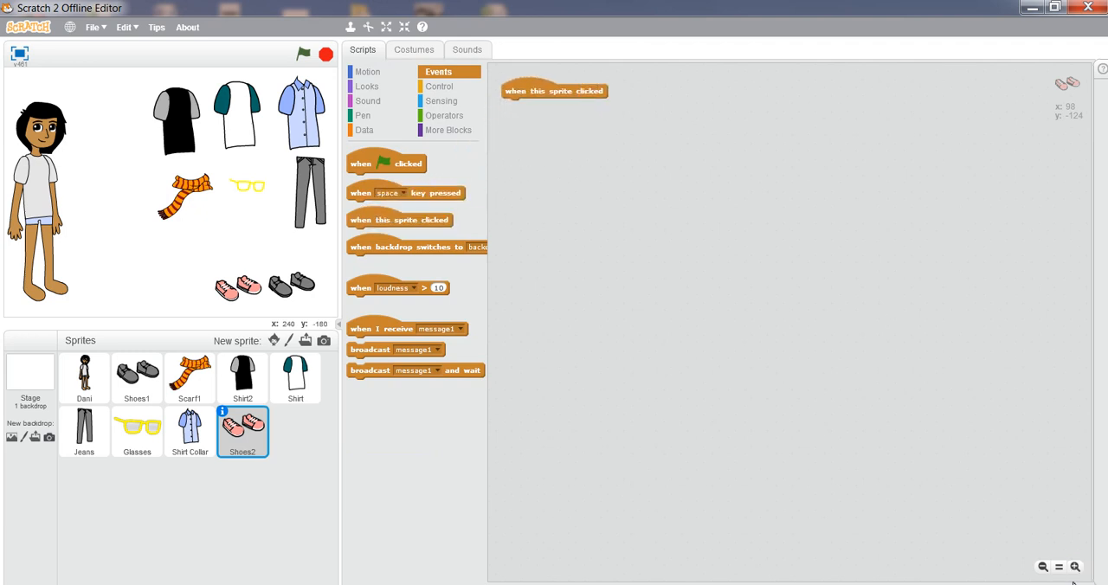
pyautogui.moveTo(554, 90); pyautogui.dragTo(587, 105)
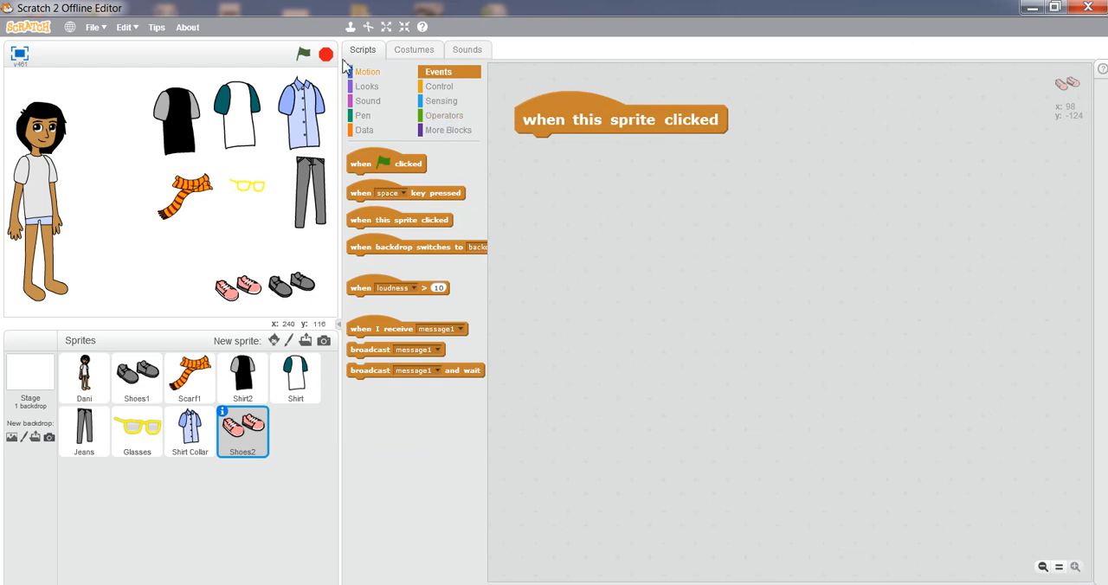
pyautogui.click(367, 86)
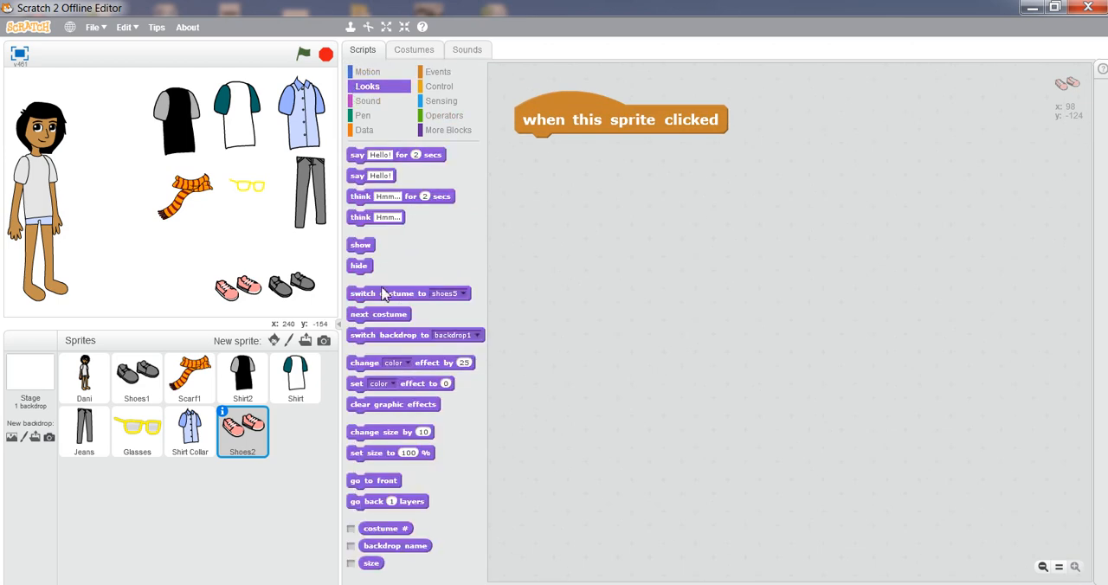
pyautogui.moveTo(378, 313); pyautogui.dragTo(579, 150)
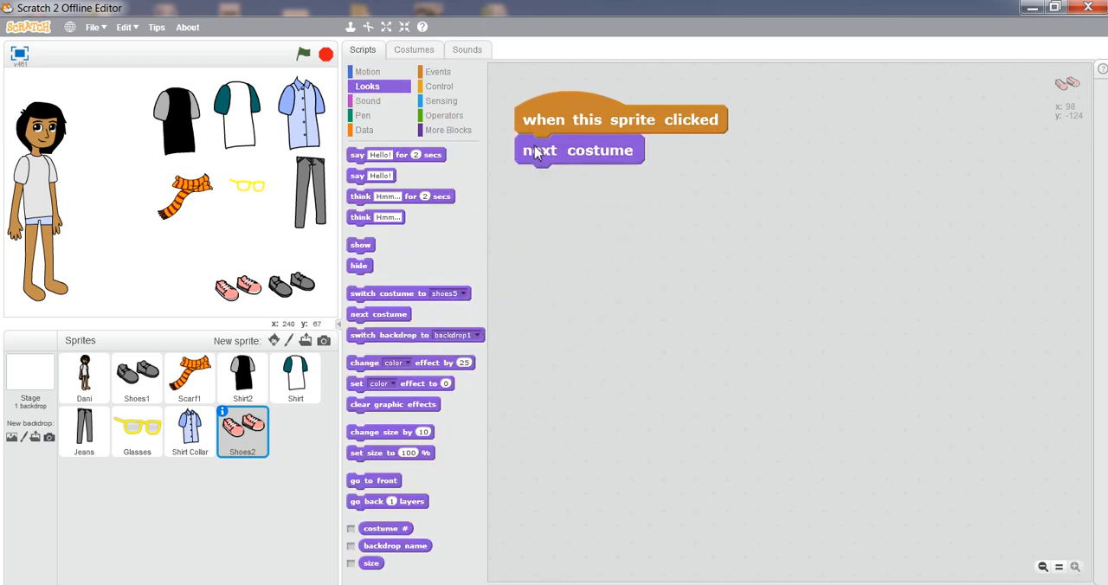
# - Copy the click script onto Glasses, Jeans, Shirt, Shirt2, Scarf1 and Shoes1
pyautogui.rightClick(541, 150)
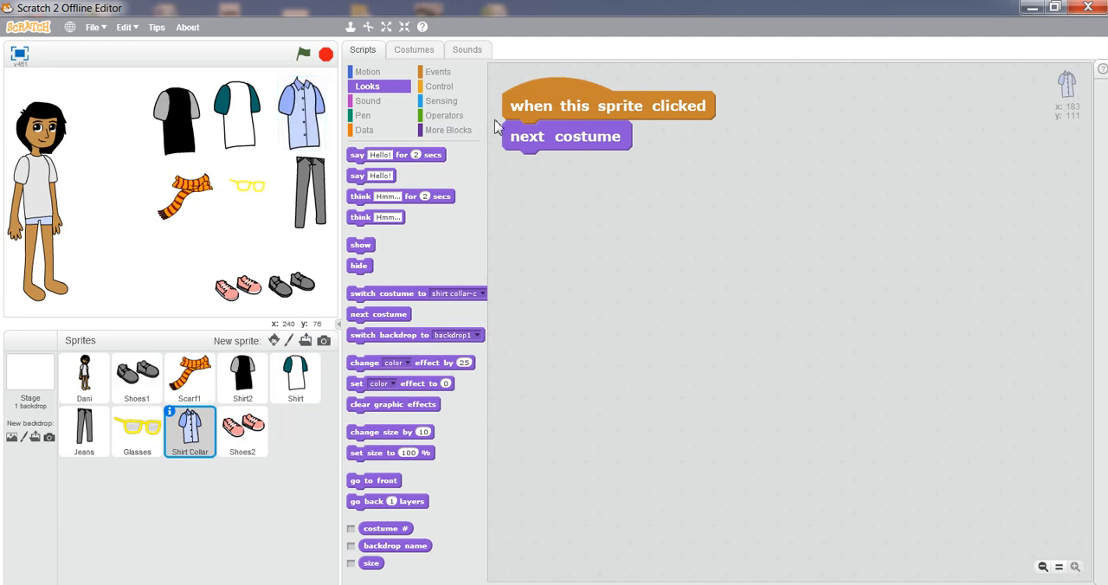
pyautogui.rightClick(576, 113)
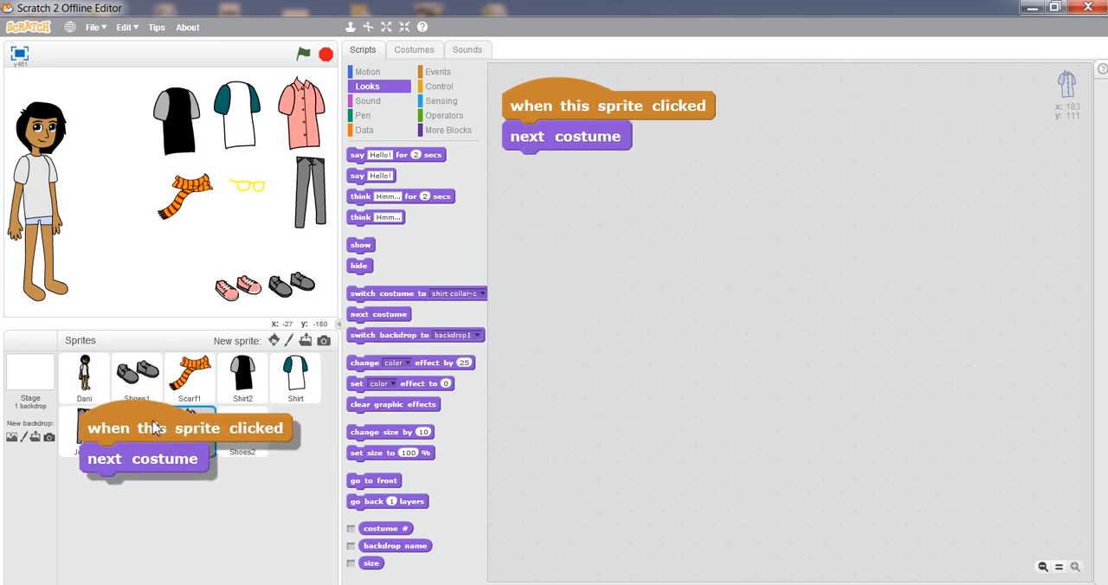
pyautogui.click(137, 430)
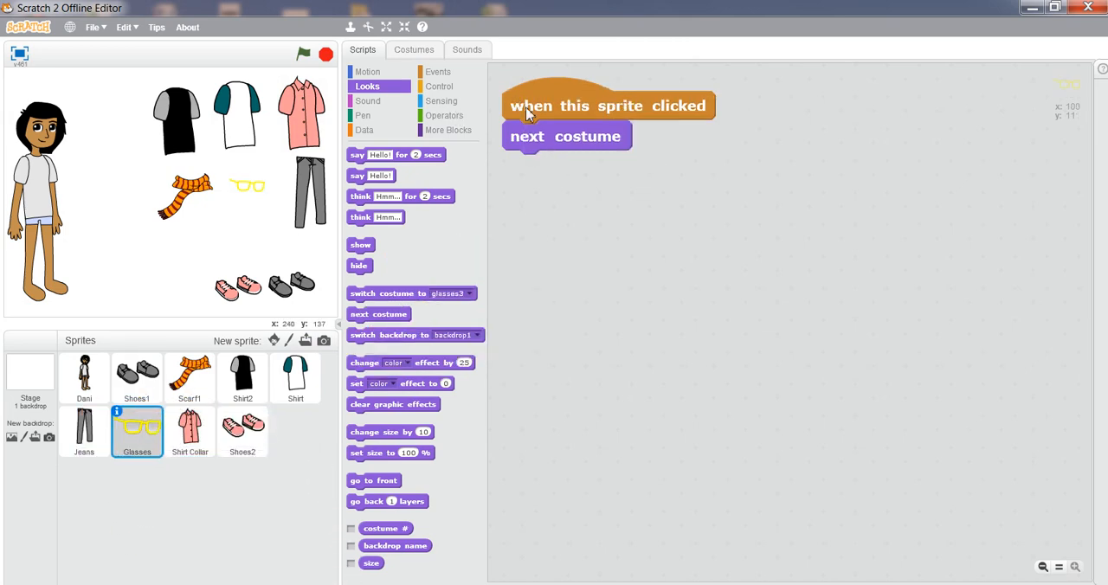
pyautogui.moveTo(528, 105); pyautogui.dragTo(589, 121)
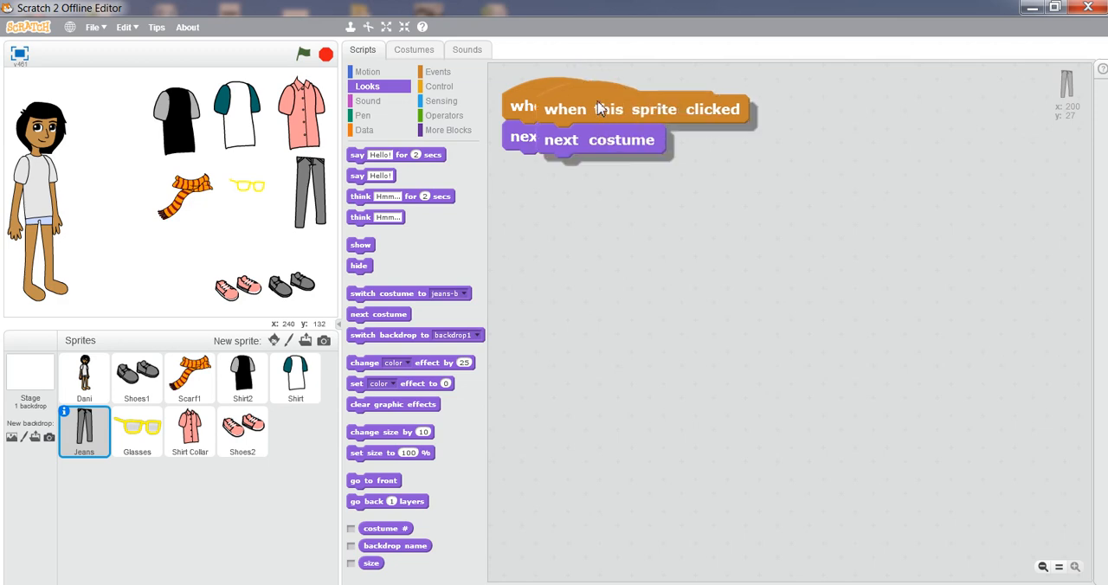
pyautogui.click(296, 378)
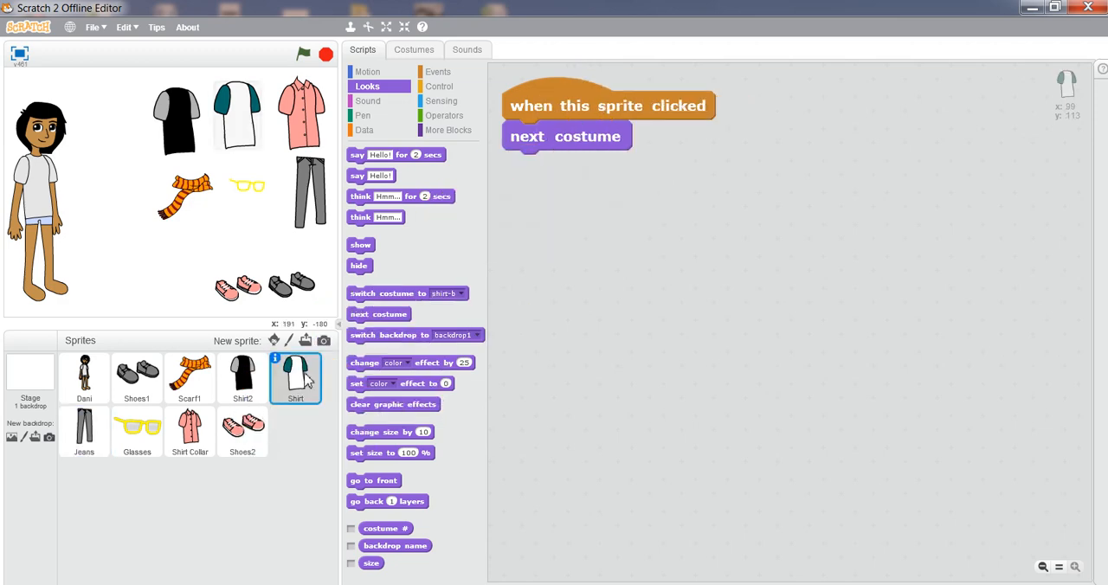
pyautogui.rightClick(563, 106)
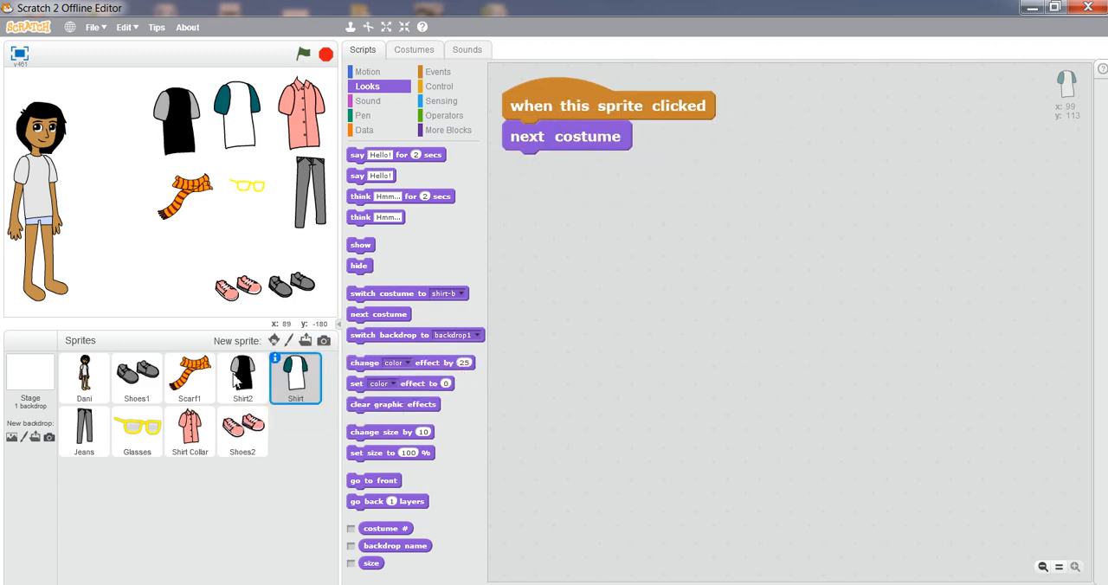
pyautogui.click(242, 378)
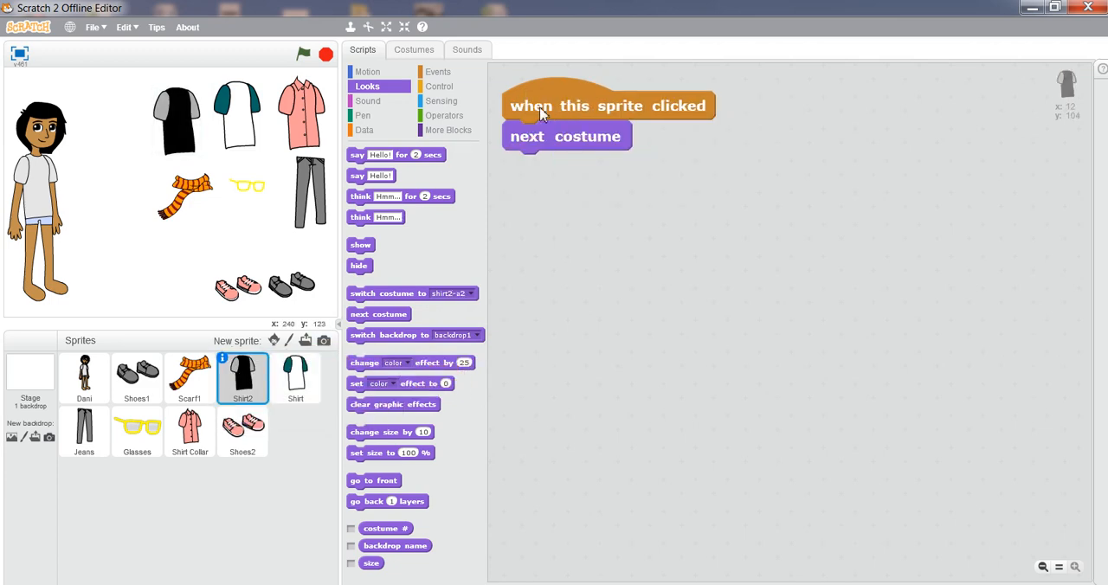
pyautogui.moveTo(536, 106); pyautogui.dragTo(593, 109)
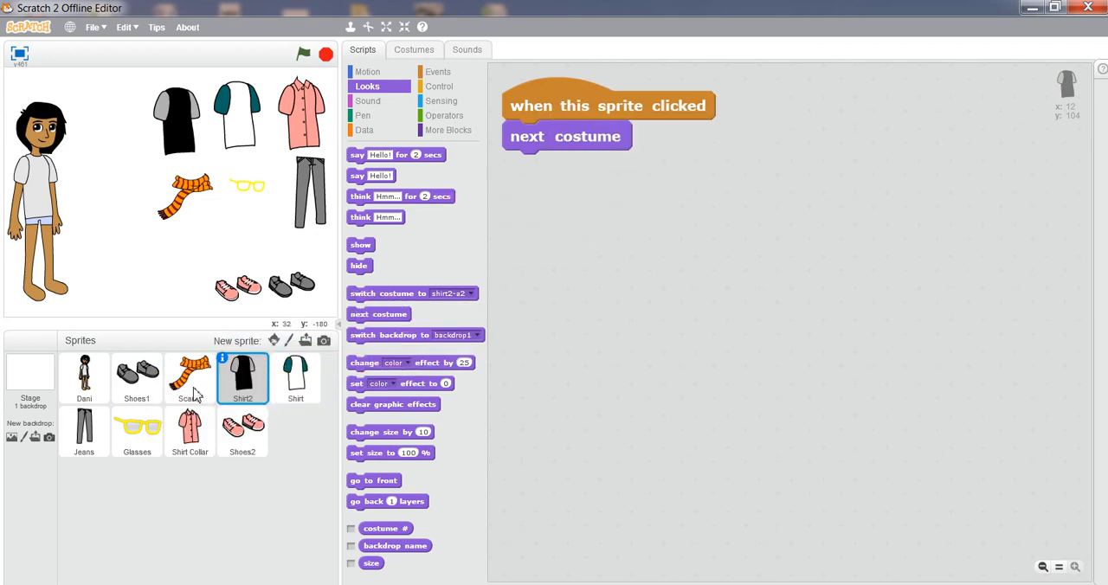
pyautogui.click(190, 378)
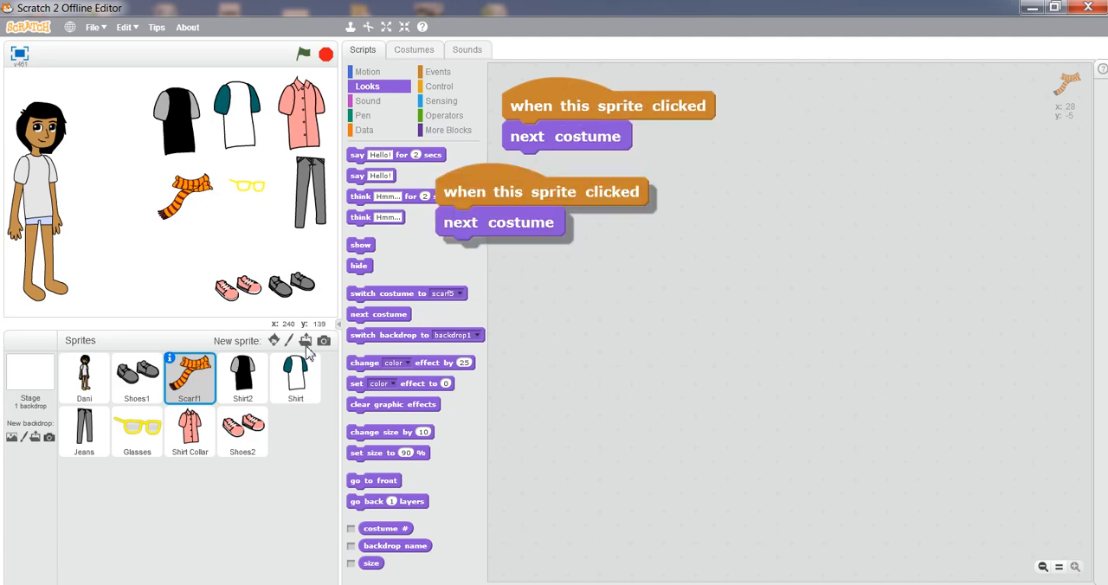
pyautogui.click(137, 378)
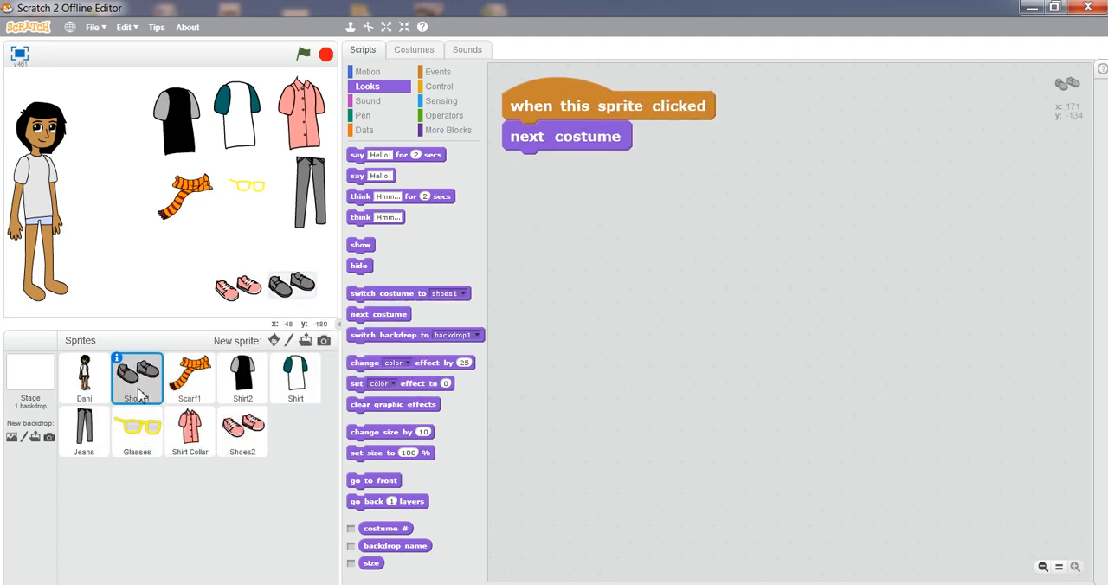
pyautogui.click(84, 377)
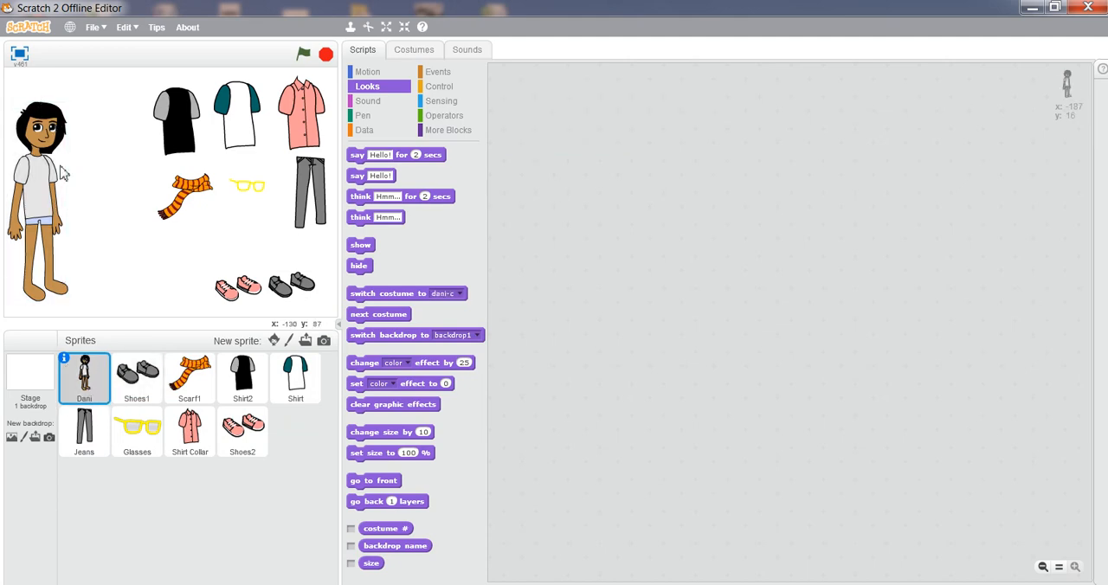
pyautogui.click(414, 50)
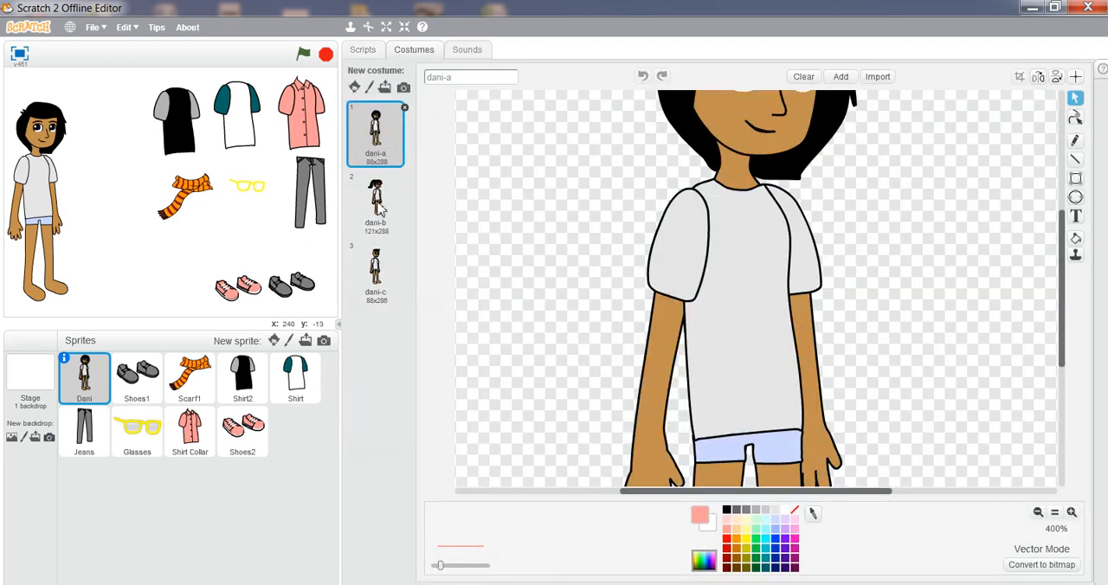
pyautogui.click(375, 203)
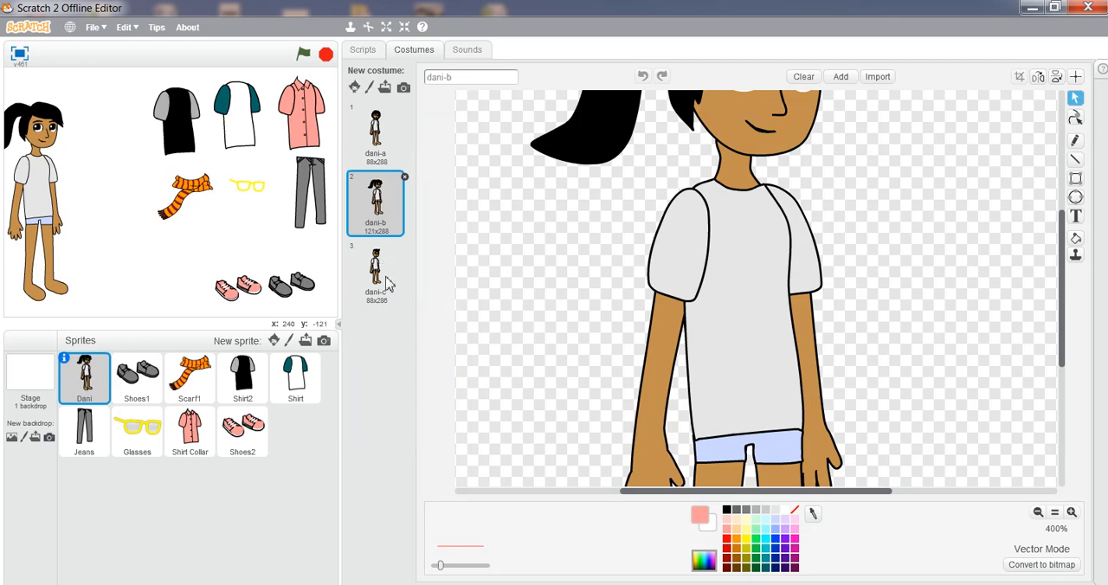
pyautogui.click(375, 272)
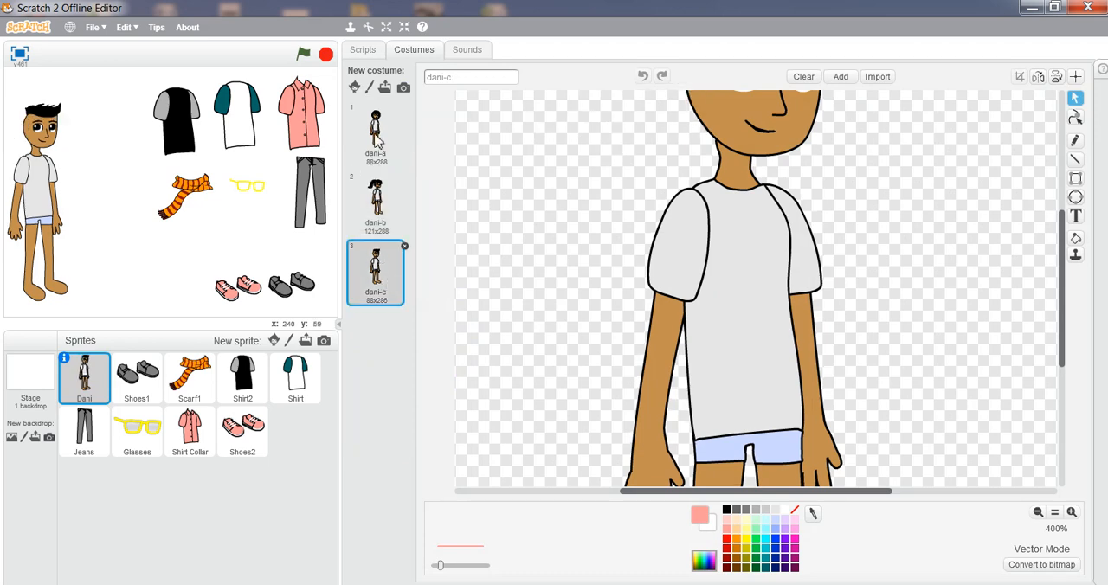
pyautogui.click(363, 49)
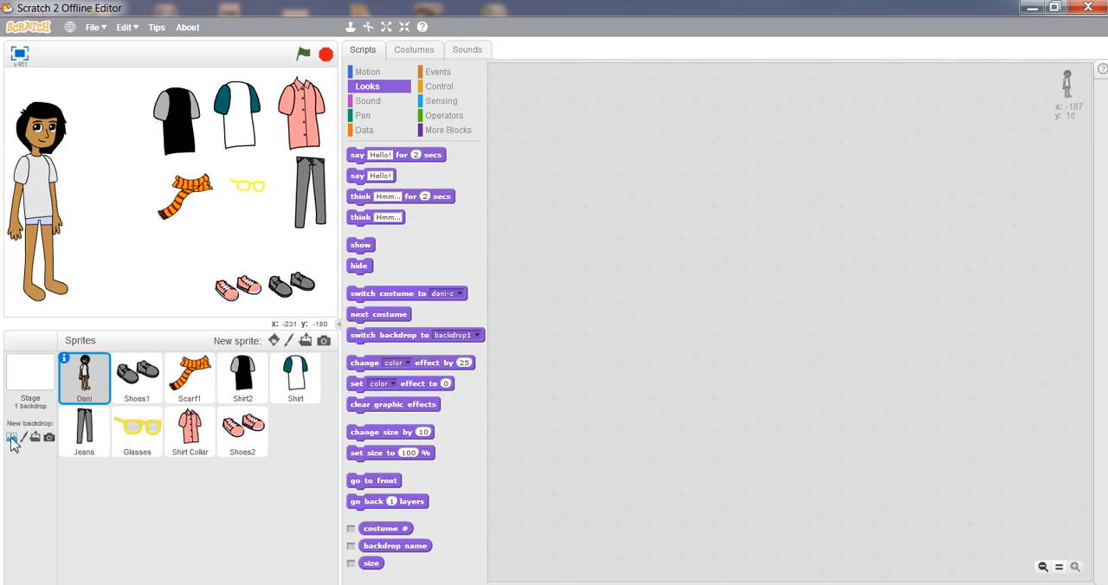
# - Add the 'light' backdrop from the Backdrop Library, then select the Dani sprite
pyautogui.click(13, 438)
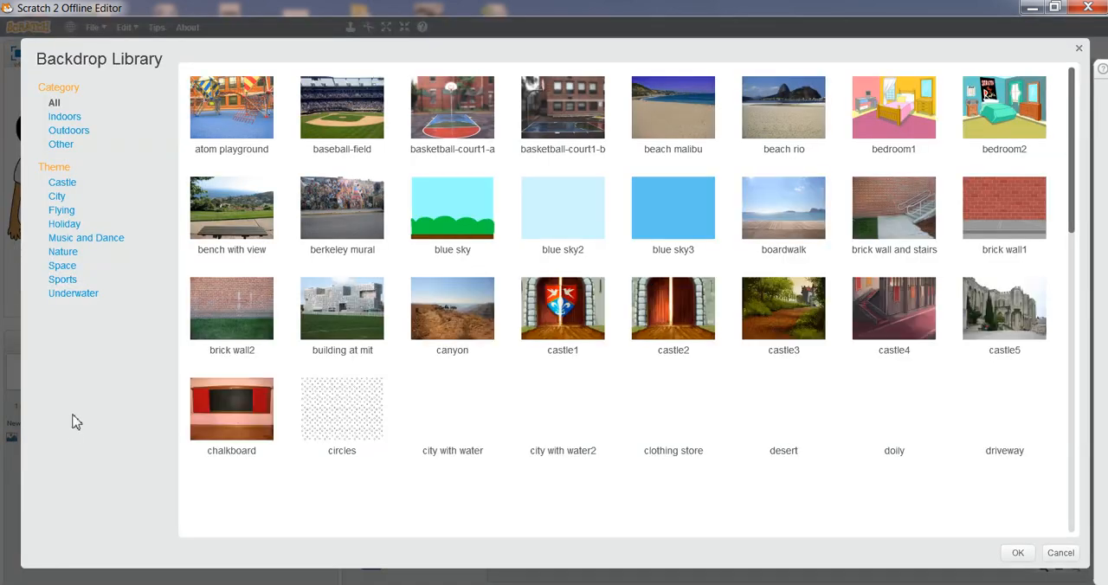
pyautogui.scroll(-3)
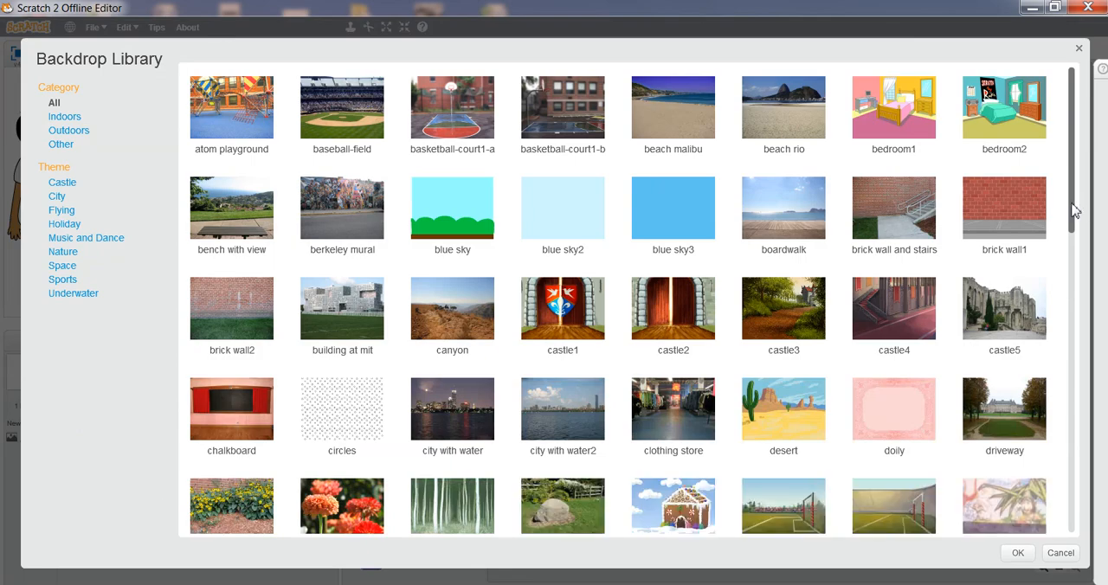
pyautogui.scroll(-3)
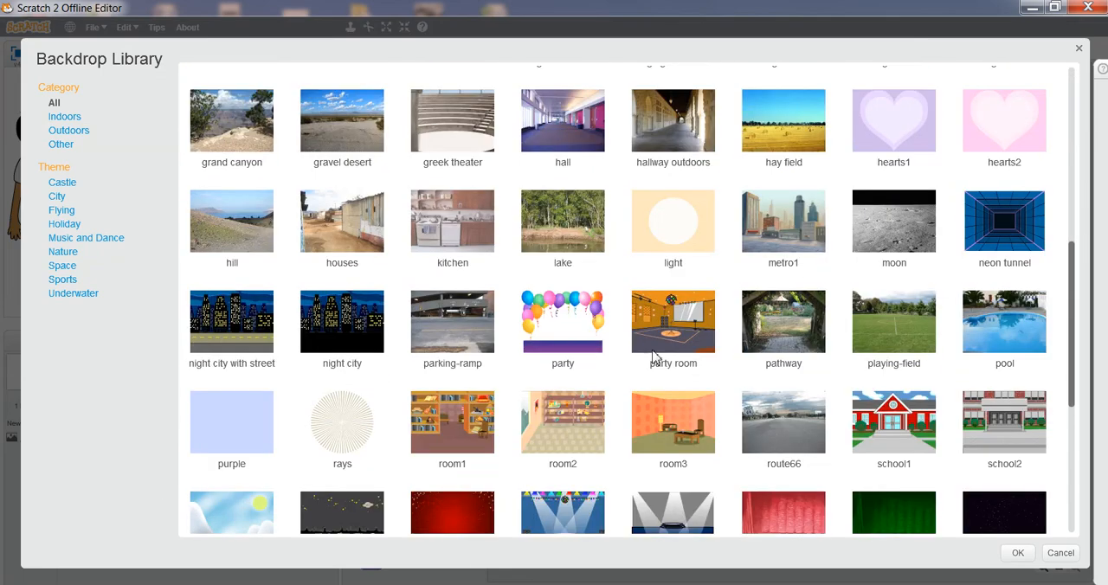
pyautogui.click(673, 219)
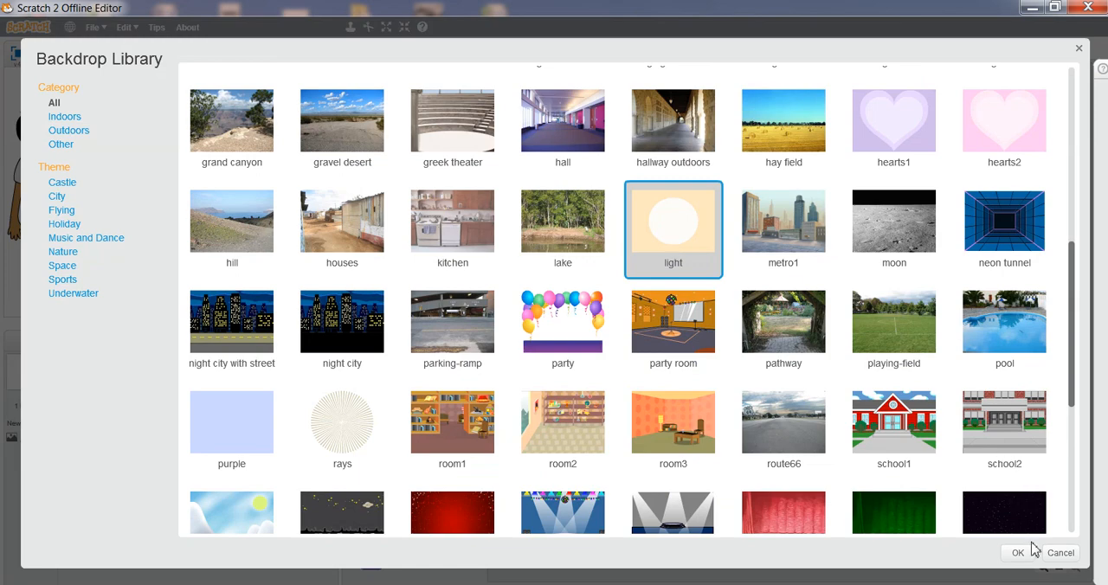
pyautogui.click(1018, 553)
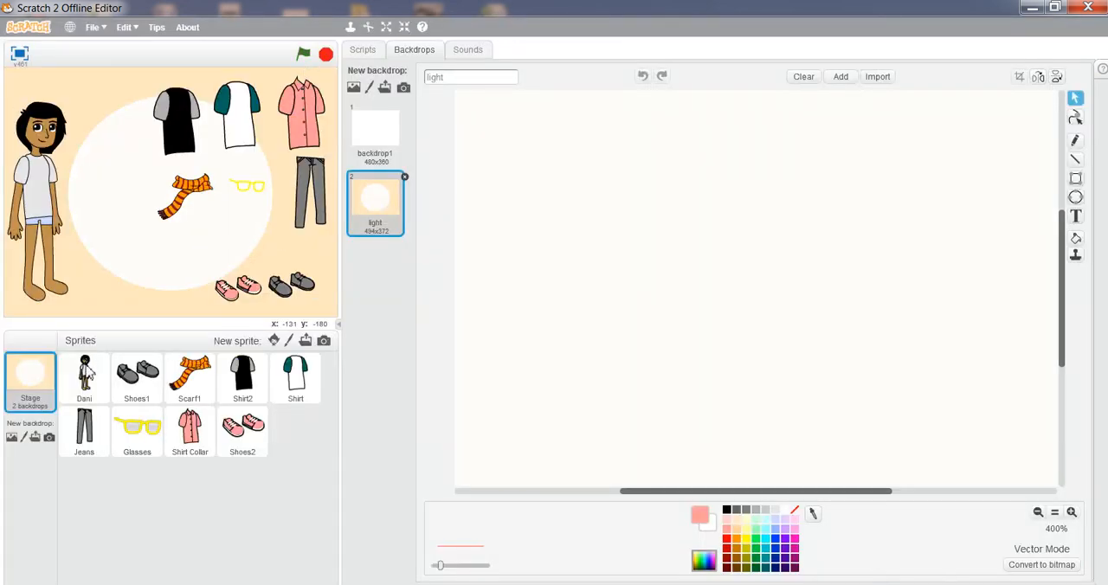
pyautogui.click(84, 378)
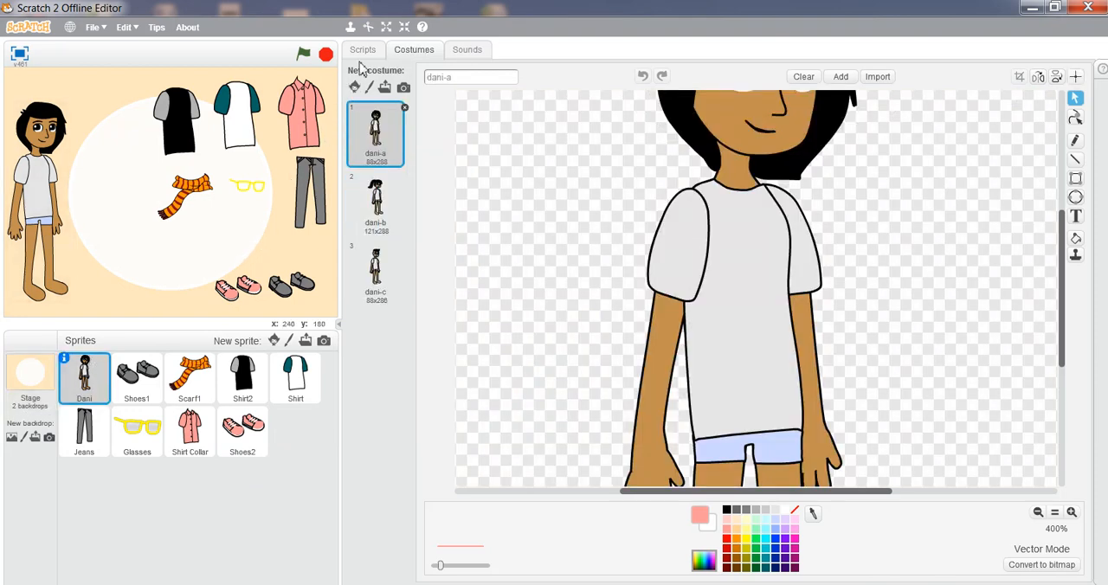
# - Start Dani's green-flag script with two say blocks, the second giving the name DANI
pyautogui.click(363, 49)
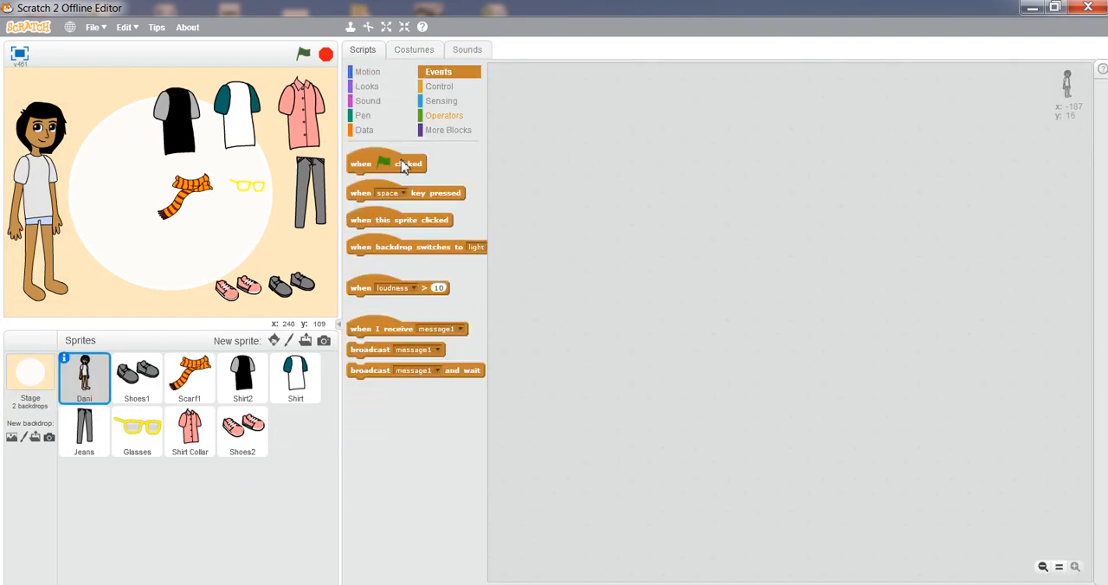
pyautogui.moveTo(386, 163); pyautogui.dragTo(589, 103)
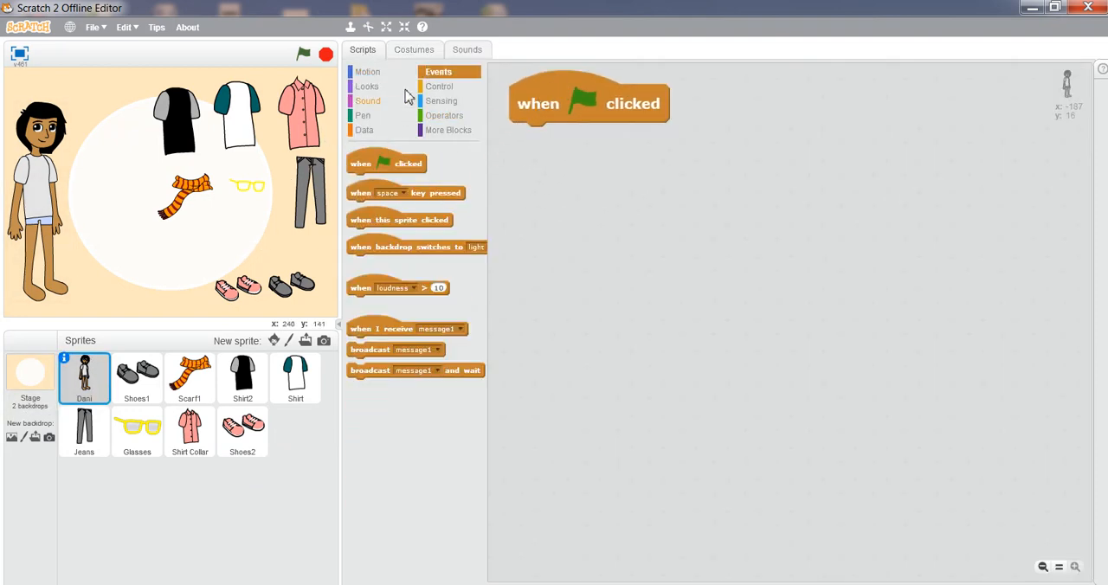
pyautogui.click(367, 85)
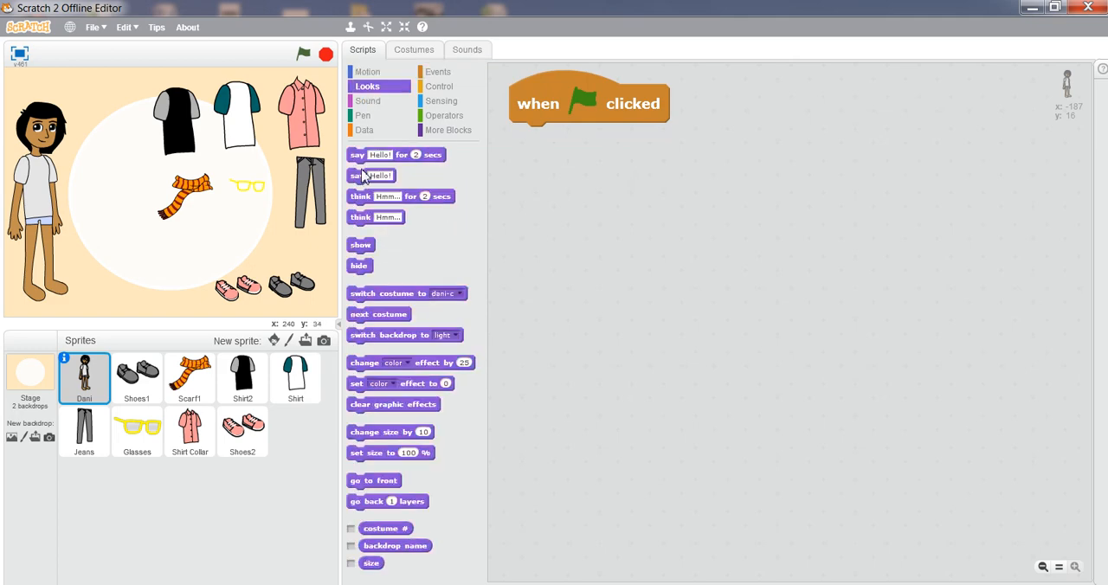
pyautogui.moveTo(396, 154); pyautogui.dragTo(606, 138)
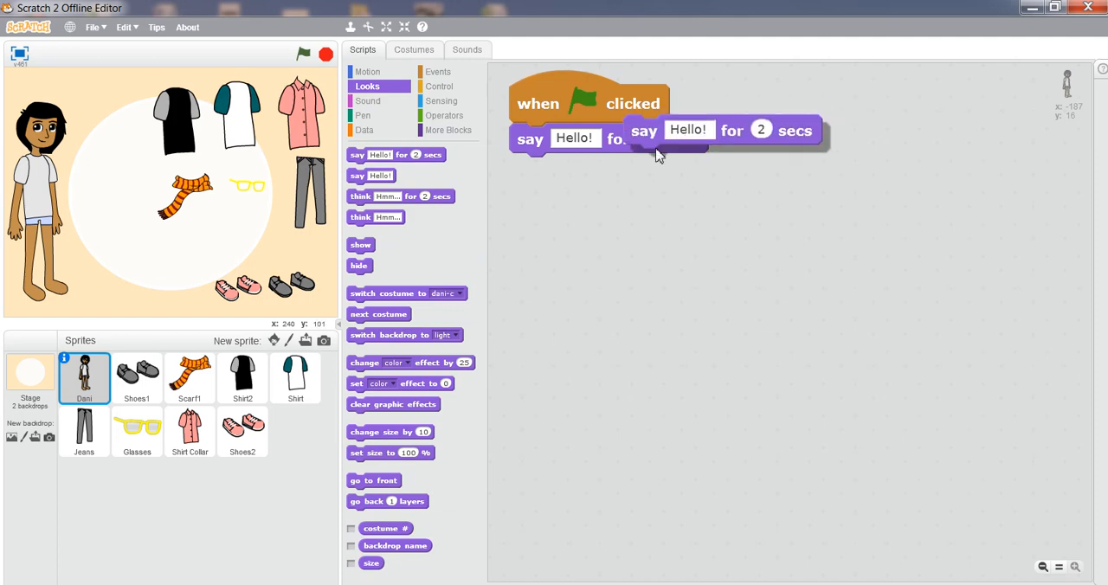
pyautogui.moveTo(719, 130); pyautogui.dragTo(606, 169)
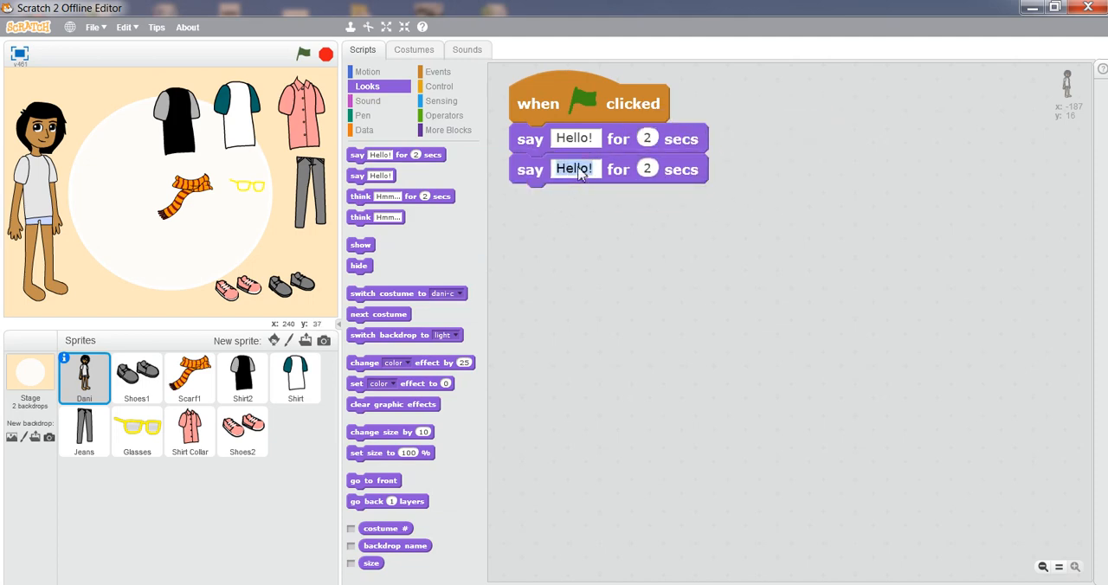
pyautogui.write('myn')
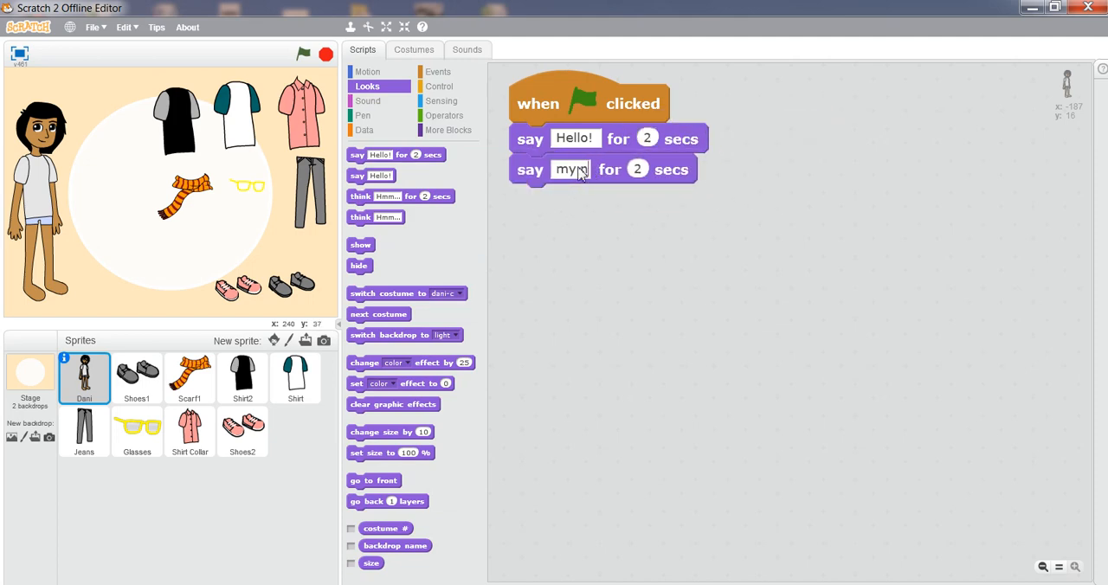
pyautogui.write('name is')
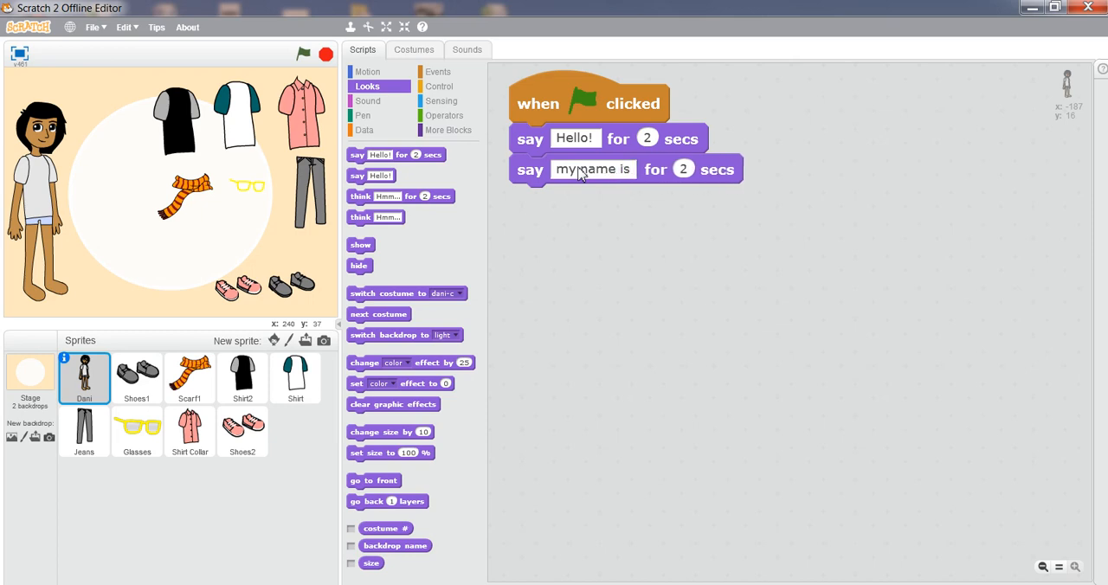
pyautogui.write('DANI')
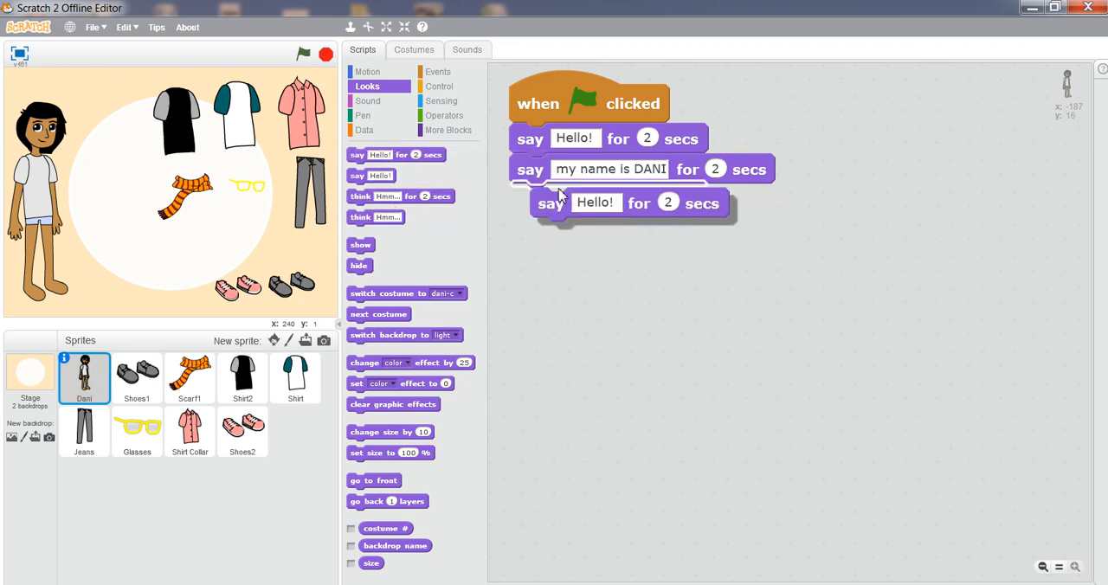
# - Add third and fourth say lines, 'DRESS M…' and 'CLICK THE COLOURS TO CHANGE THE STYLE'
pyautogui.moveTo(551, 203); pyautogui.dragTo(530, 199)
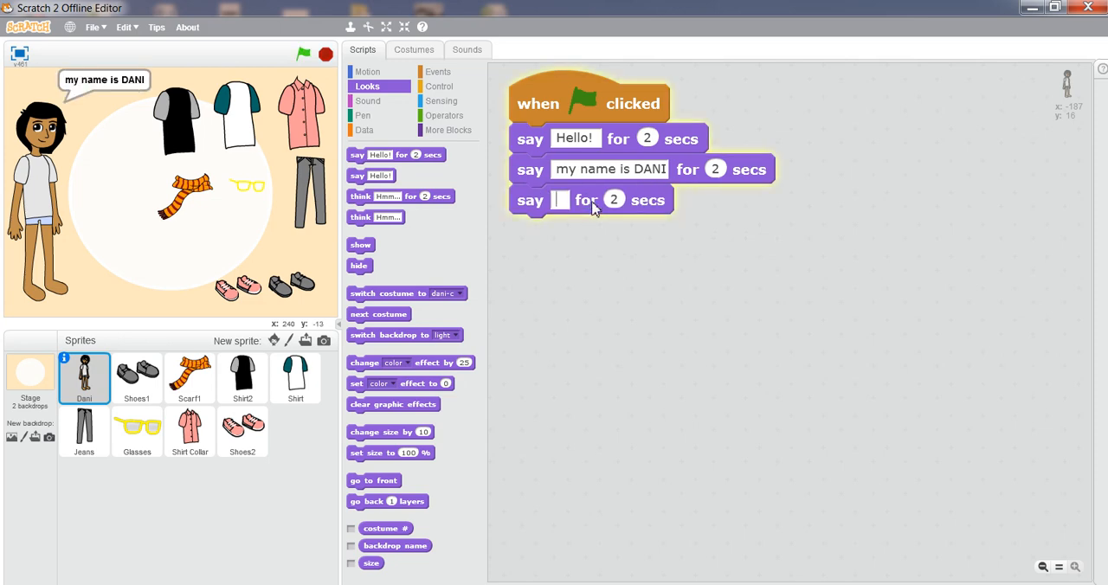
pyautogui.write('DRESS ME UP PLEASE')
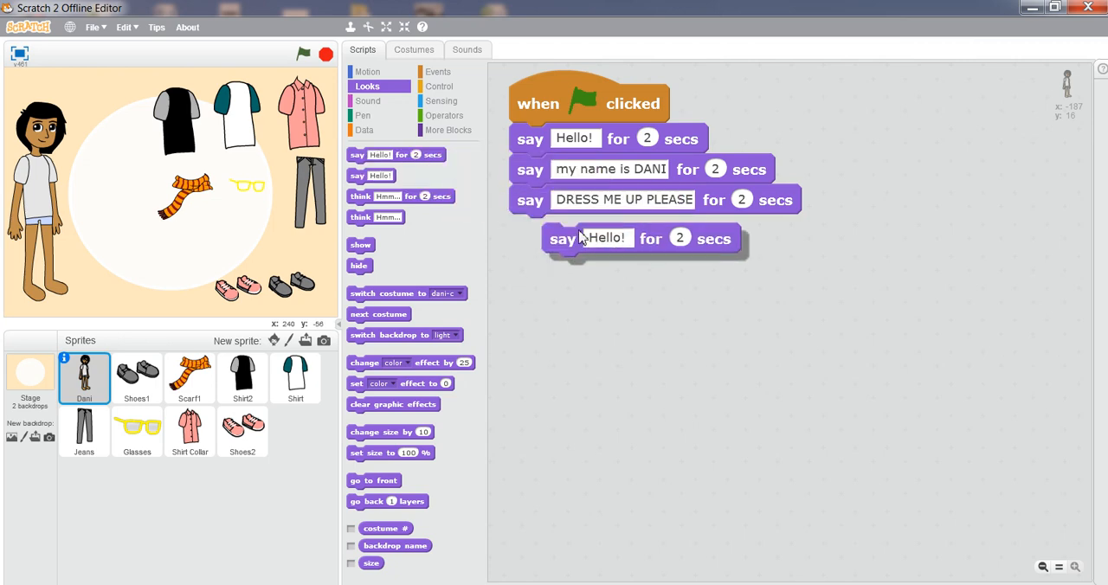
pyautogui.moveTo(562, 238); pyautogui.dragTo(531, 230)
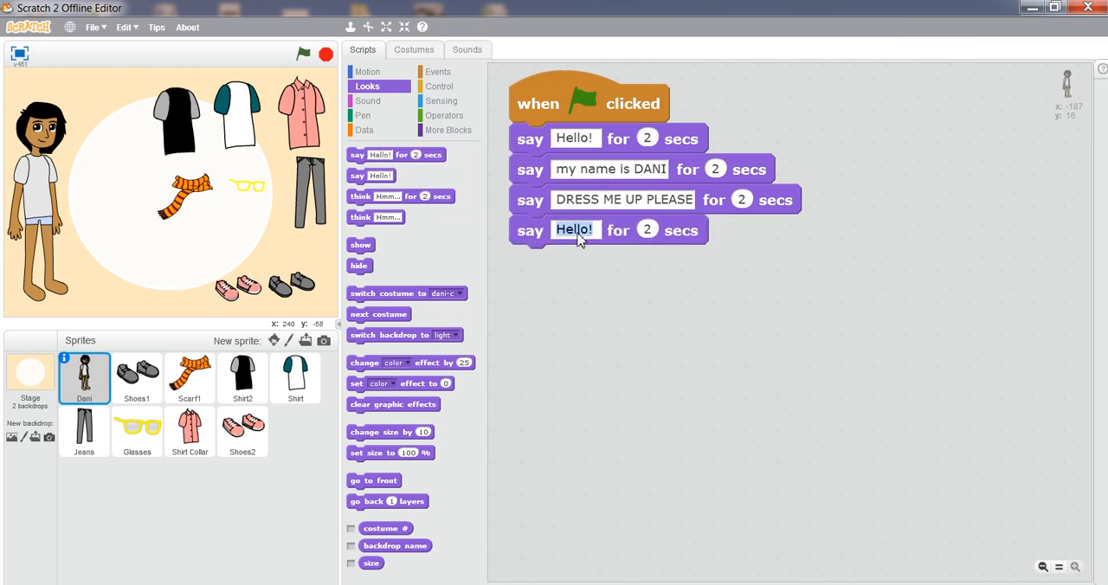
pyautogui.write('C')
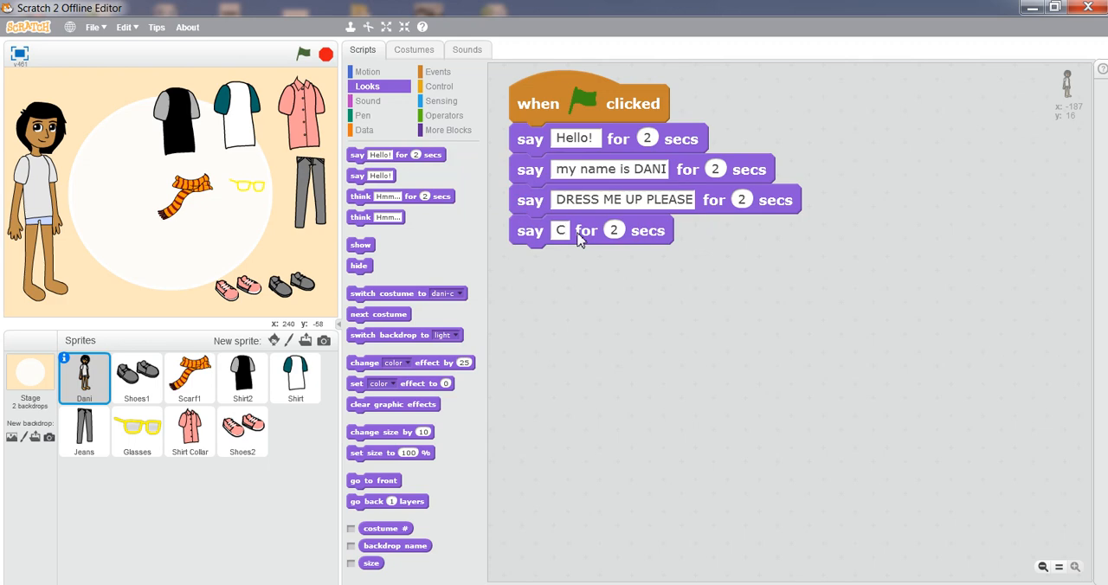
pyautogui.write('CLICK THE COLOURS TO CHANGE THE STYLE.')
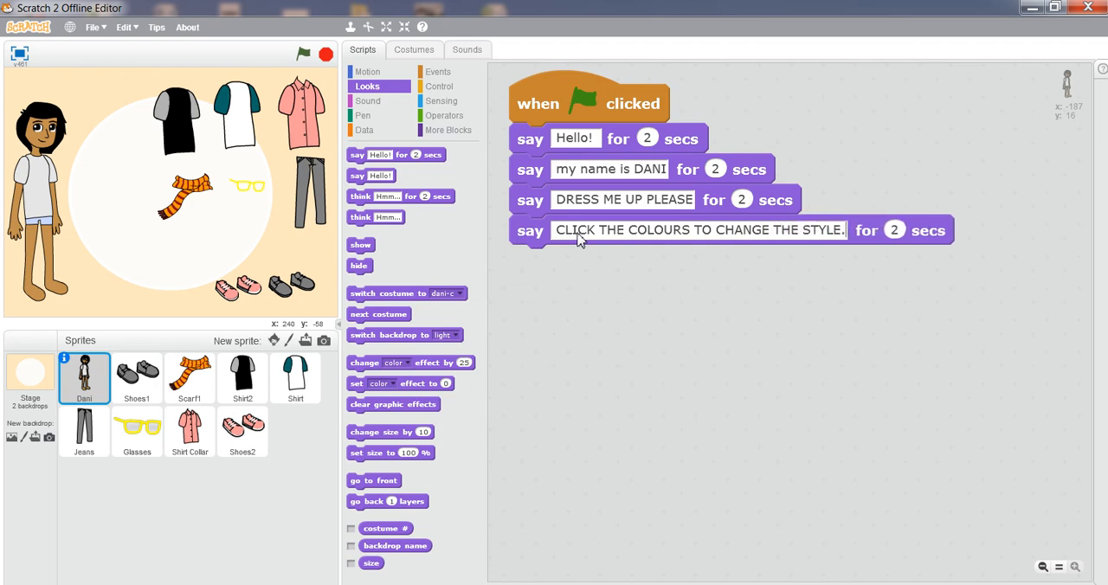
pyautogui.moveTo(562, 360)
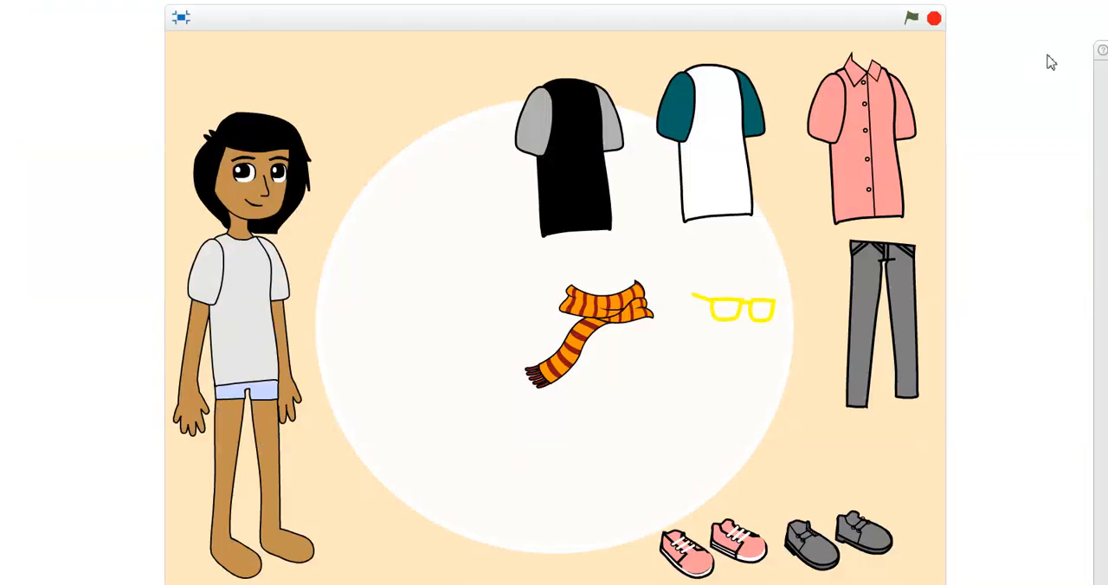
# - Test full-screen, dressing Dani in orange glasses, red-sleeved shirt, grey jeans and pink sneakers
pyautogui.click(910, 17)
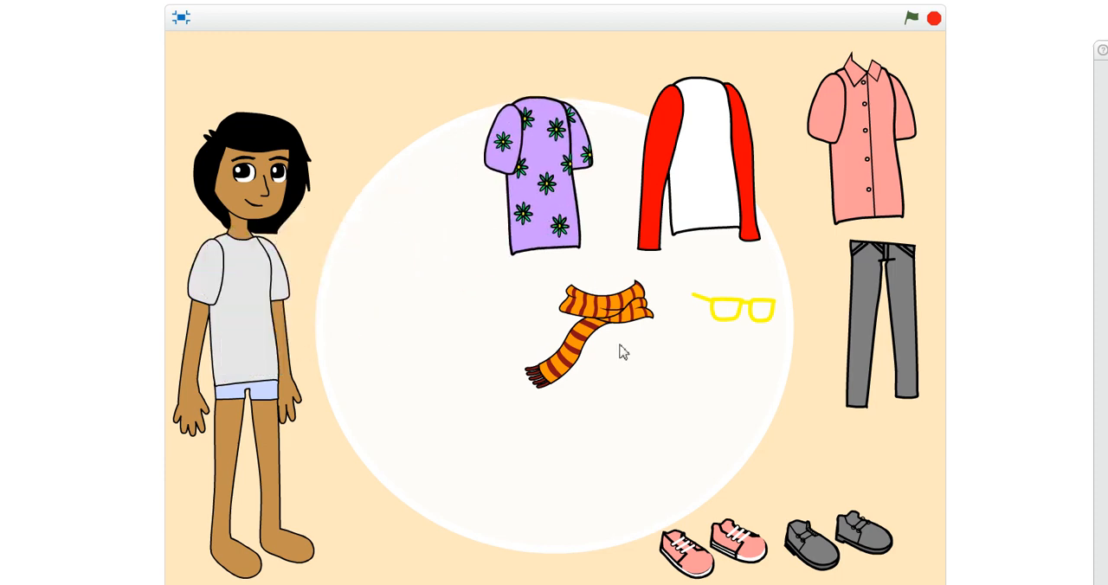
pyautogui.moveTo(734, 309); pyautogui.dragTo(277, 182)
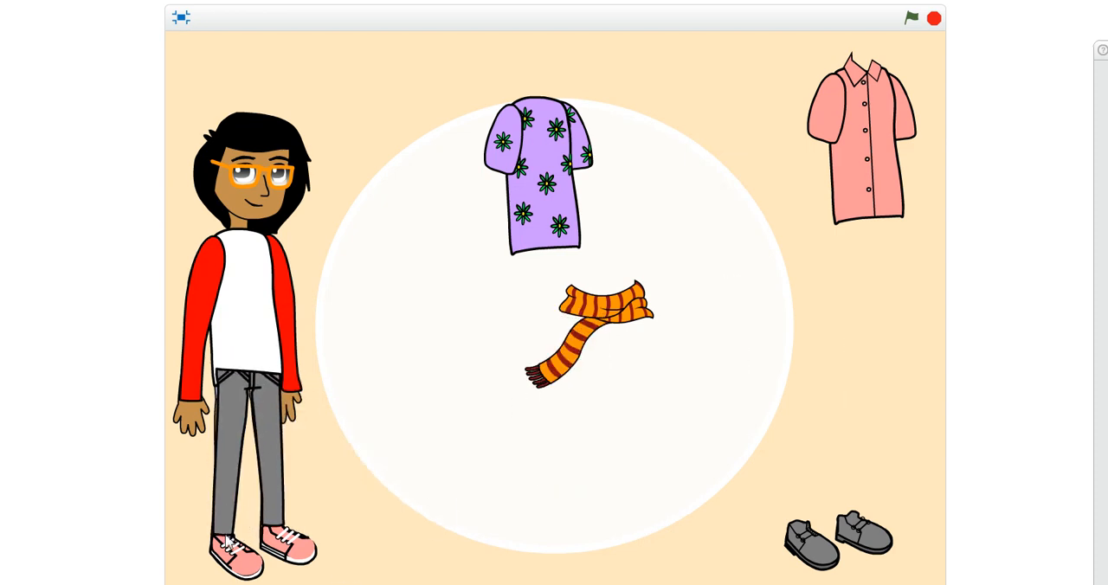
pyautogui.moveTo(457, 441)
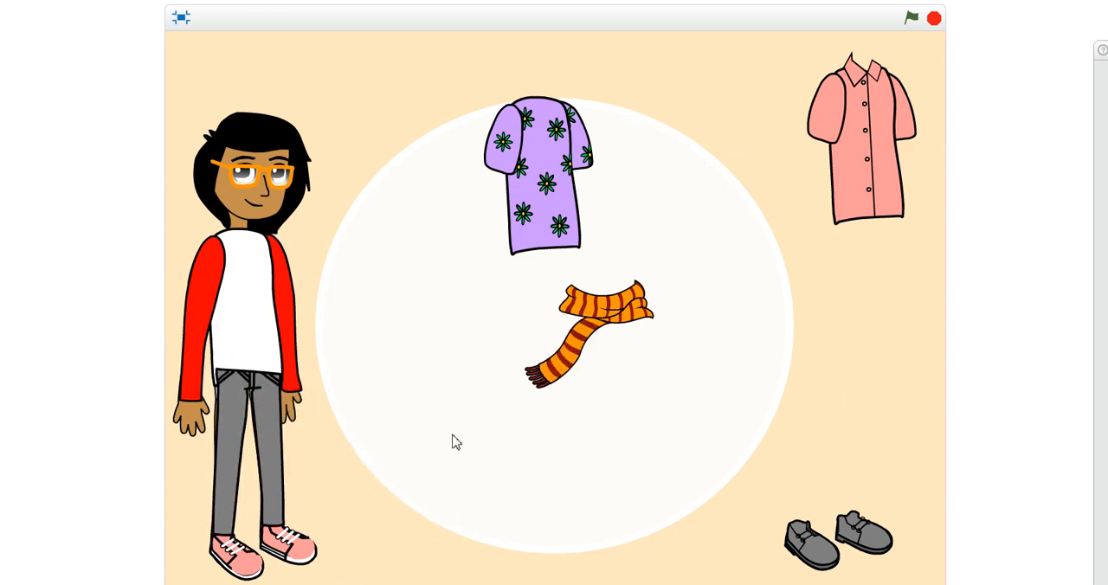
pyautogui.moveTo(378, 12)
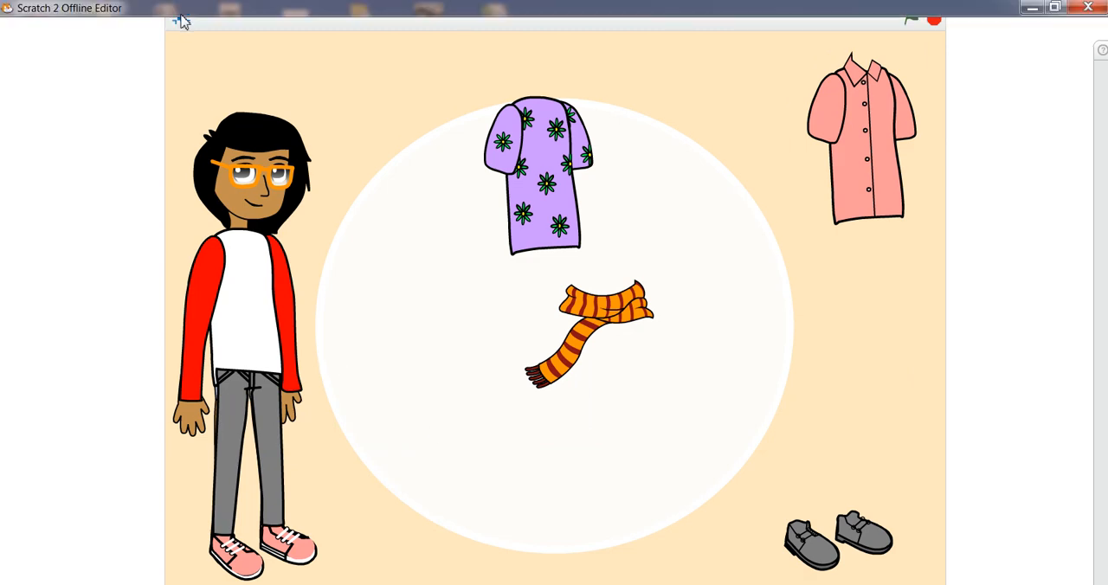
pyautogui.click(97, 26)
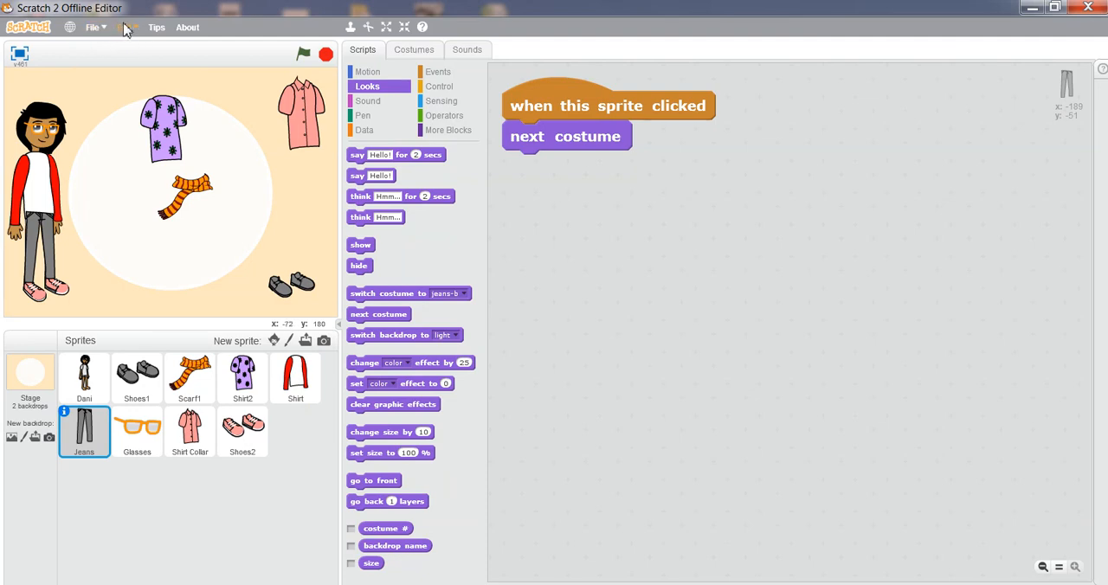
# - Save the project on the Desktop as 'DRESS UP'
pyautogui.click(92, 27)
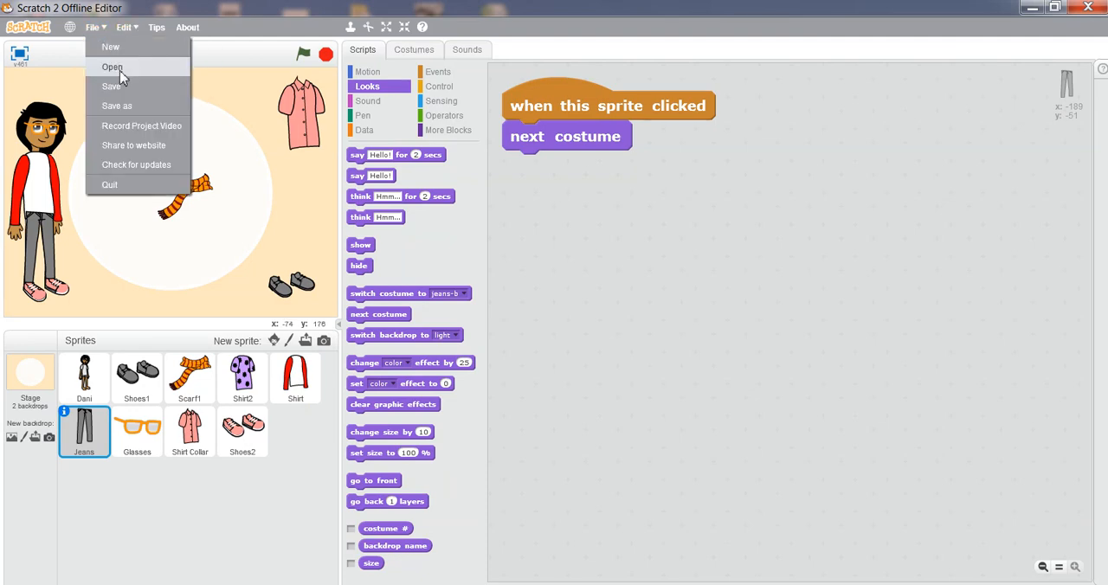
pyautogui.moveTo(126, 125)
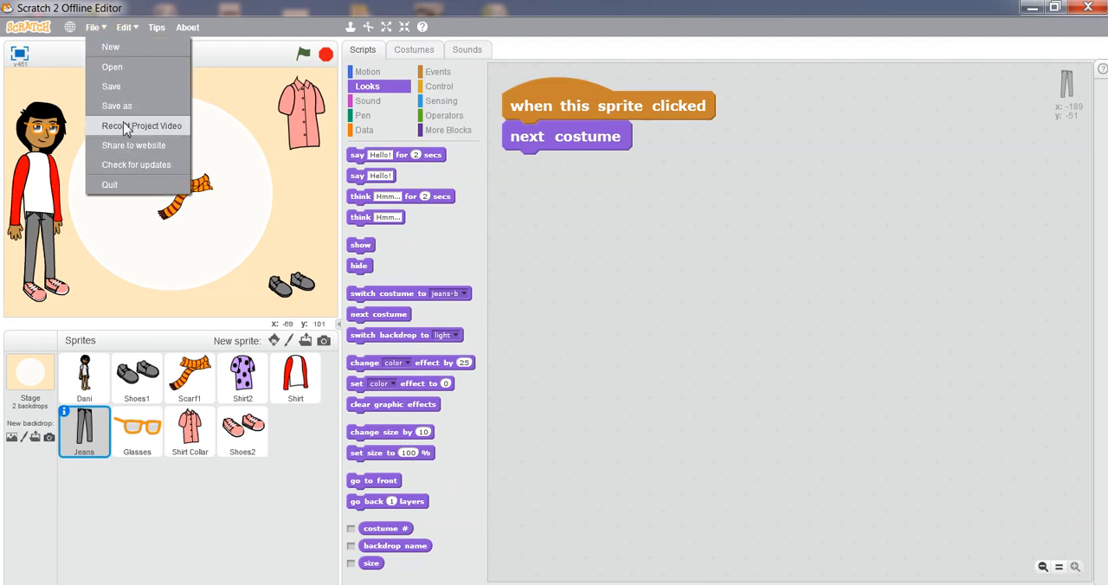
pyautogui.moveTo(111, 86)
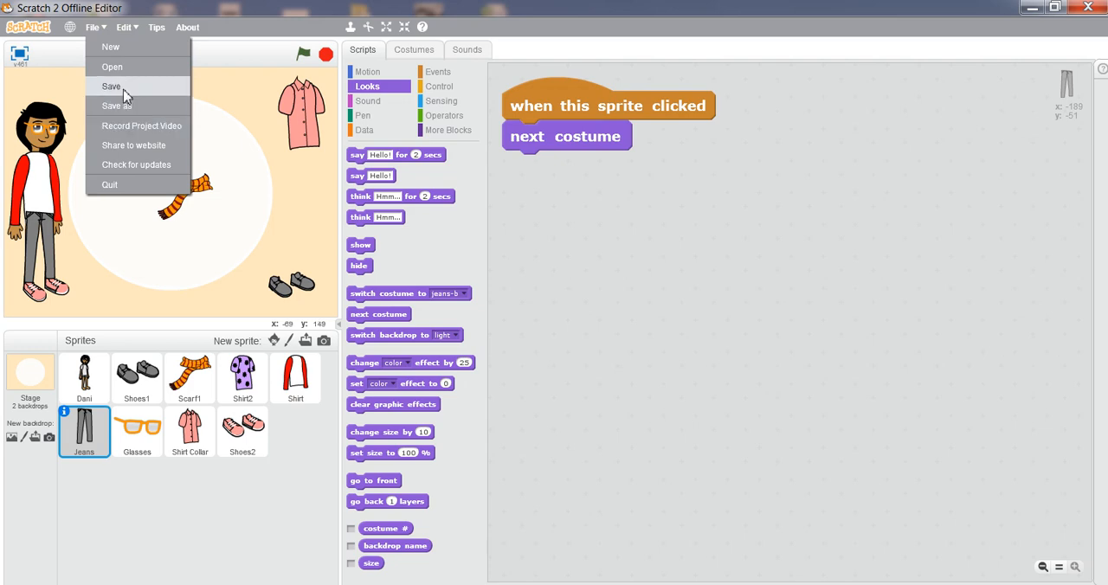
pyautogui.click(111, 85)
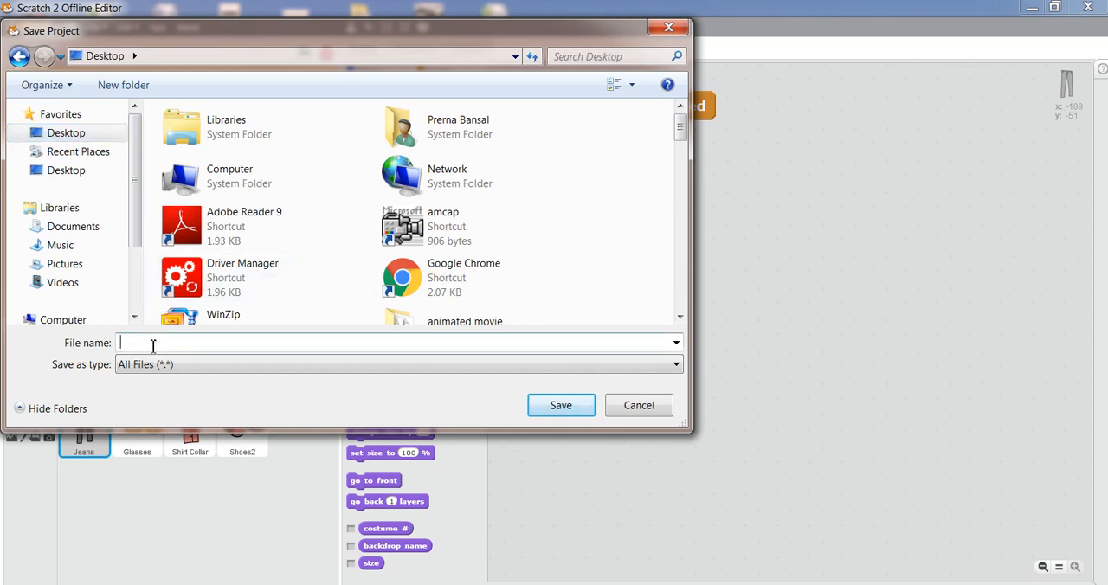
pyautogui.write('DR')
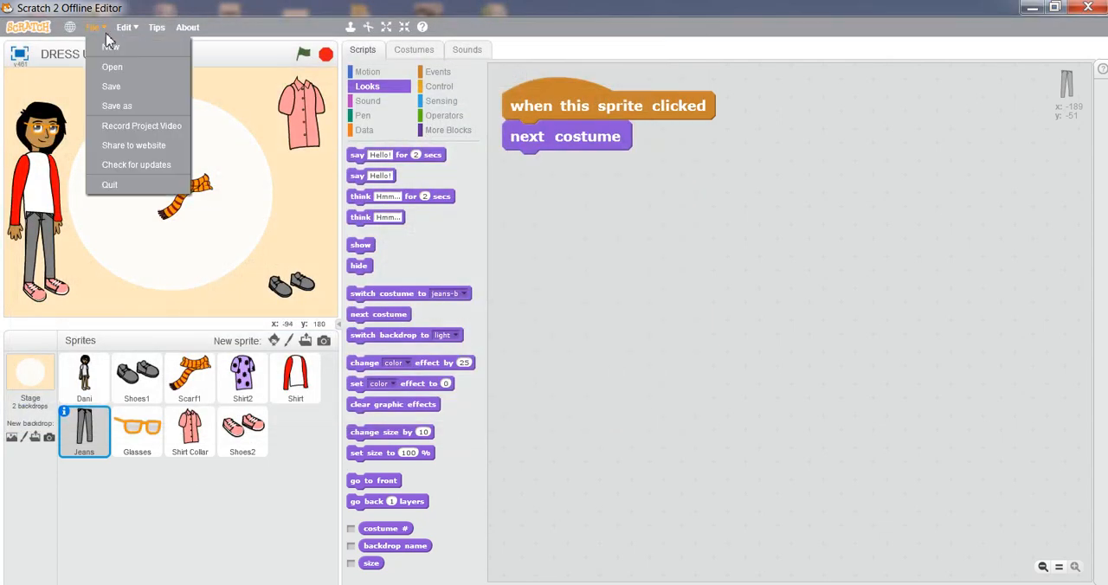
# - Open the DRESS UP project from the scratch folder on the Desktop
pyautogui.click(111, 67)
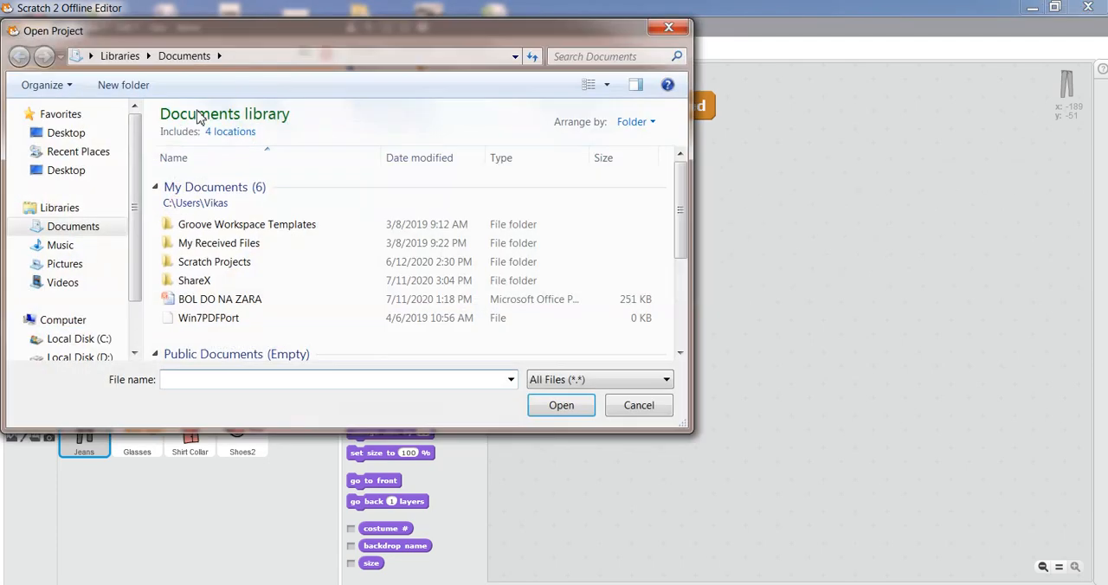
pyautogui.click(66, 132)
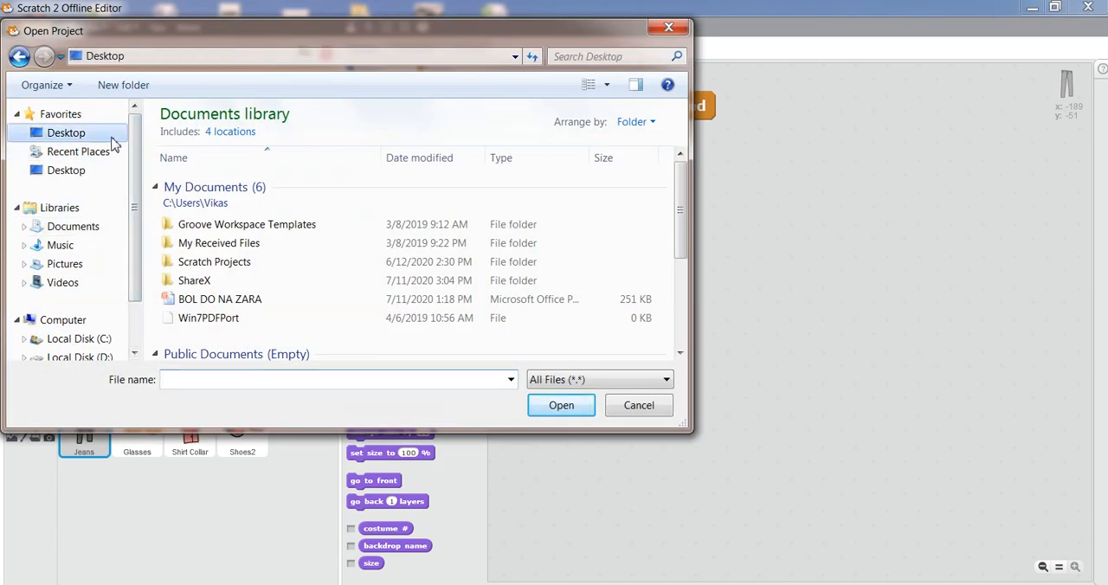
pyautogui.click(66, 132)
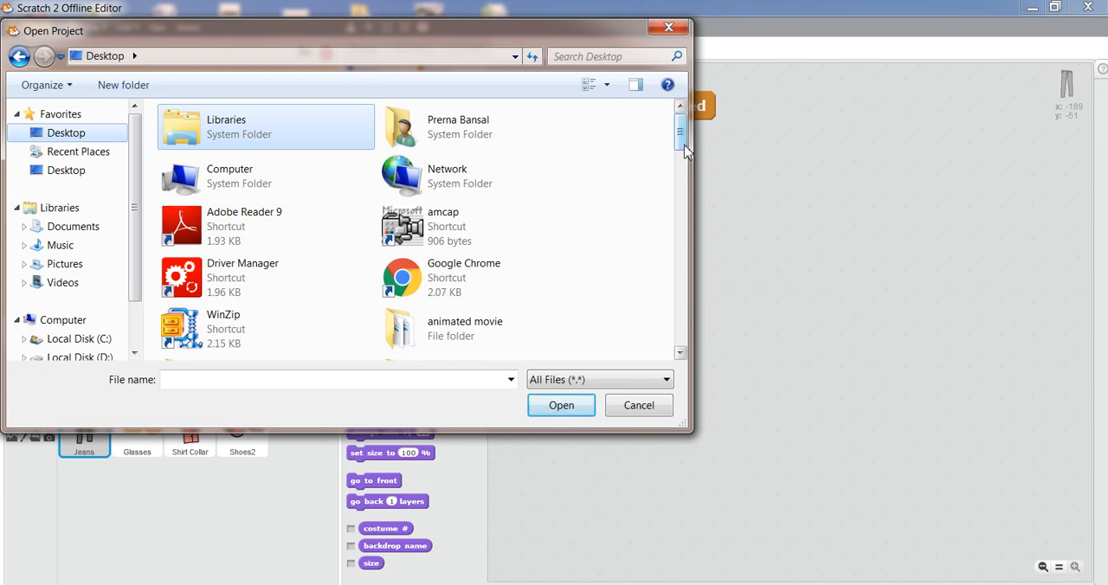
pyautogui.scroll(-3)
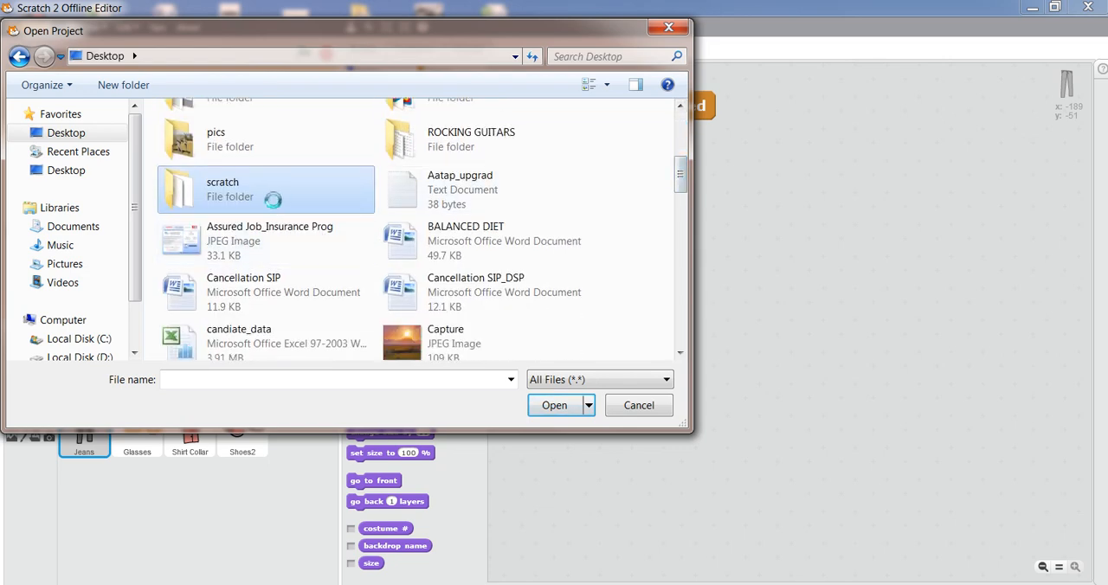
pyautogui.doubleClick(222, 189)
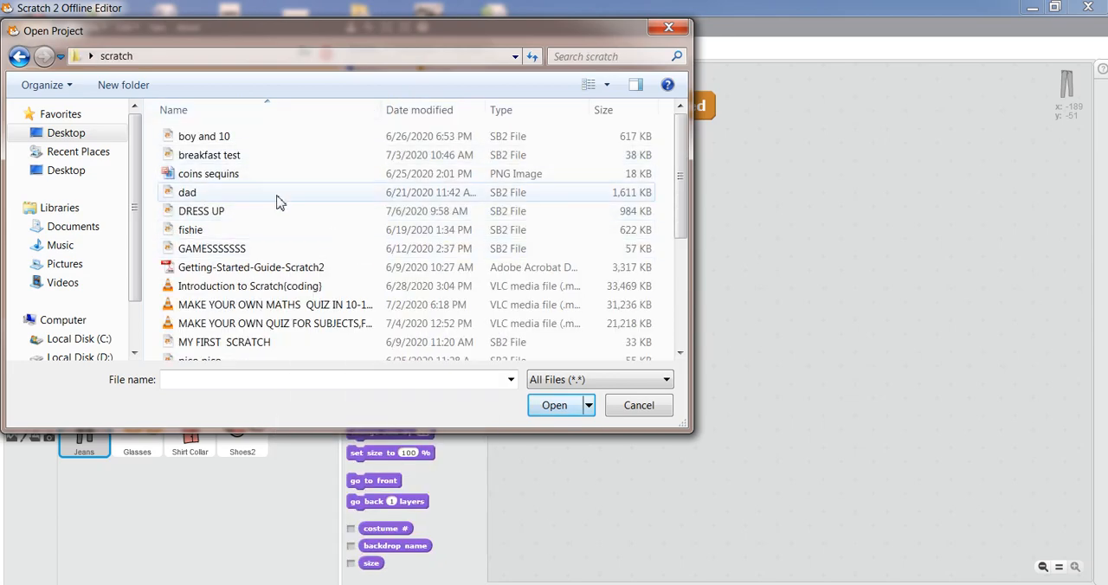
pyautogui.click(201, 210)
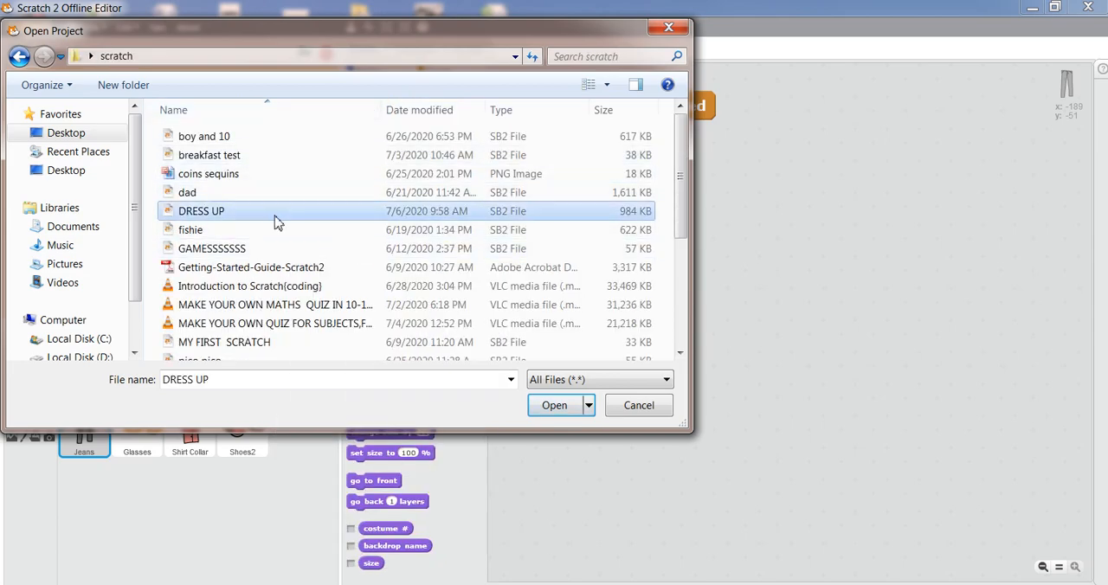
pyautogui.click(555, 405)
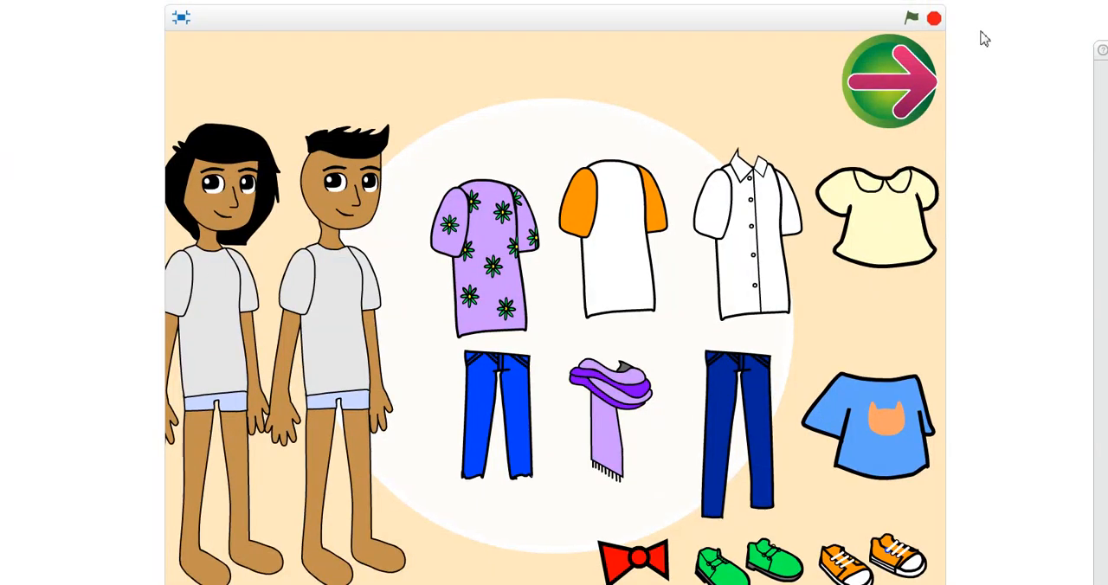
# - Go full-screen and recolour the boys' shirts, turning the flowered shirt blue
pyautogui.click(910, 17)
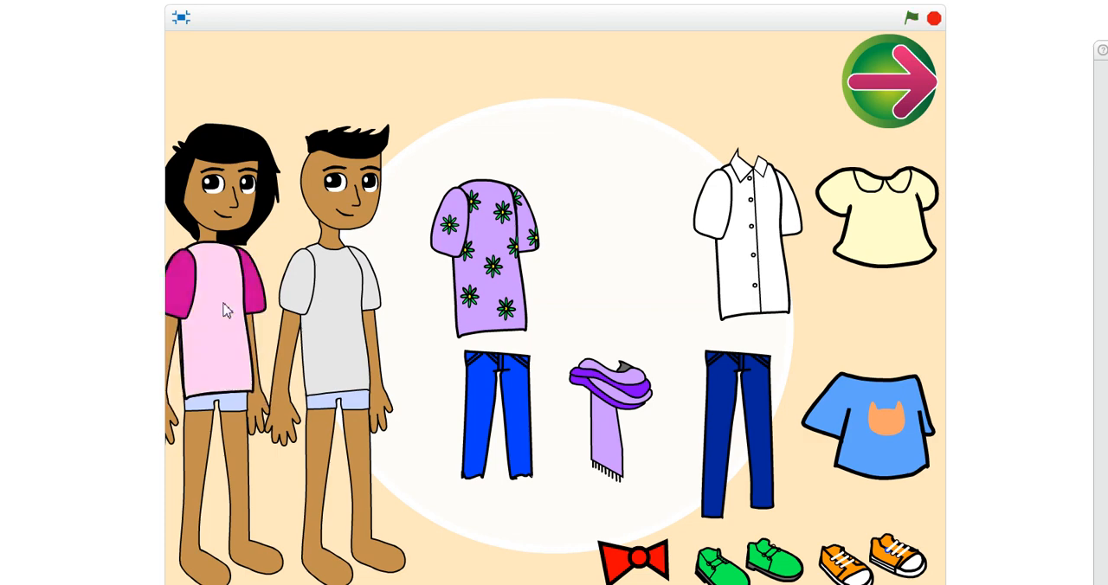
pyautogui.click(221, 303)
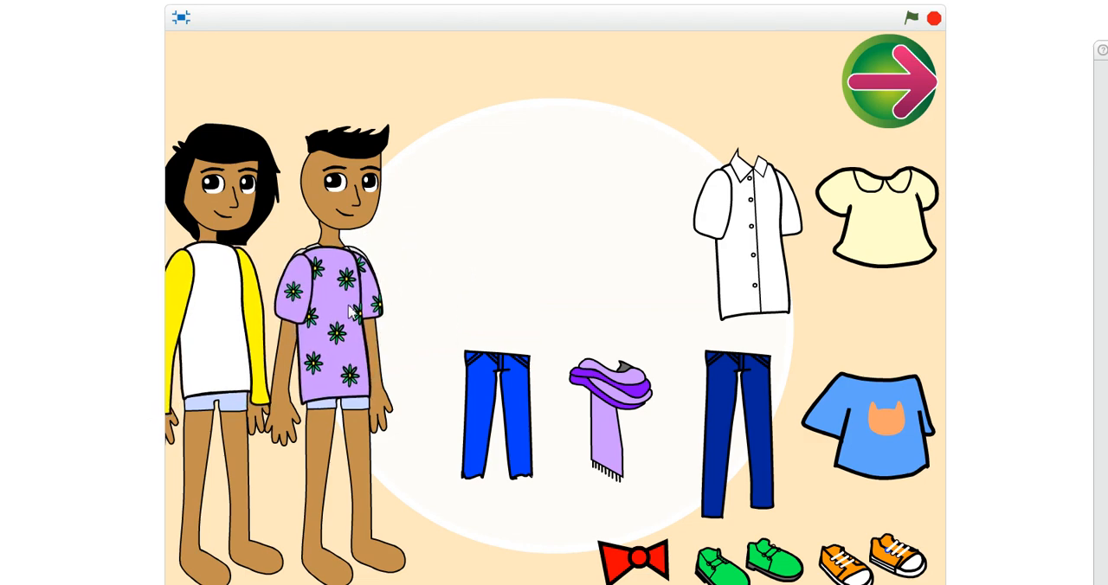
pyautogui.click(333, 316)
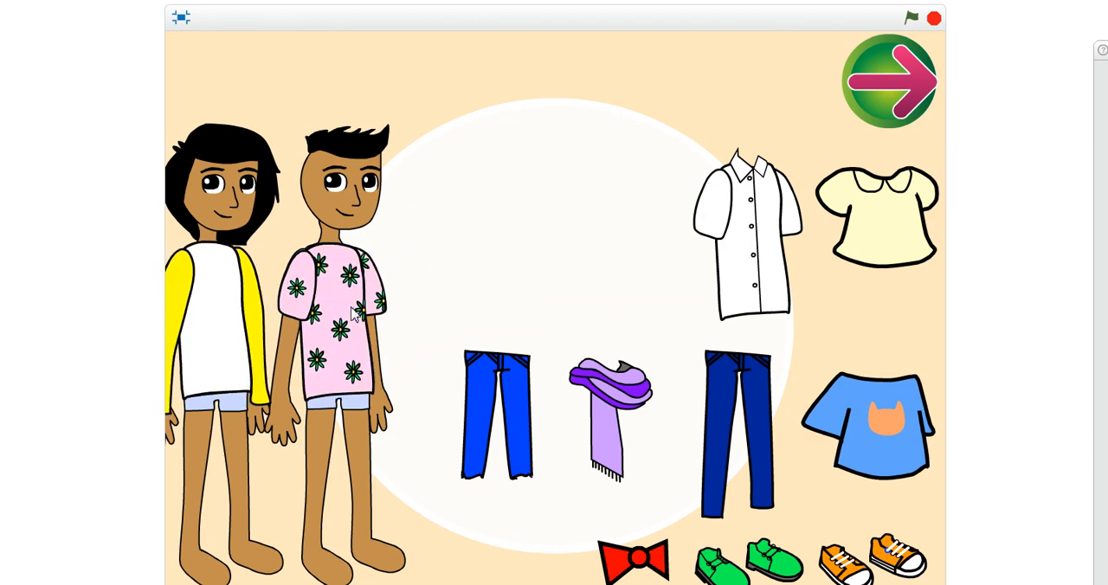
pyautogui.click(338, 311)
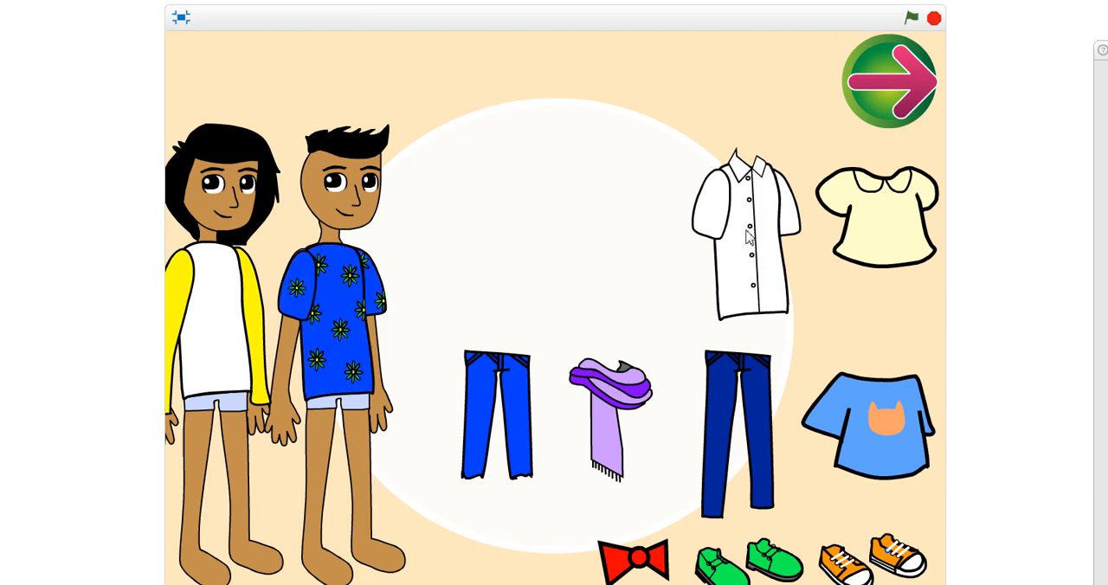
# - Recolour the clothing items: button shirt green, blouse blue, cat T-shirt pink, jeans red
pyautogui.click(746, 234)
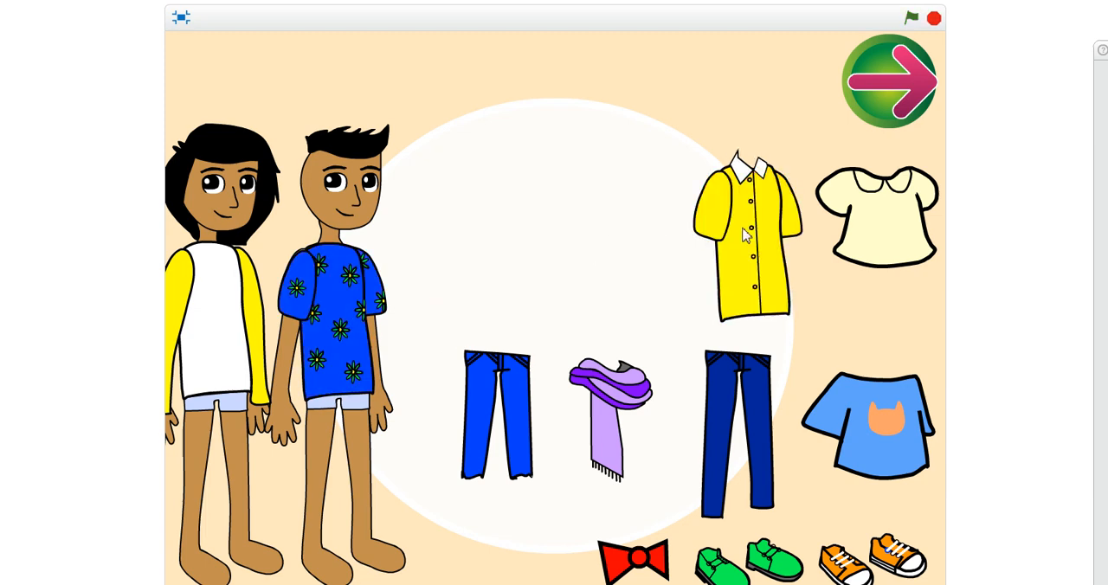
pyautogui.click(746, 238)
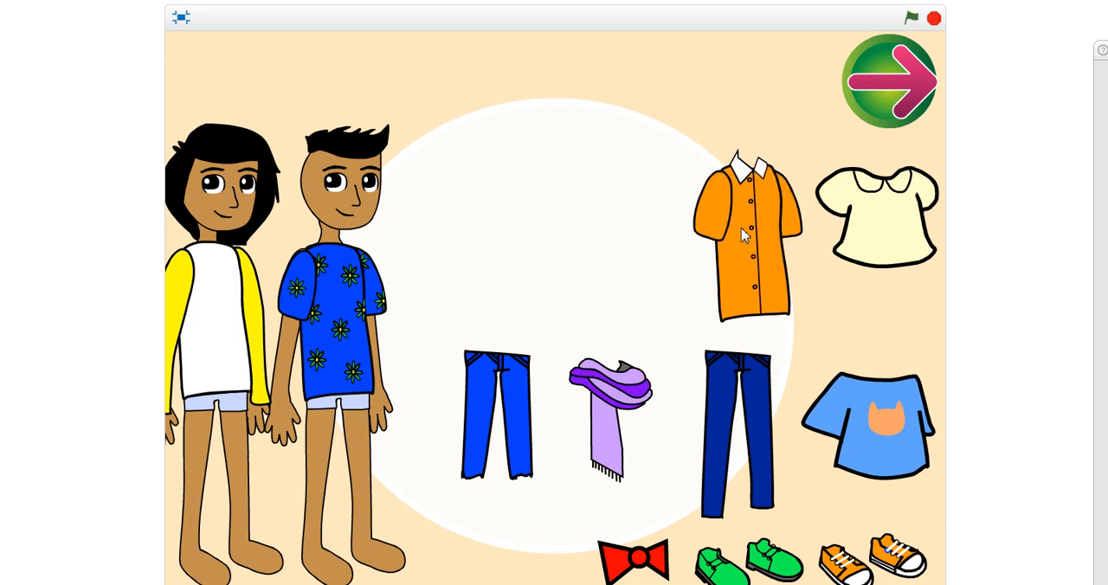
pyautogui.click(747, 238)
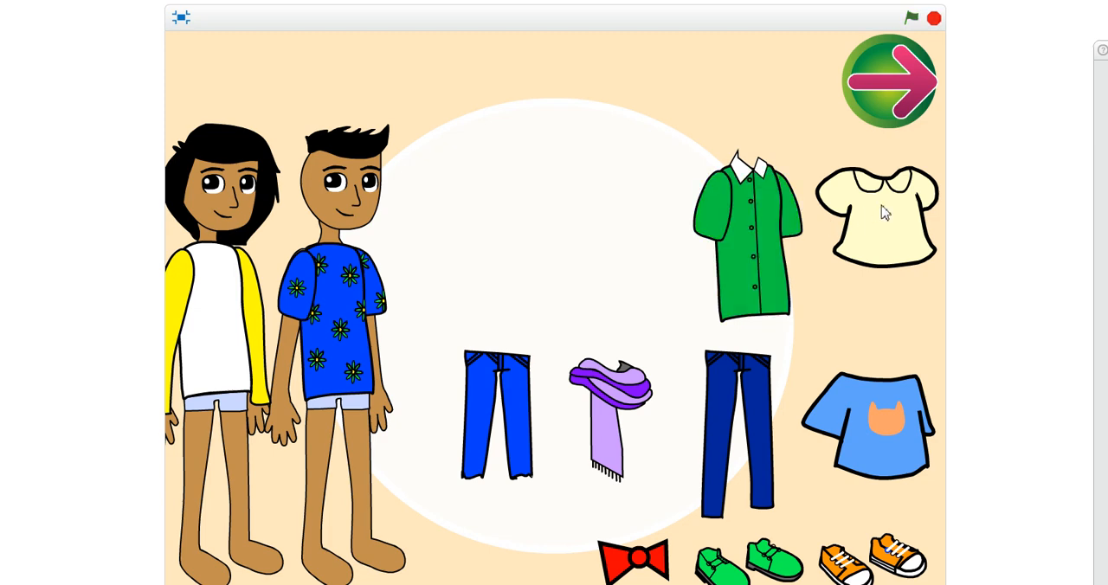
pyautogui.click(875, 212)
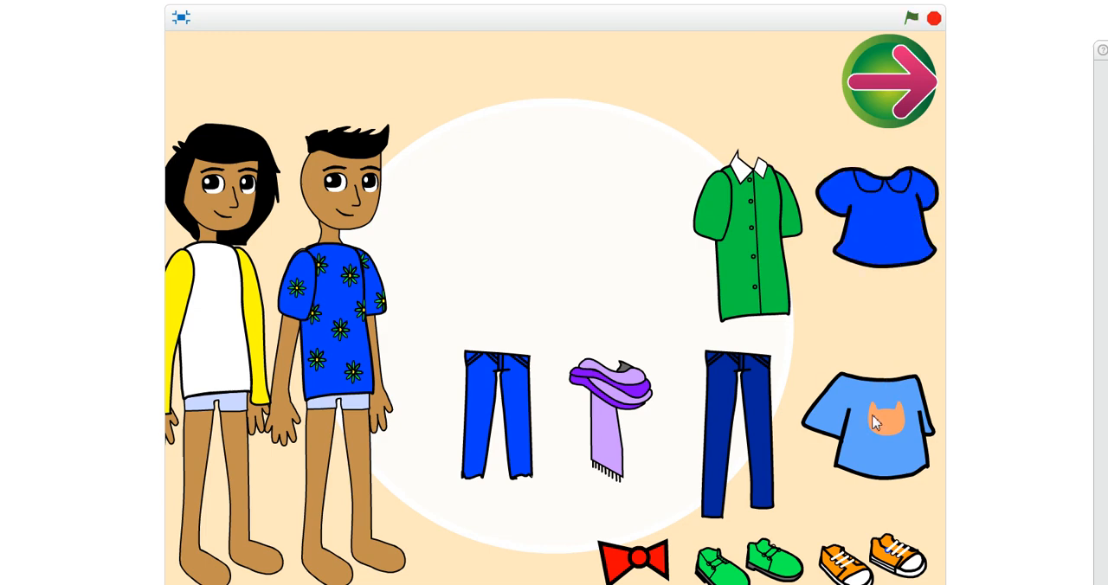
pyautogui.click(866, 425)
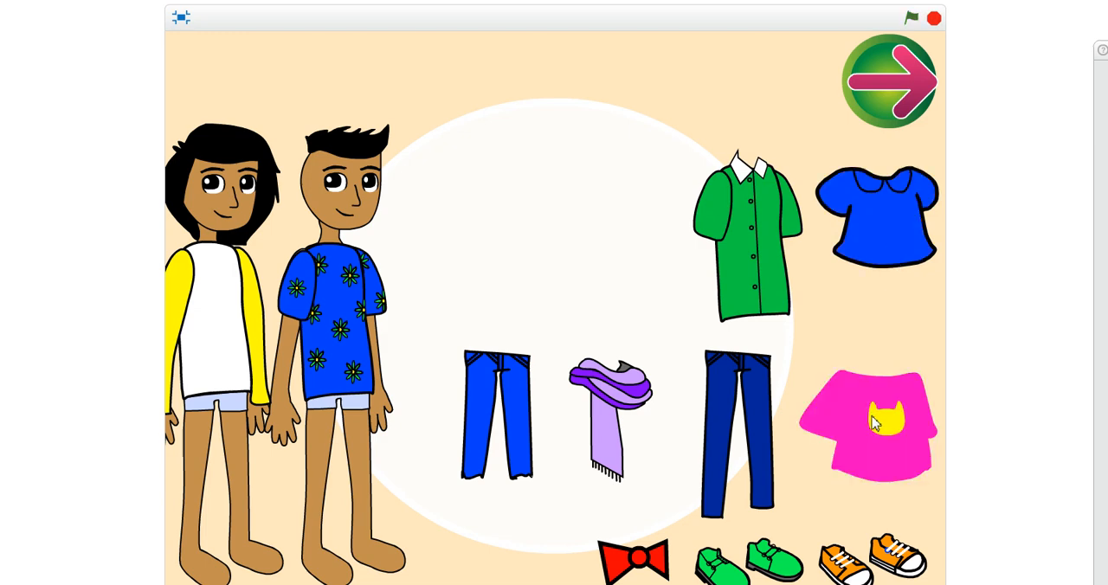
pyautogui.click(866, 424)
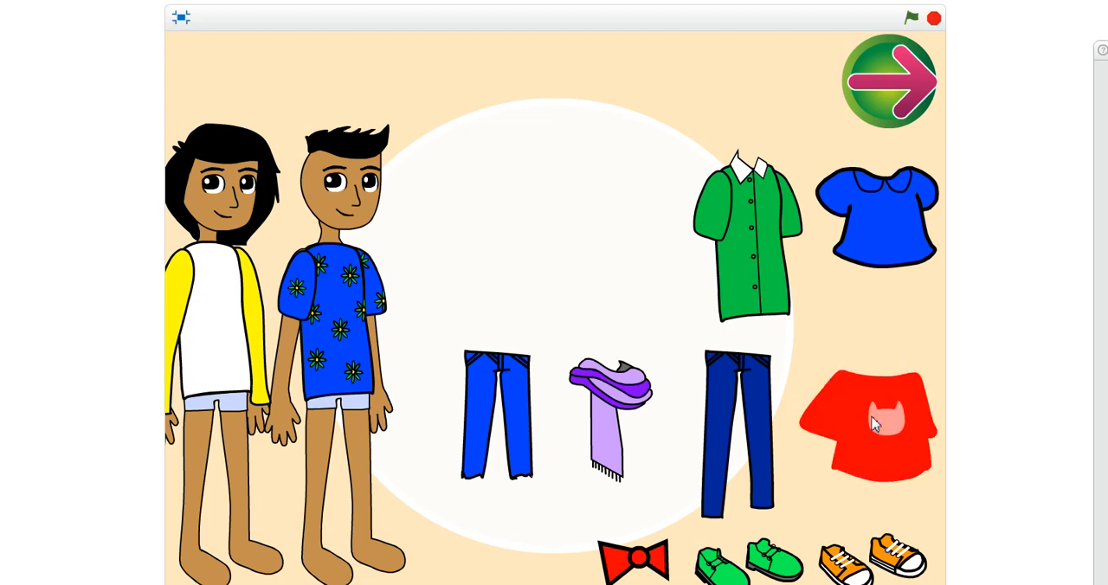
pyautogui.click(870, 424)
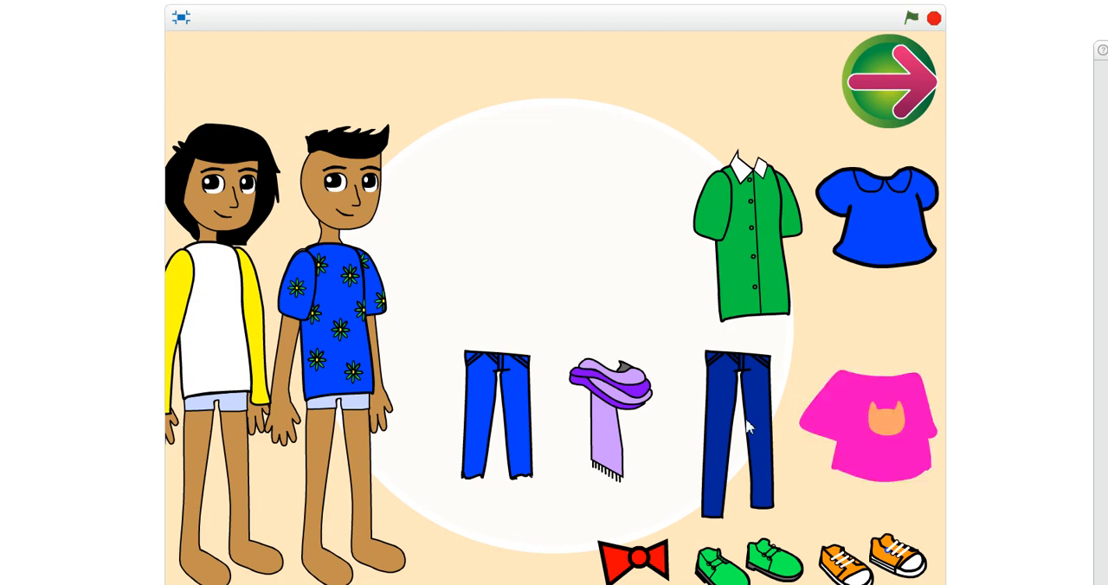
pyautogui.click(736, 429)
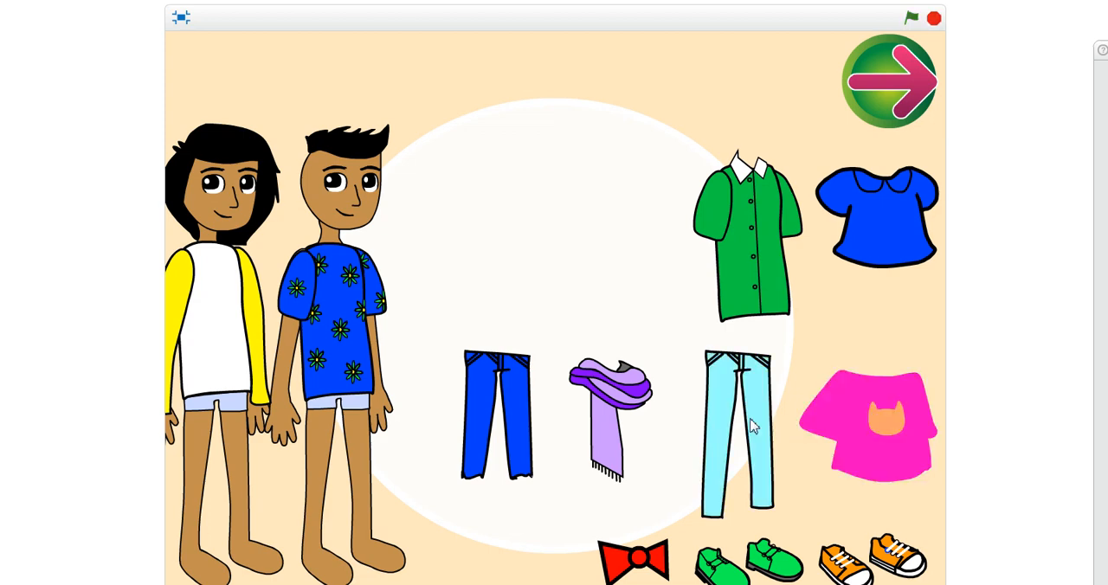
pyautogui.click(737, 424)
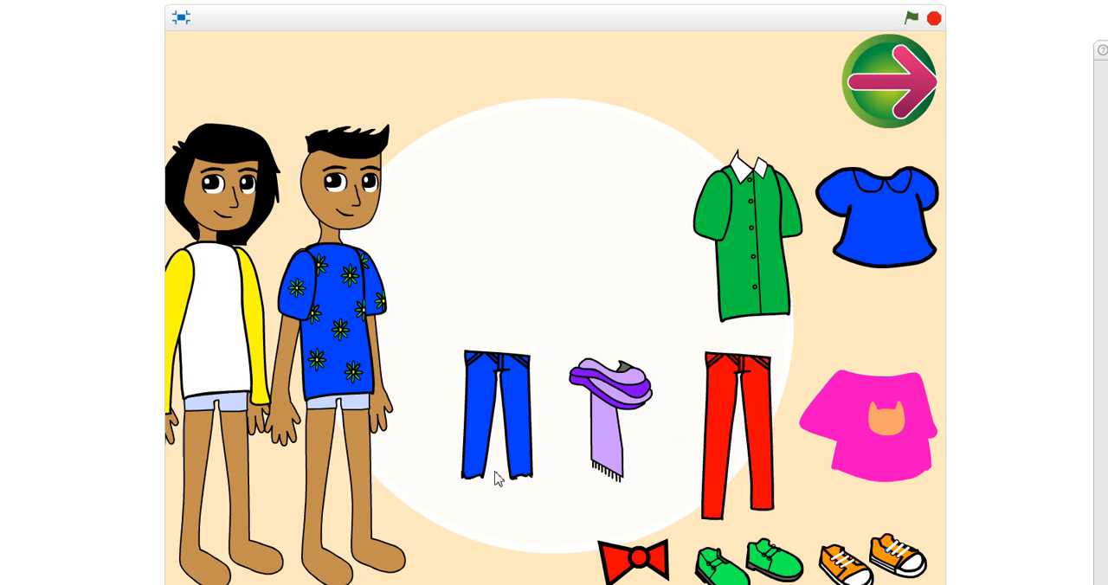
pyautogui.moveTo(755, 440)
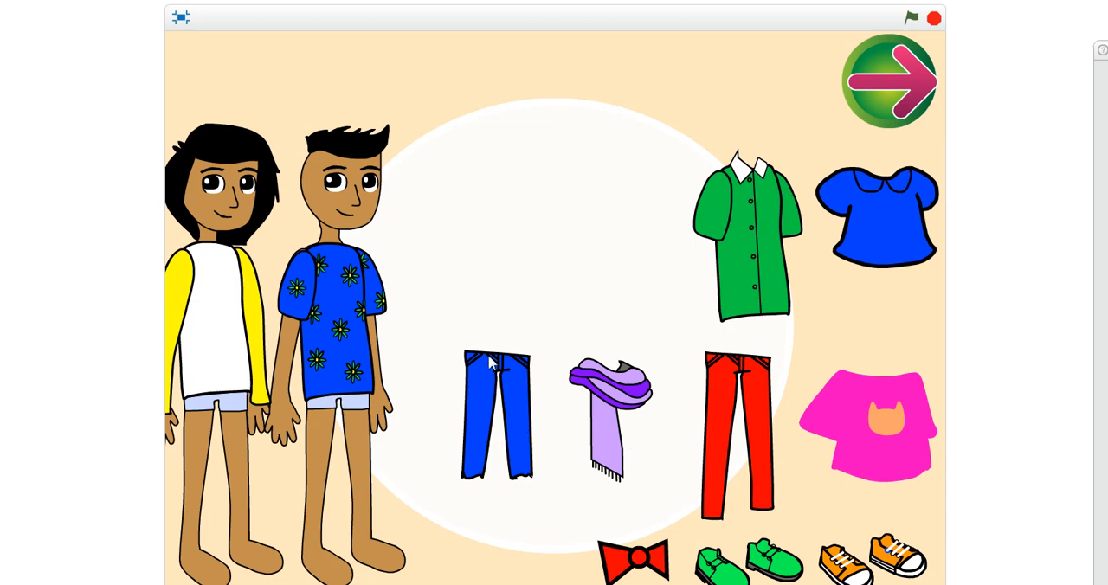
pyautogui.moveTo(498, 452)
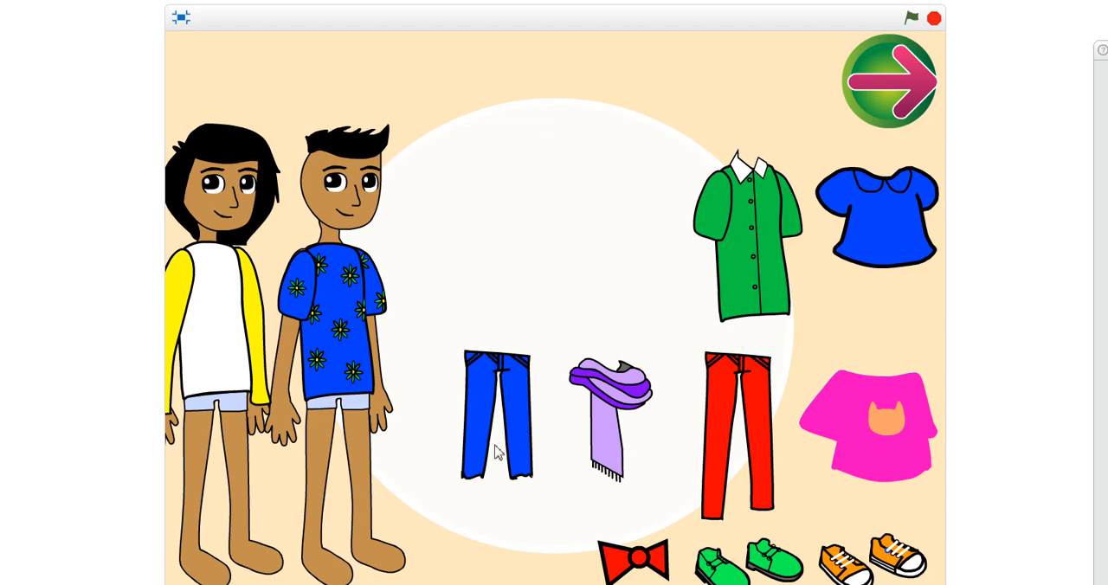
pyautogui.moveTo(527, 414)
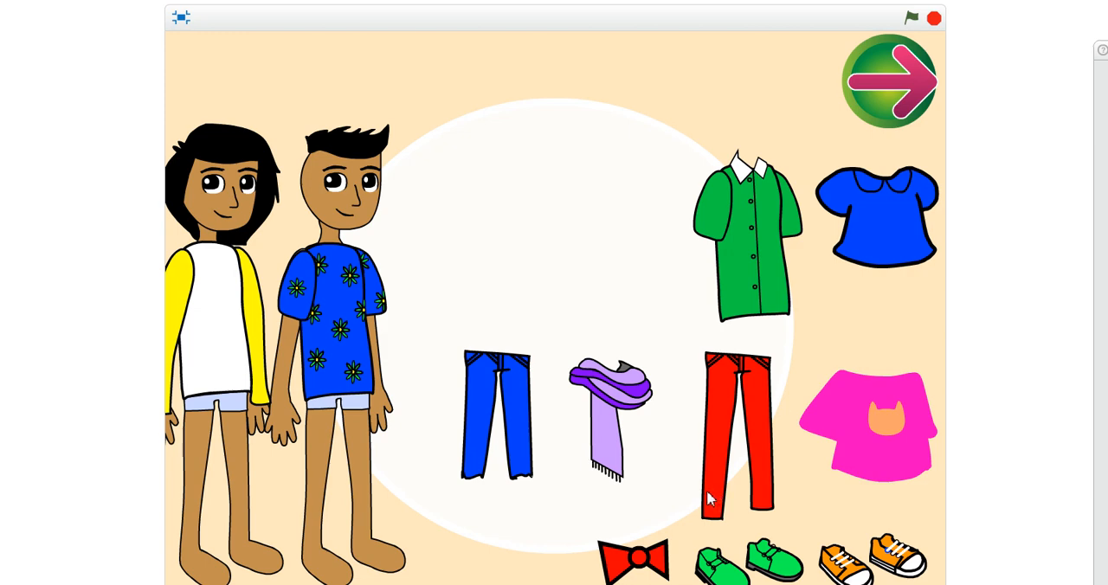
pyautogui.moveTo(778, 566)
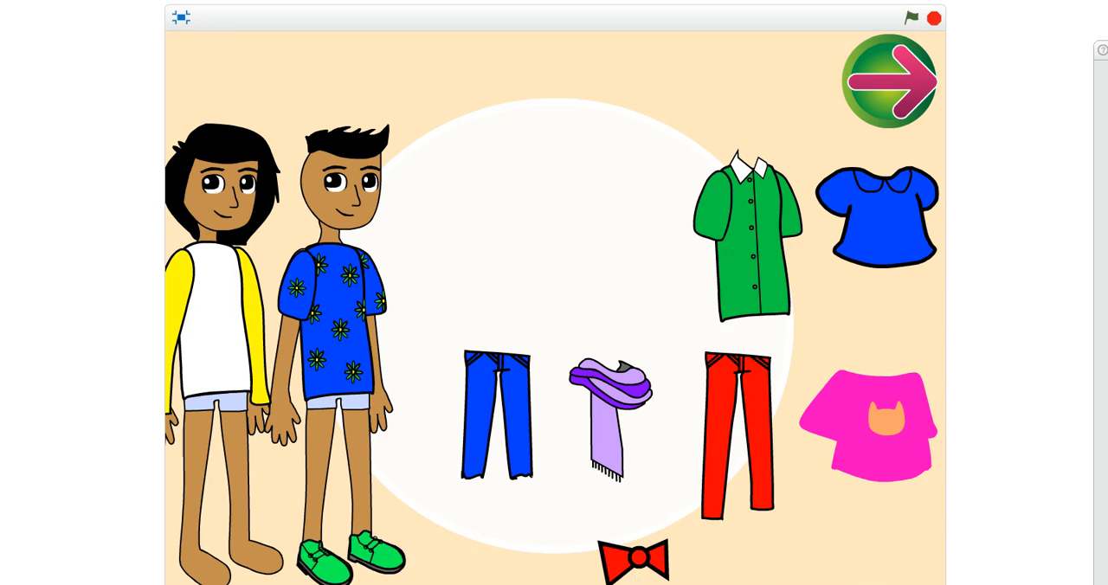
# - Dress the boys: right in blue jeans and light-blue shoes, left in grey trousers and orange sneakers
pyautogui.click(321, 567)
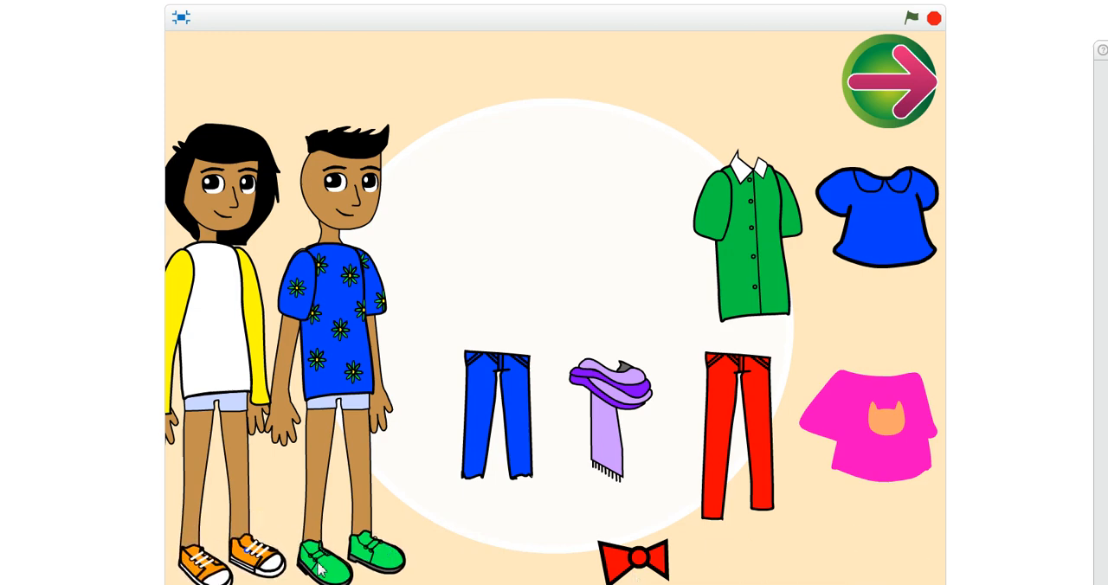
pyautogui.click(347, 558)
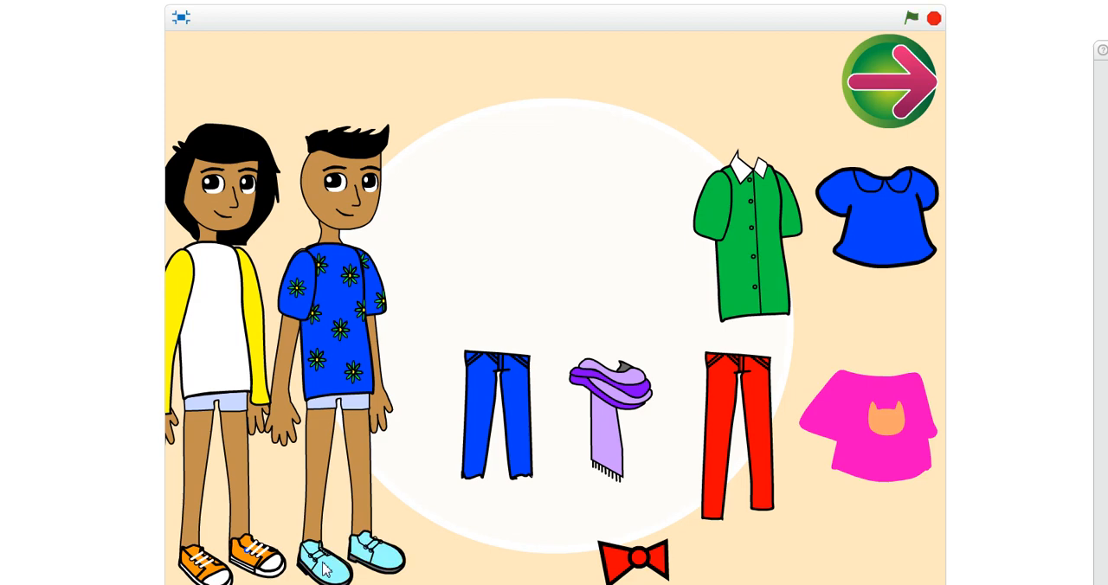
pyautogui.moveTo(496, 414); pyautogui.dragTo(338, 407)
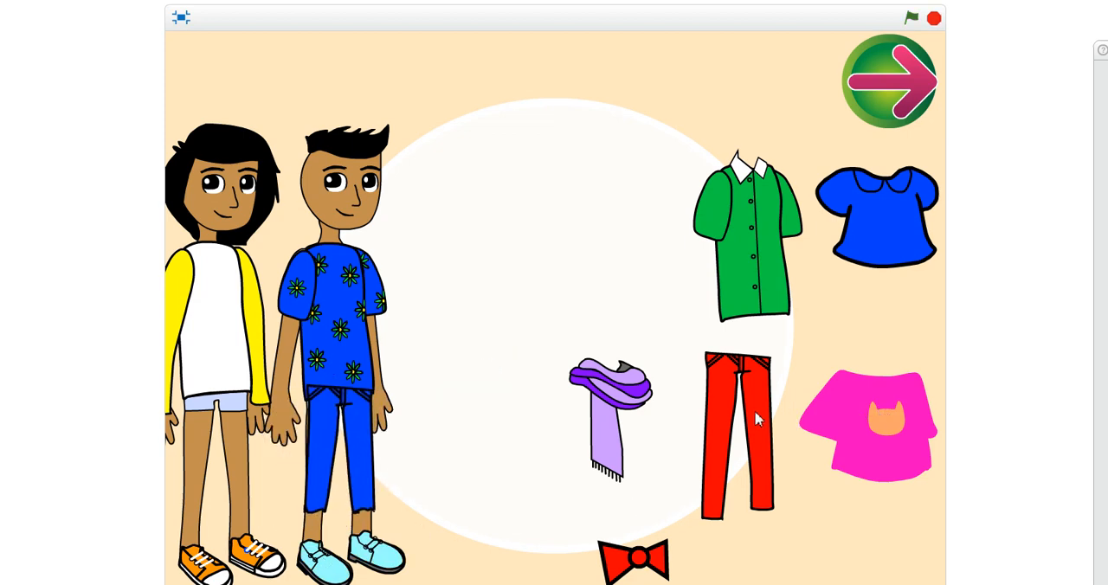
pyautogui.moveTo(736, 425); pyautogui.dragTo(216, 424)
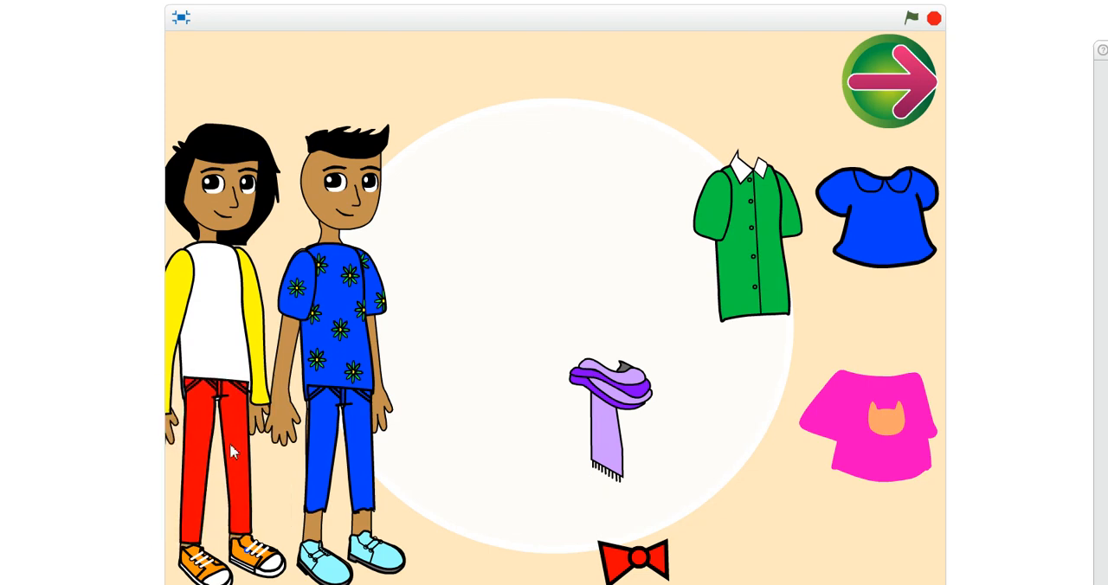
pyautogui.click(225, 450)
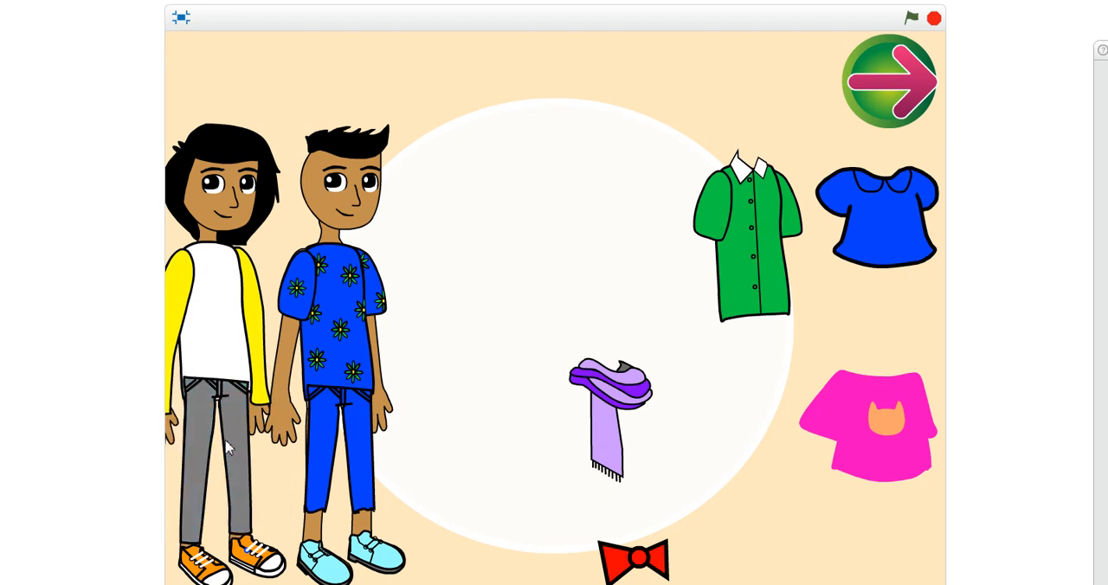